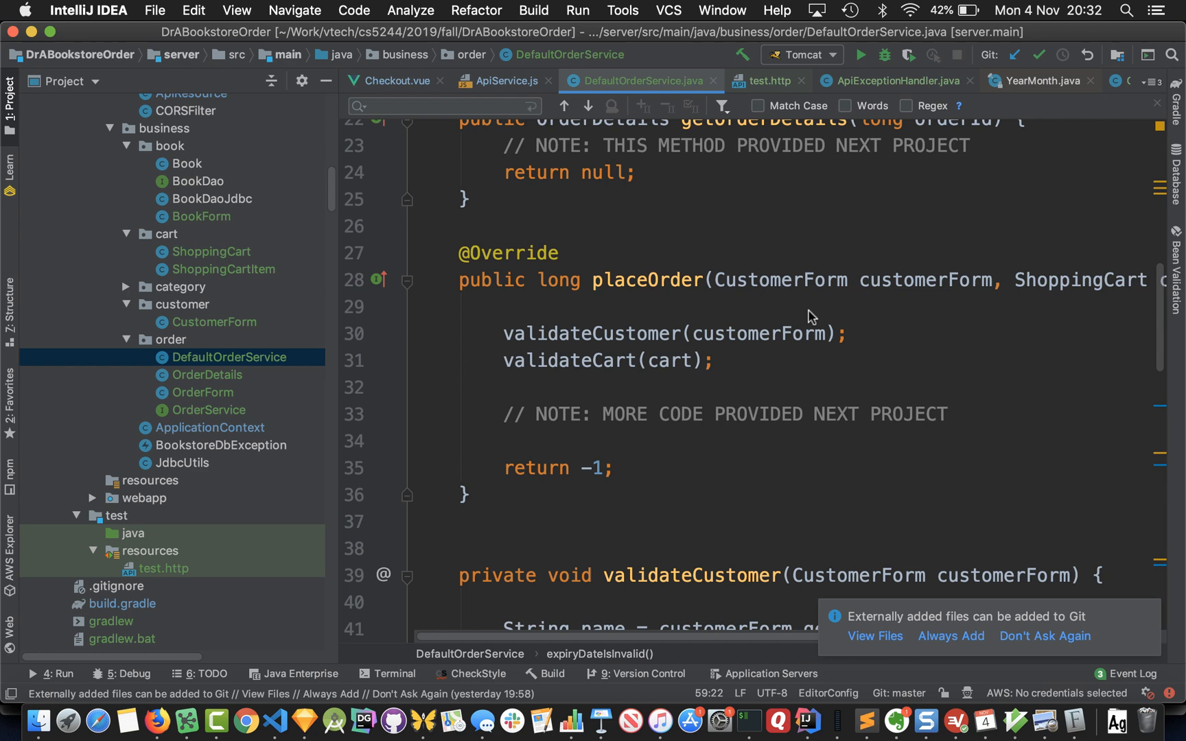
Add a breakpoint on line 30 of DefaultOrderService.java, the validateCustomer(customerForm) call in placeOrder.
scroll("up", 3)
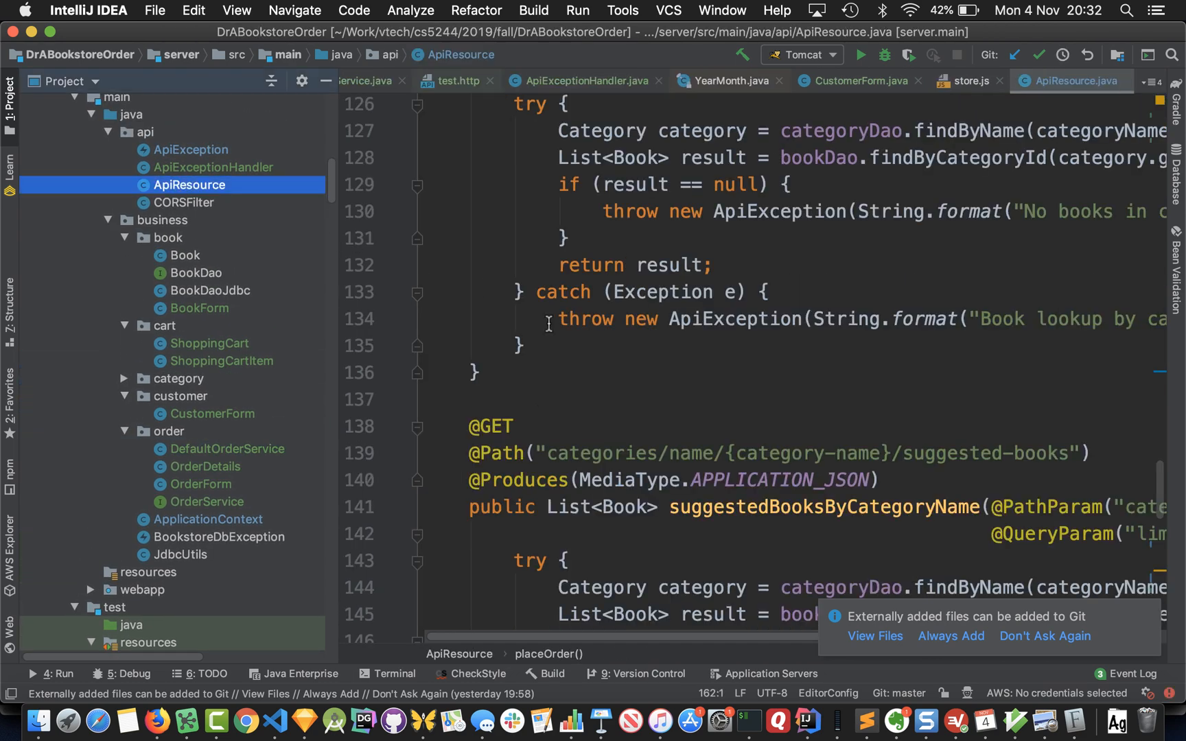
scroll("down", 3)
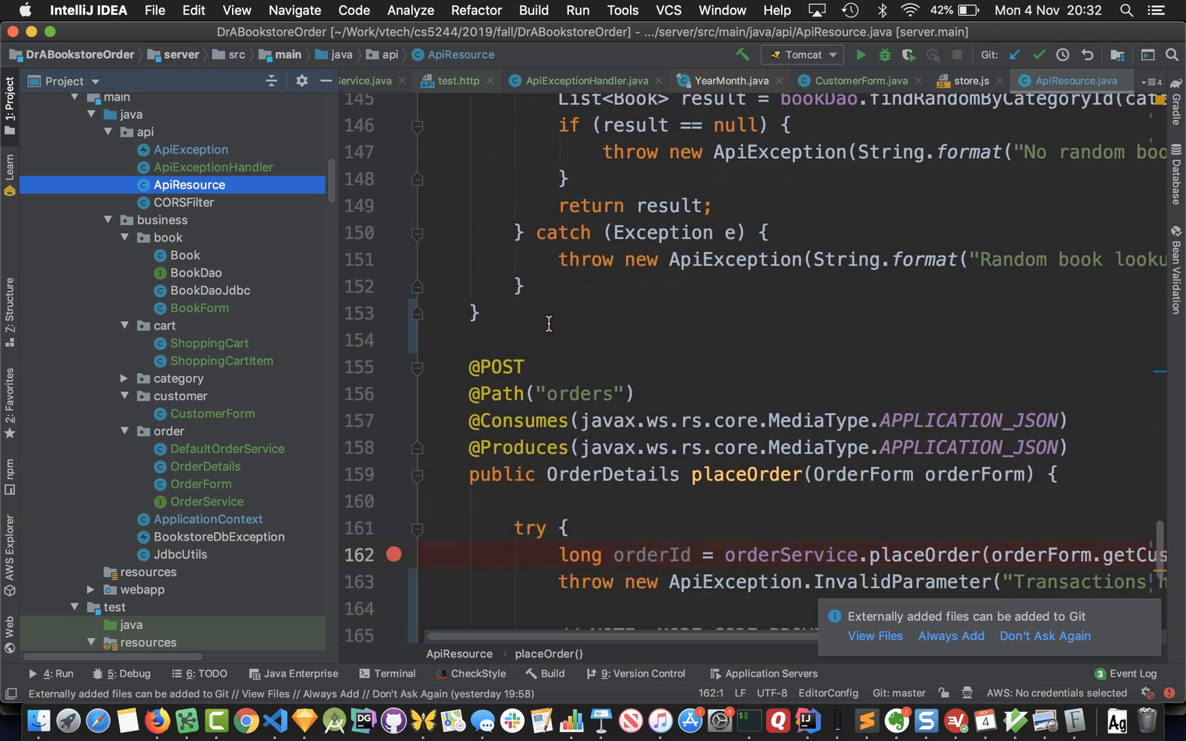
scroll("down", 3)
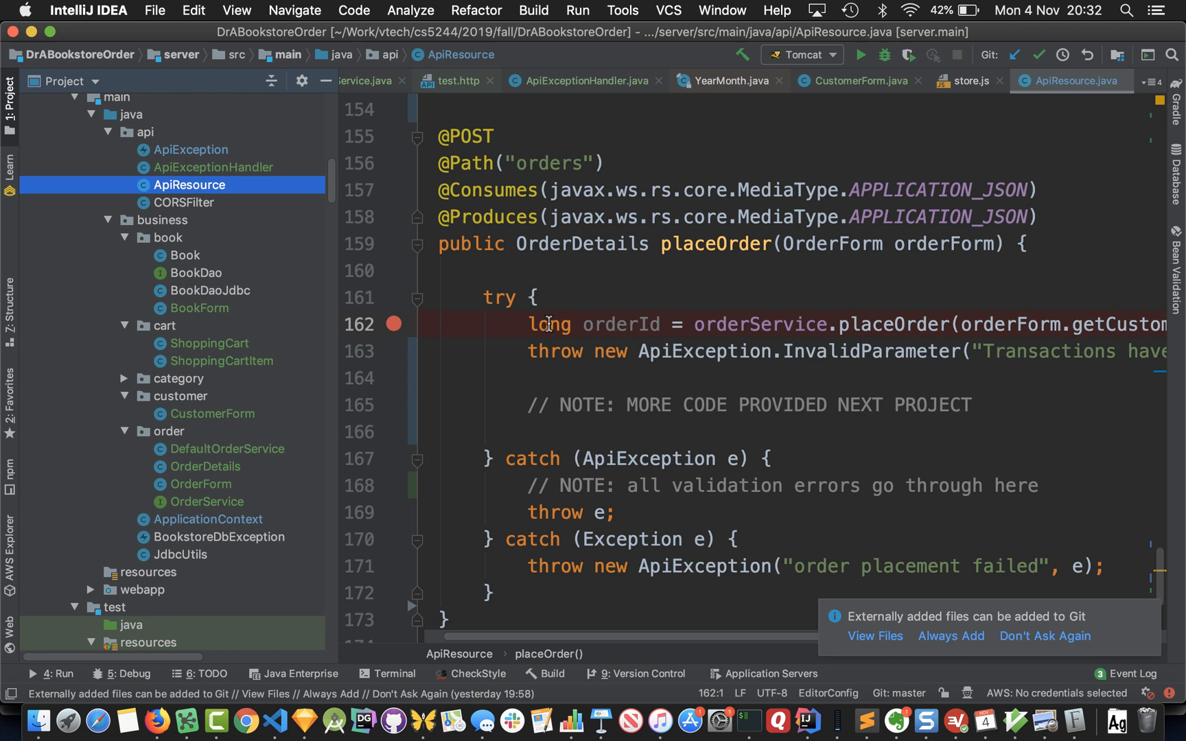
mouse_move(505, 224)
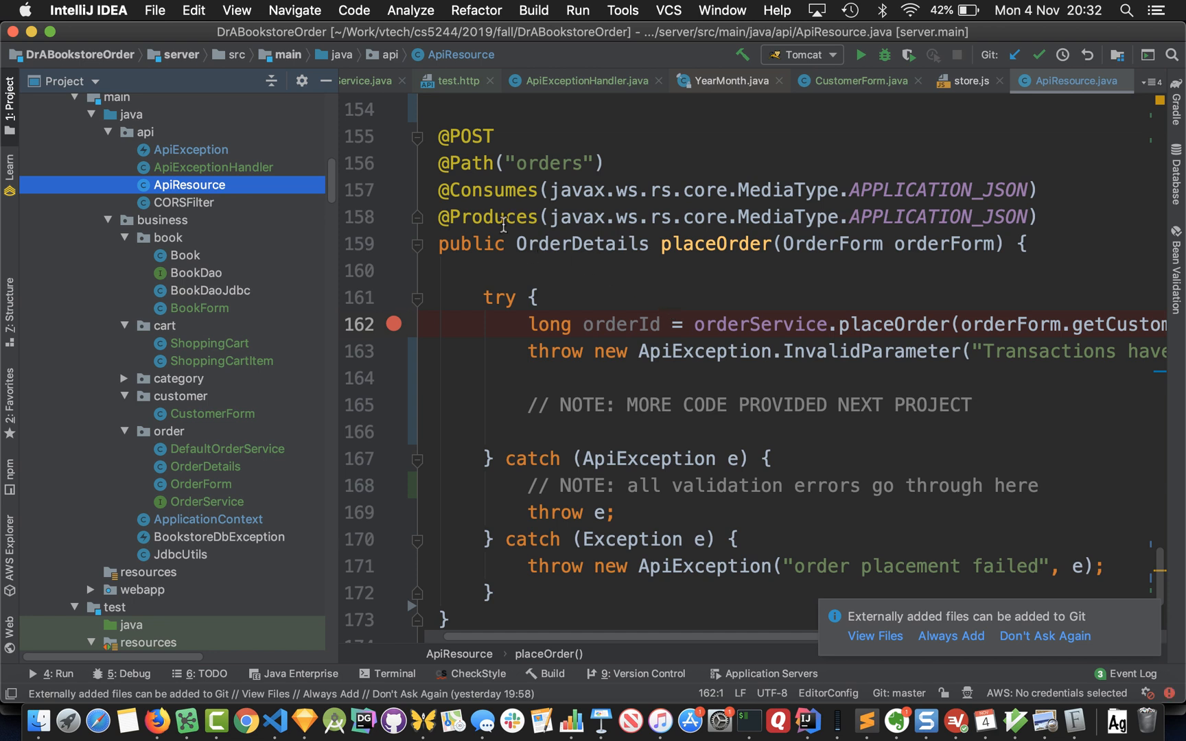
mouse_move(553, 158)
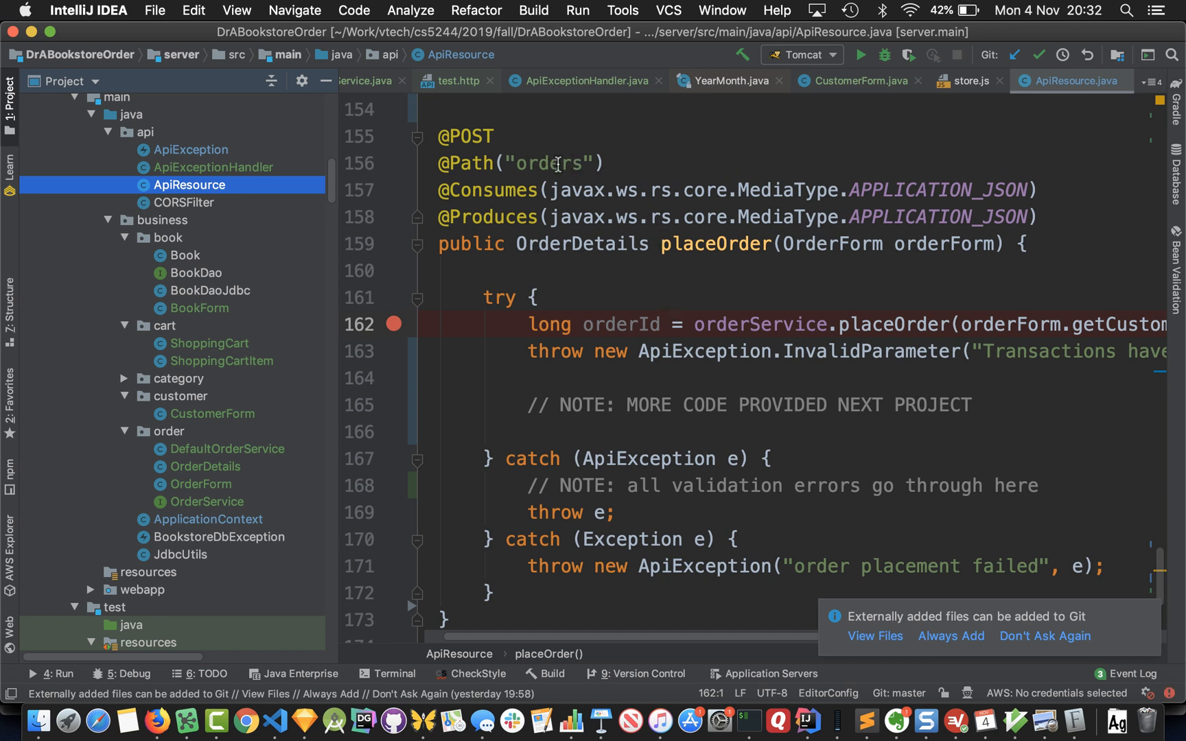
mouse_move(910, 361)
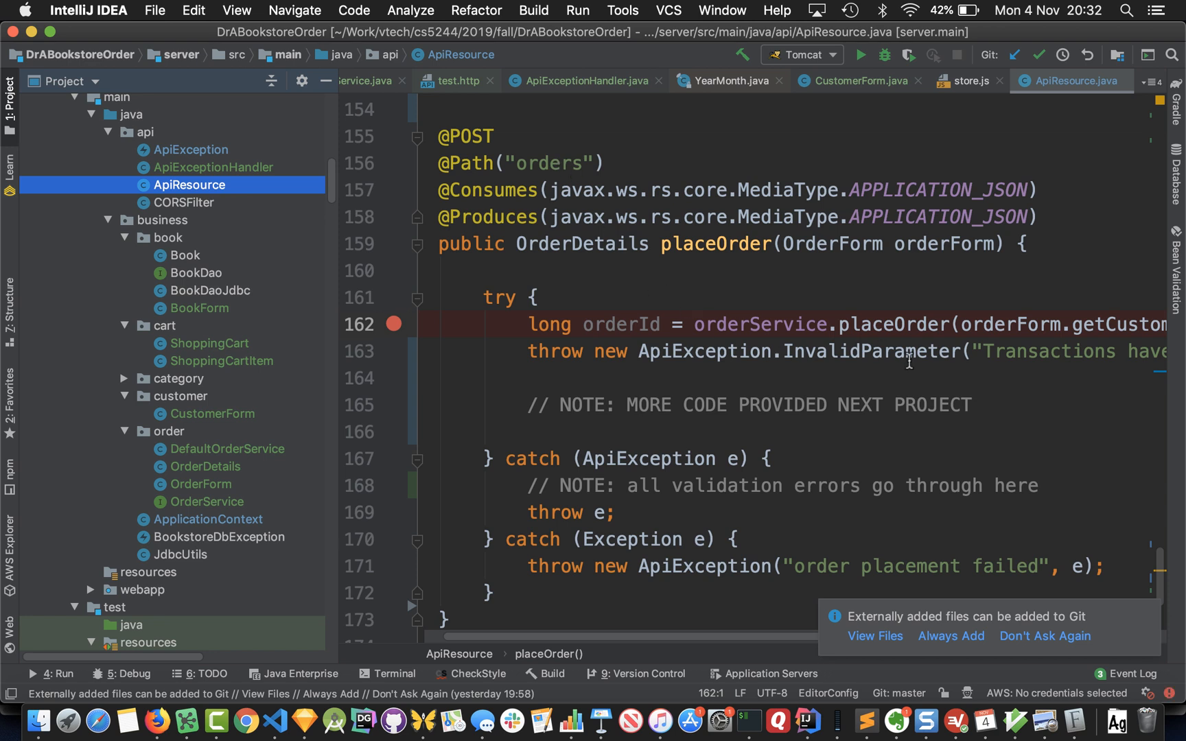
mouse_move(767, 323)
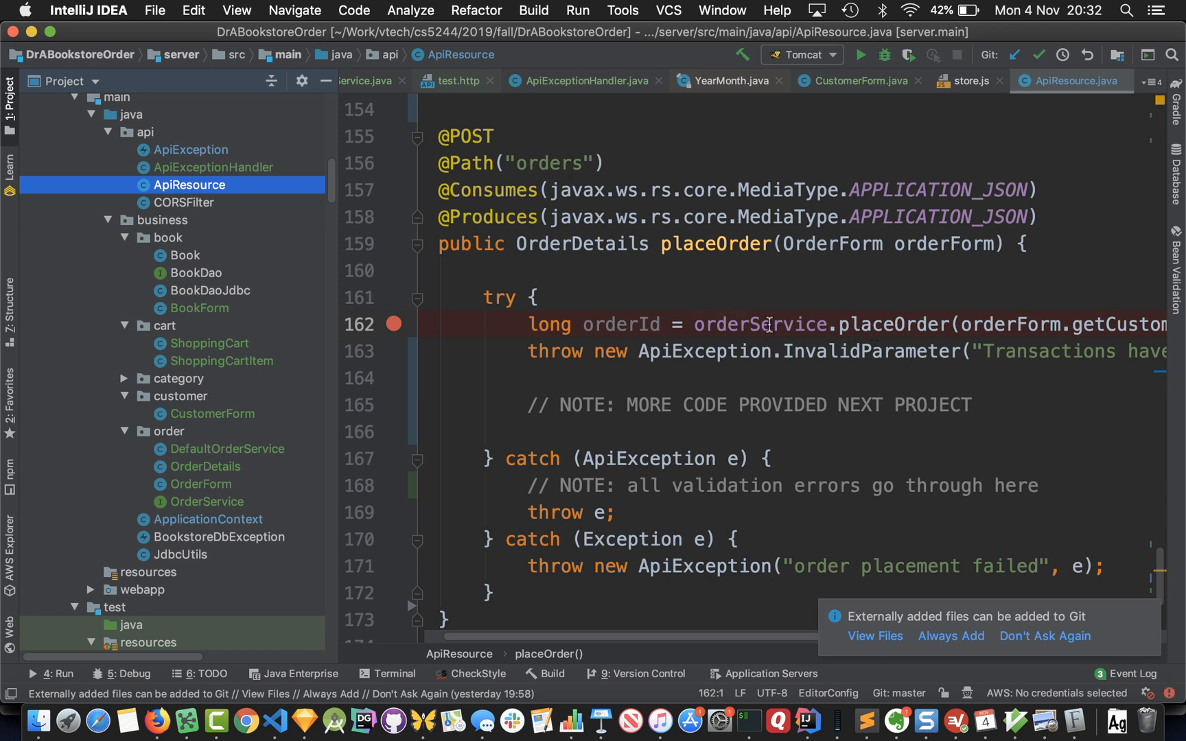
mouse_move(455, 293)
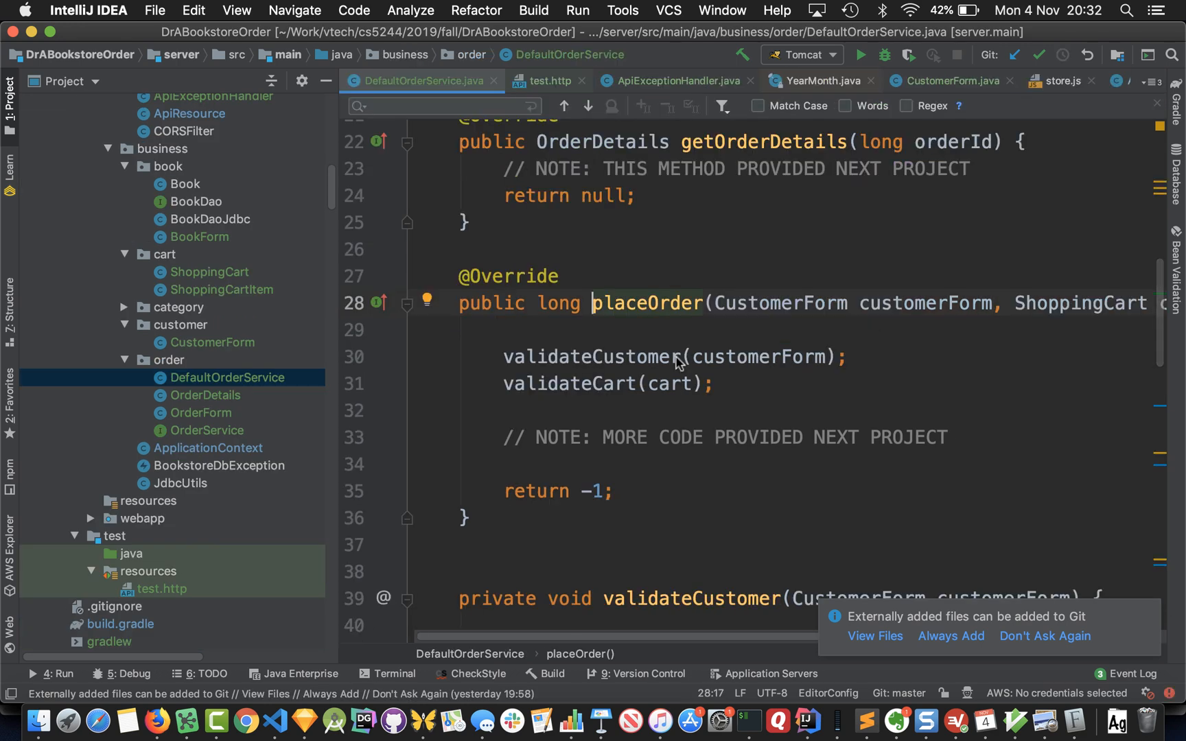
left_click(383, 357)
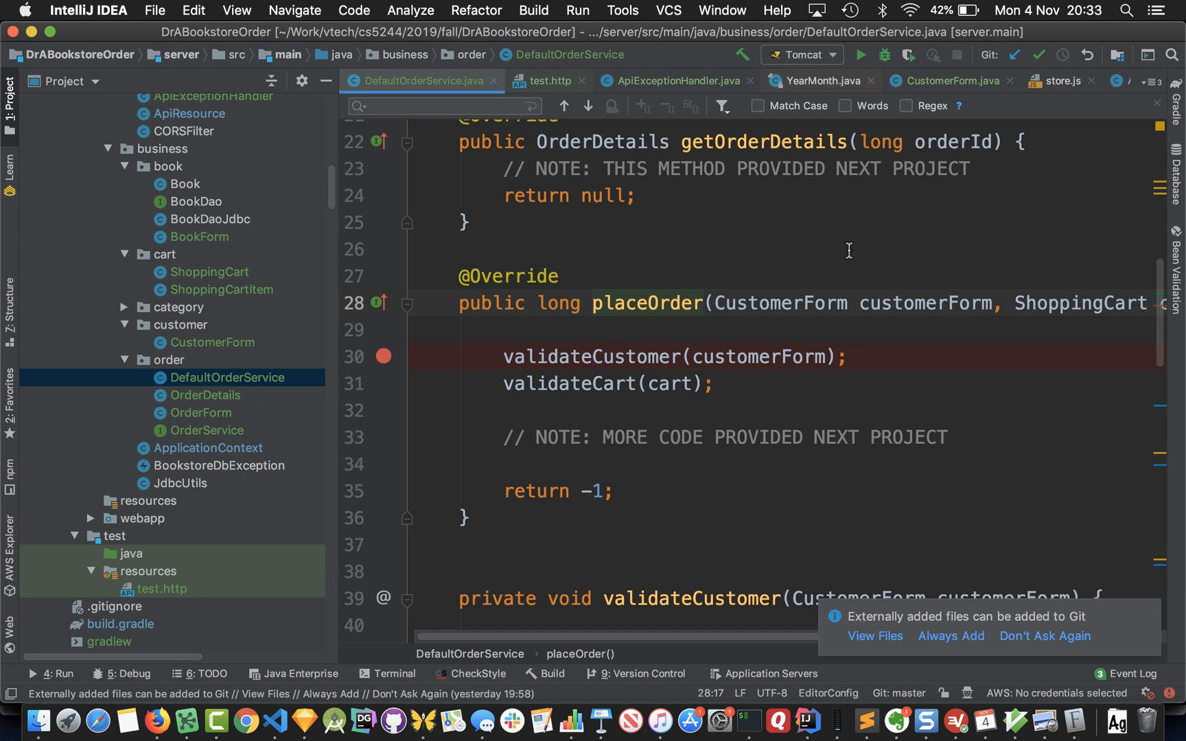
mouse_move(765, 271)
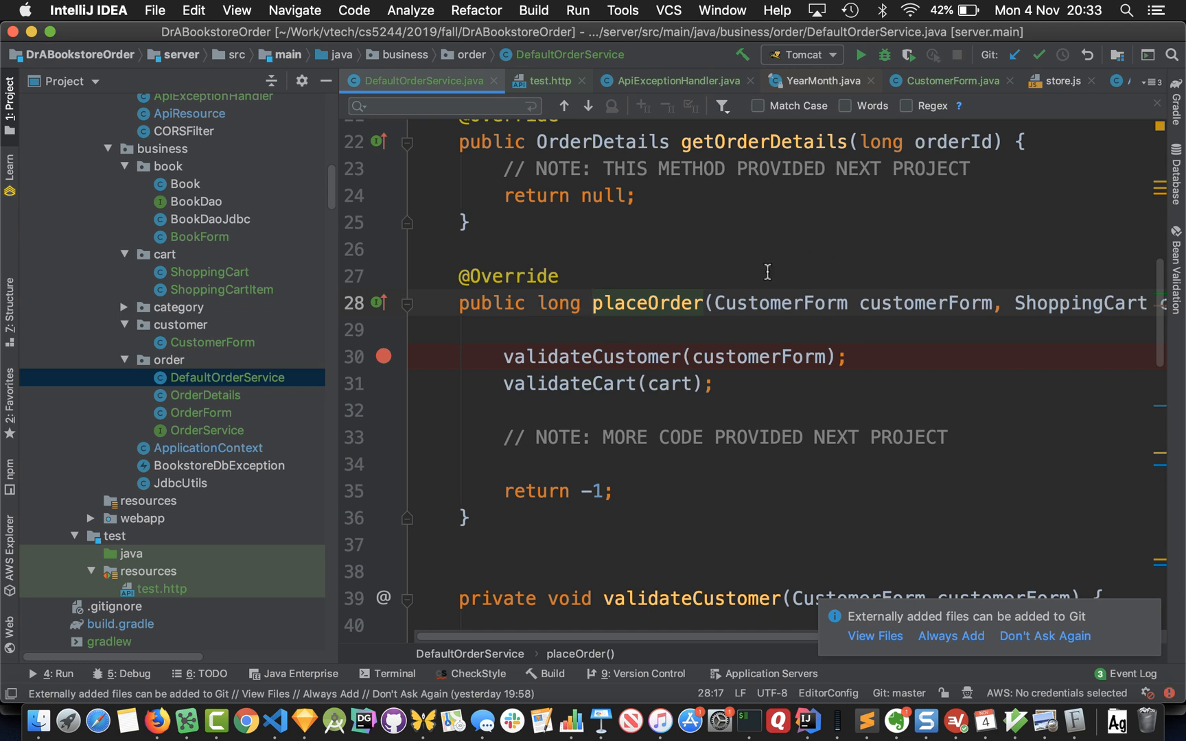
mouse_move(498, 356)
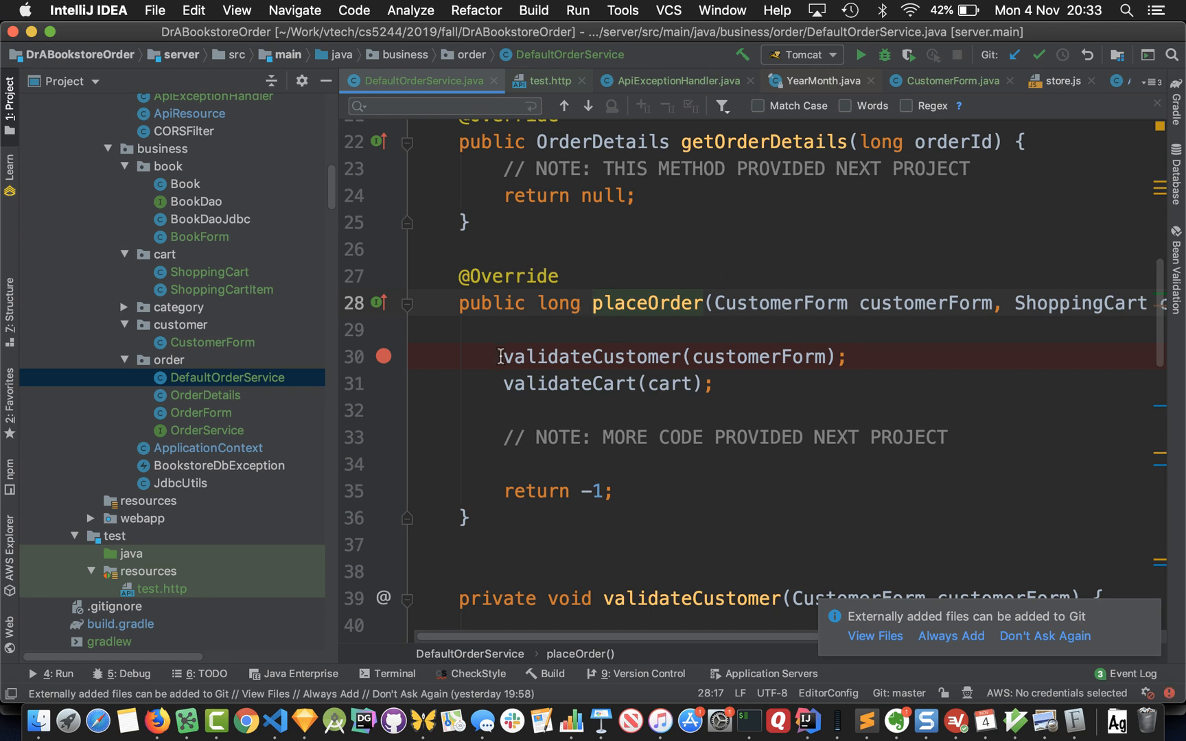
mouse_move(848, 40)
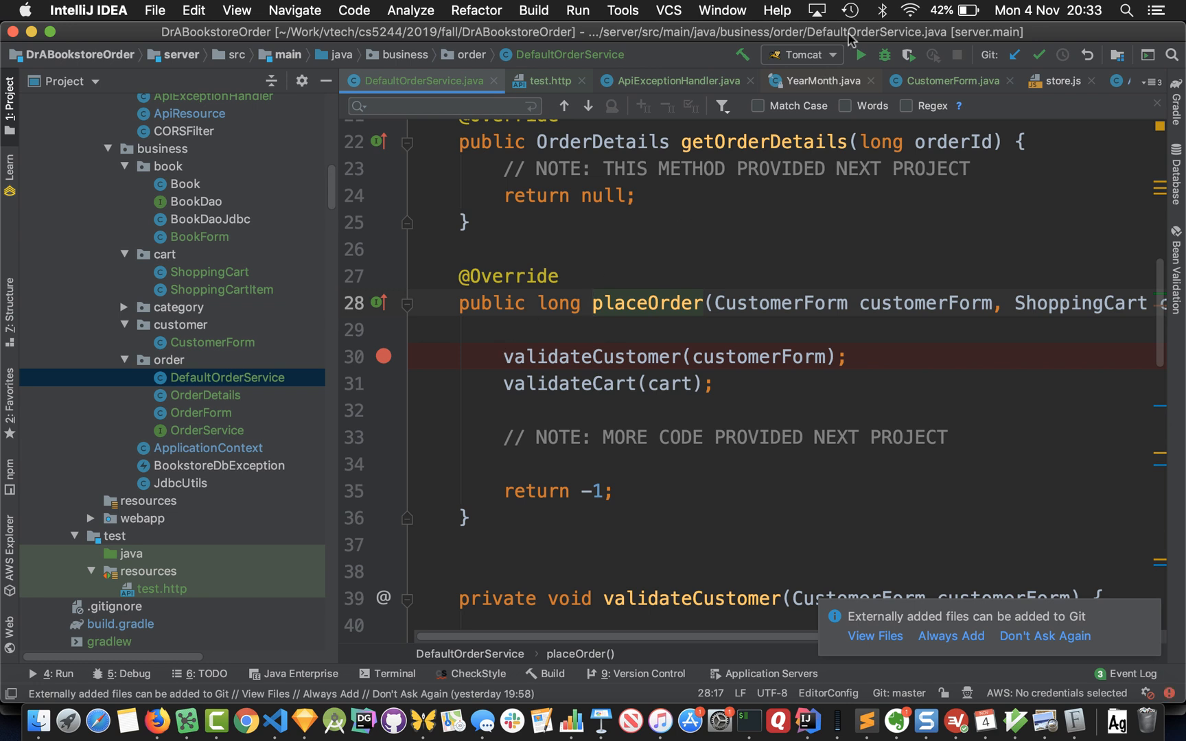
mouse_move(861, 55)
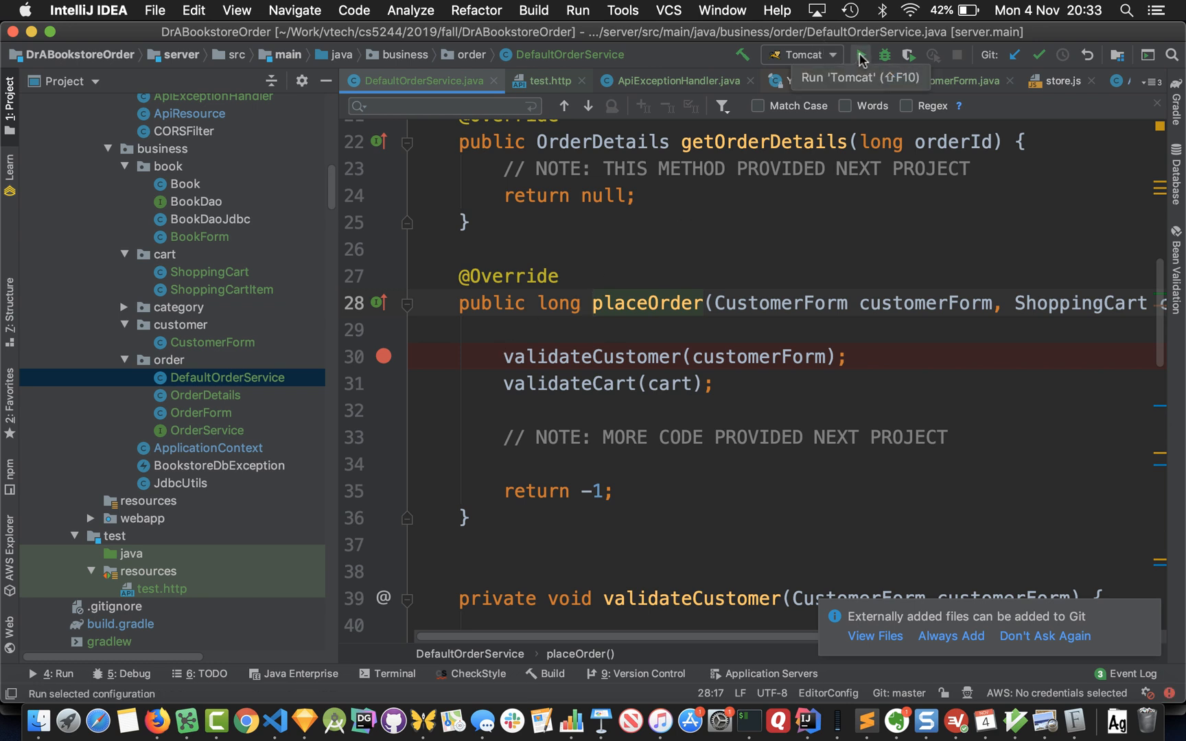
mouse_move(884, 55)
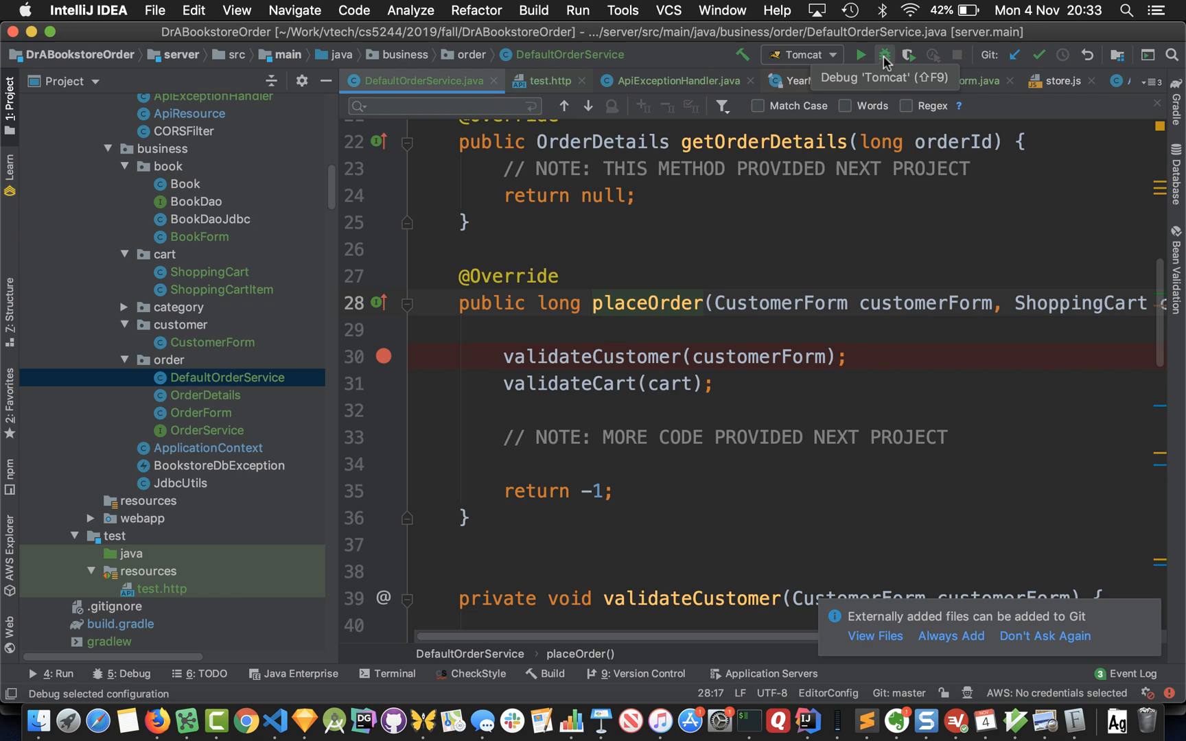
Launch the 'Tomcat' configuration in debug mode and wait for server.war to deploy.
left_click(884, 55)
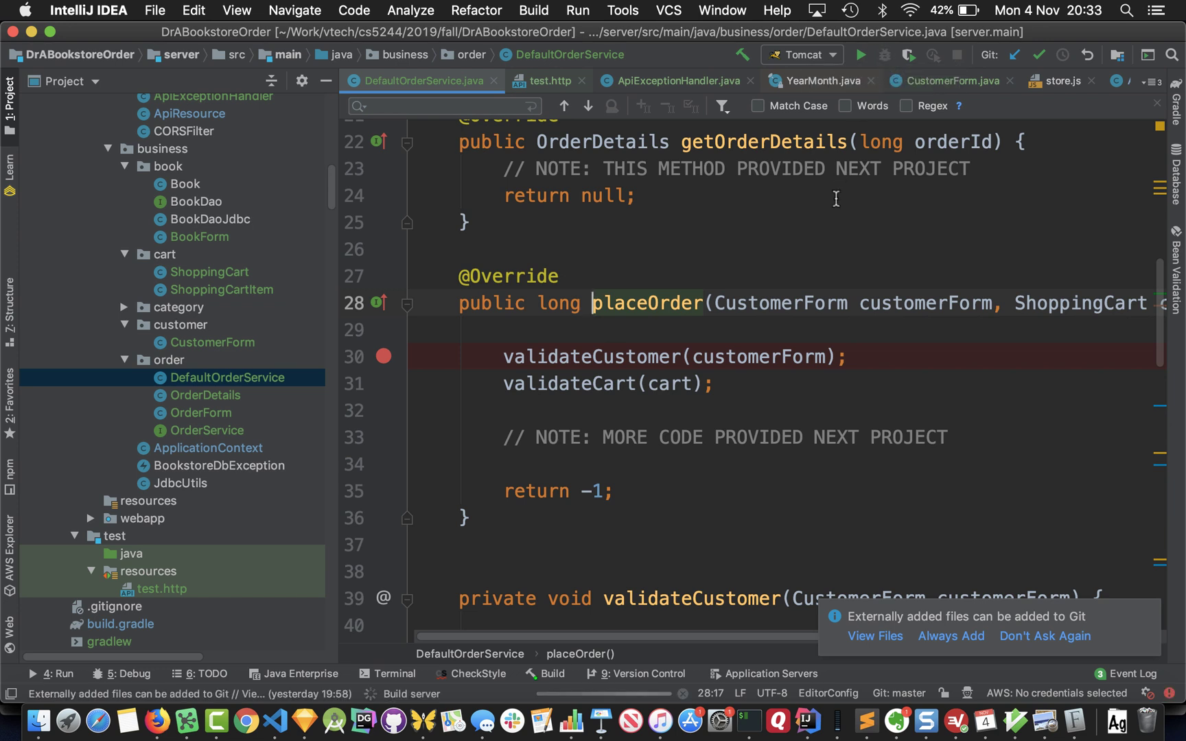
mouse_move(772, 306)
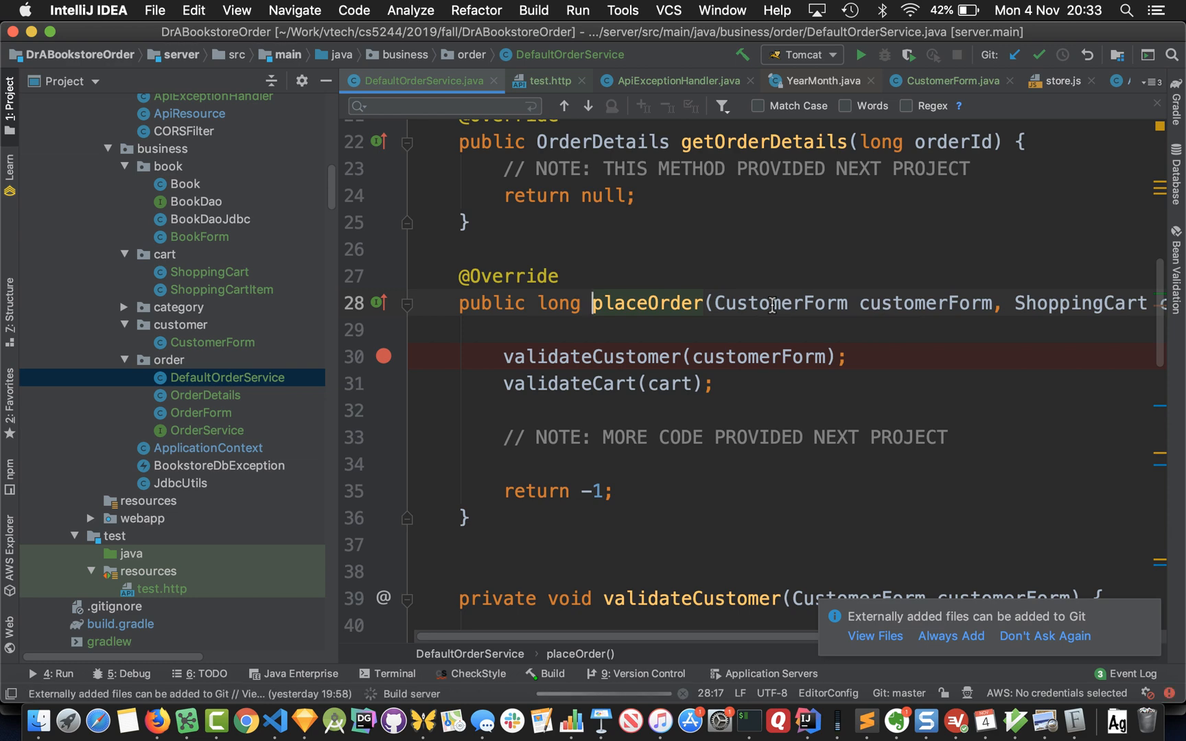
left_click(884, 55)
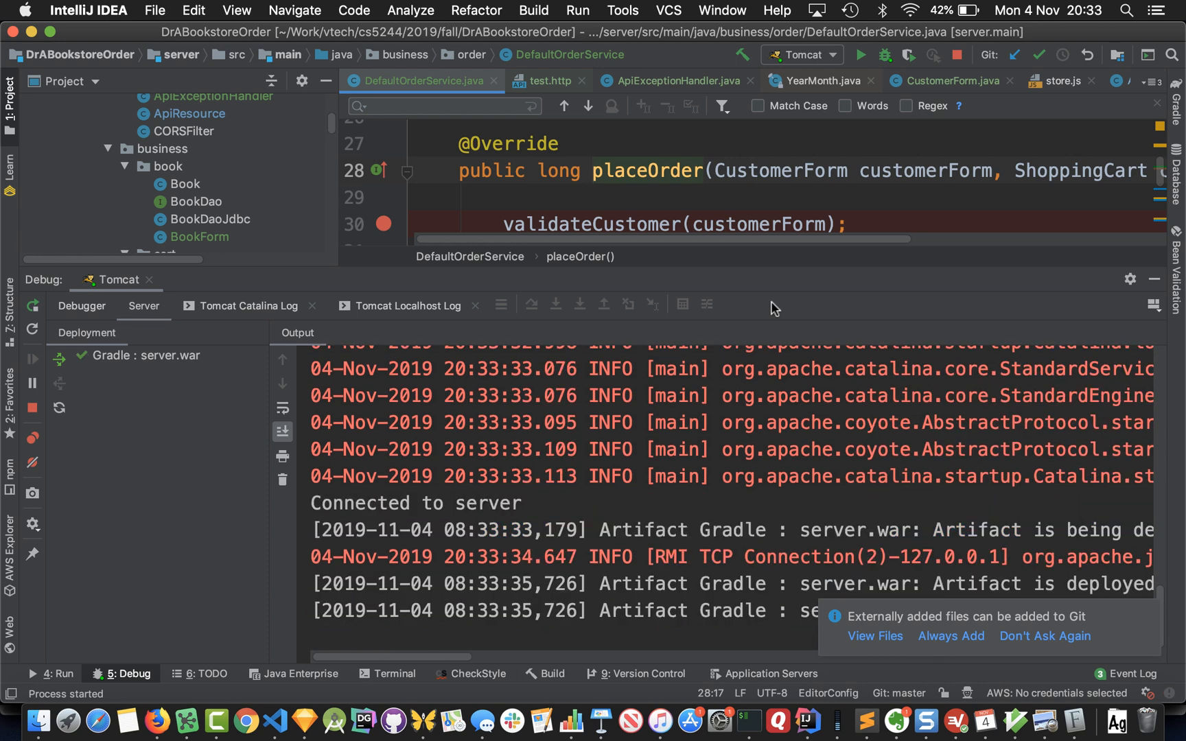
left_click(157, 721)
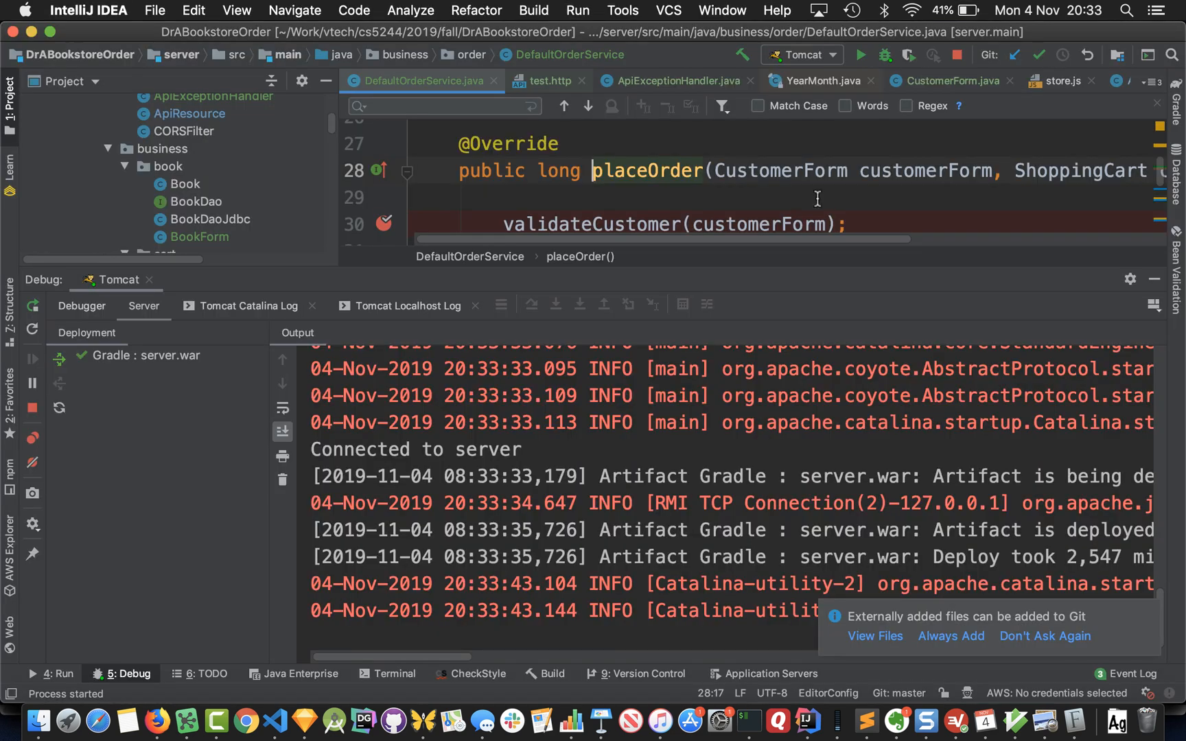
mouse_move(535, 399)
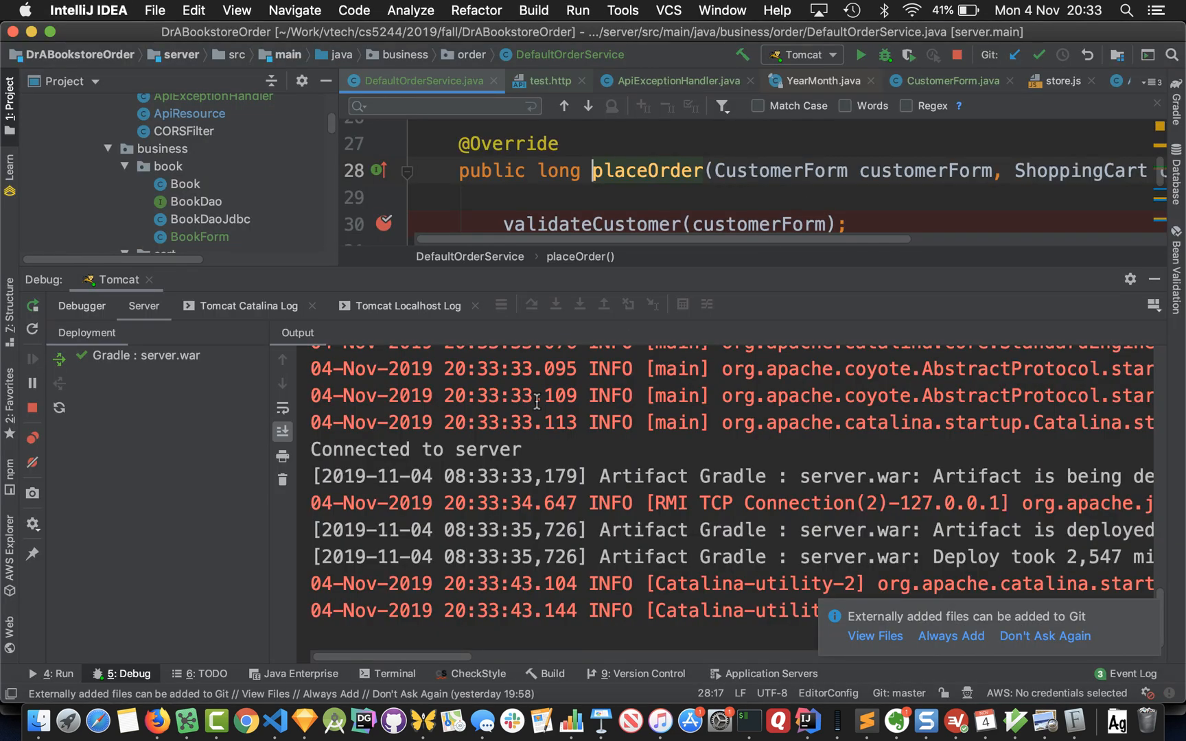
mouse_move(314, 472)
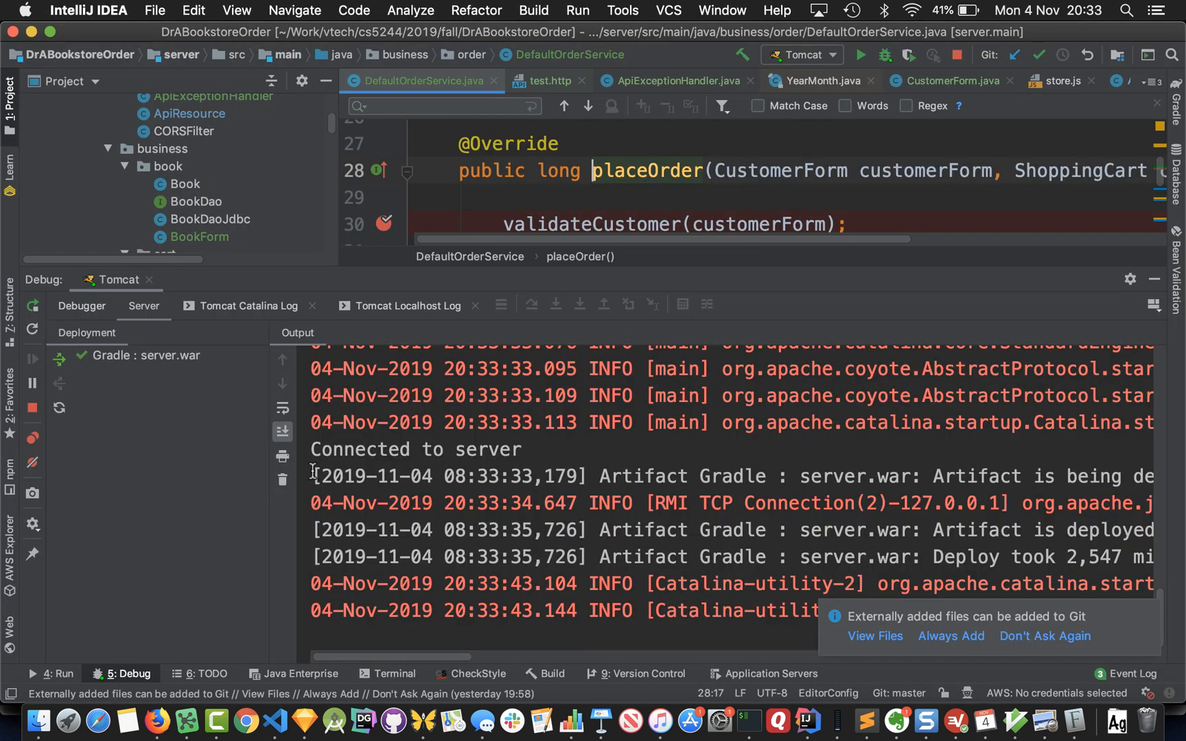
mouse_move(1108, 356)
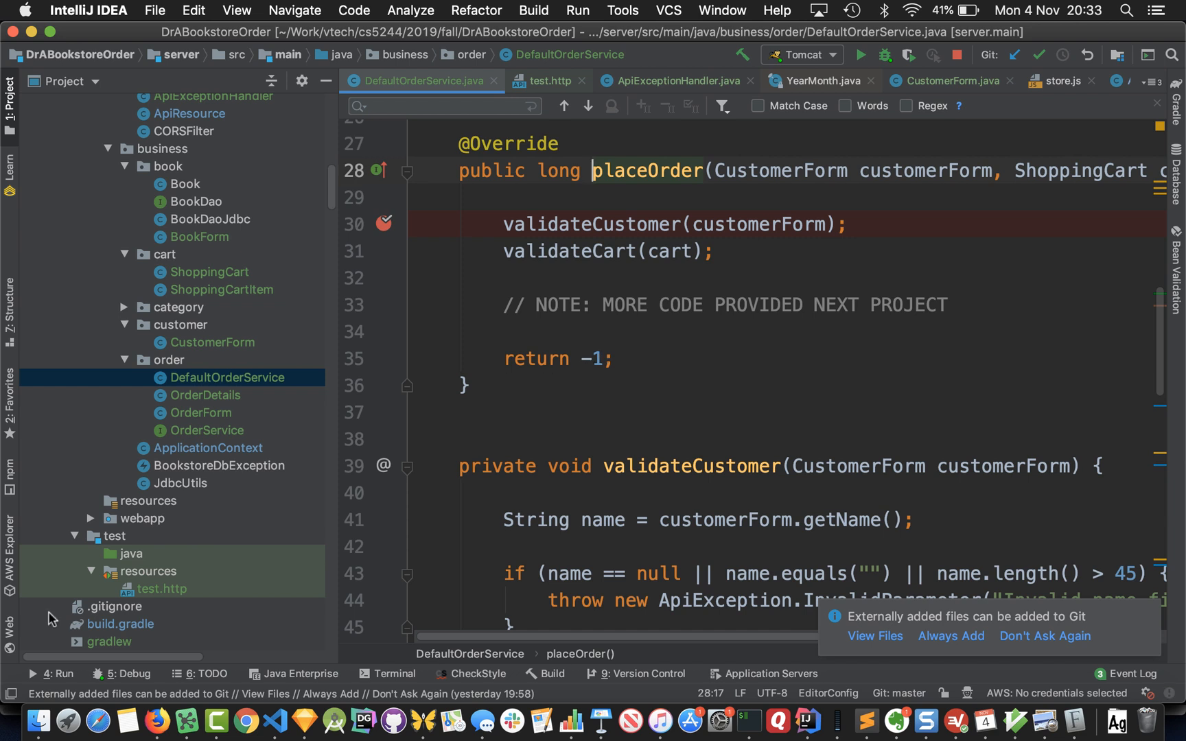
mouse_move(166, 590)
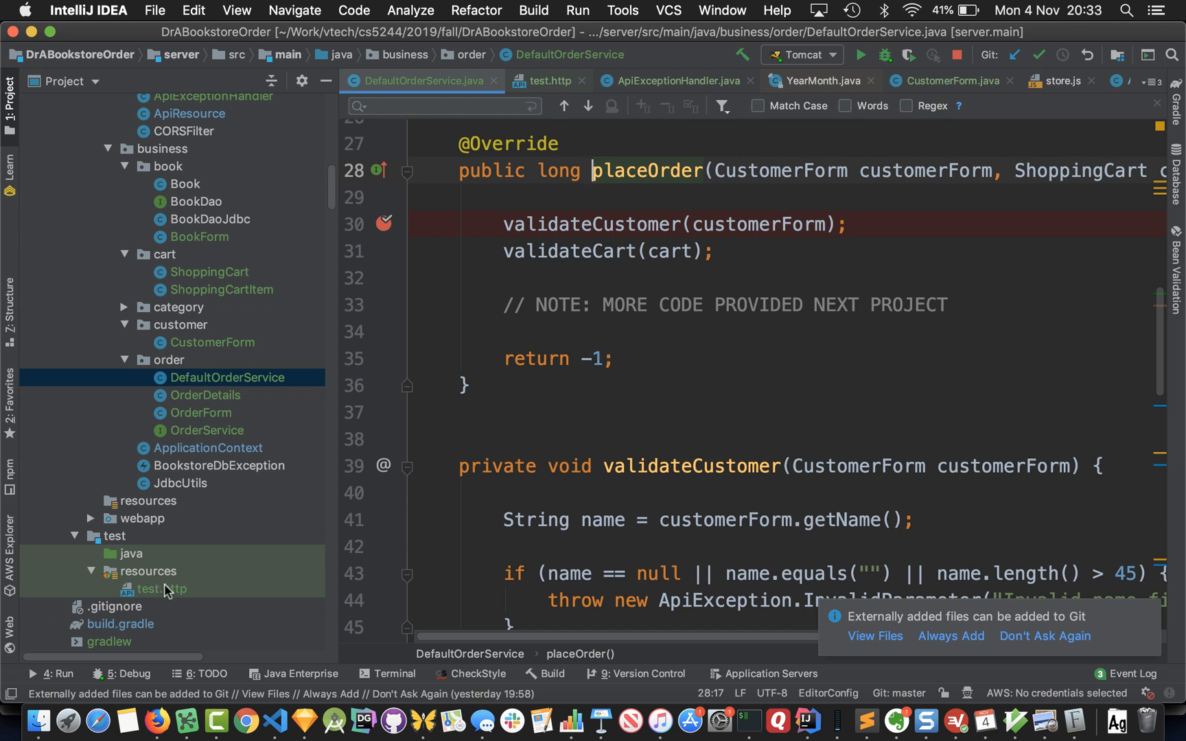
Show test.http from test/resources with its POST /api/orders request and overlong customer name.
left_click(161, 589)
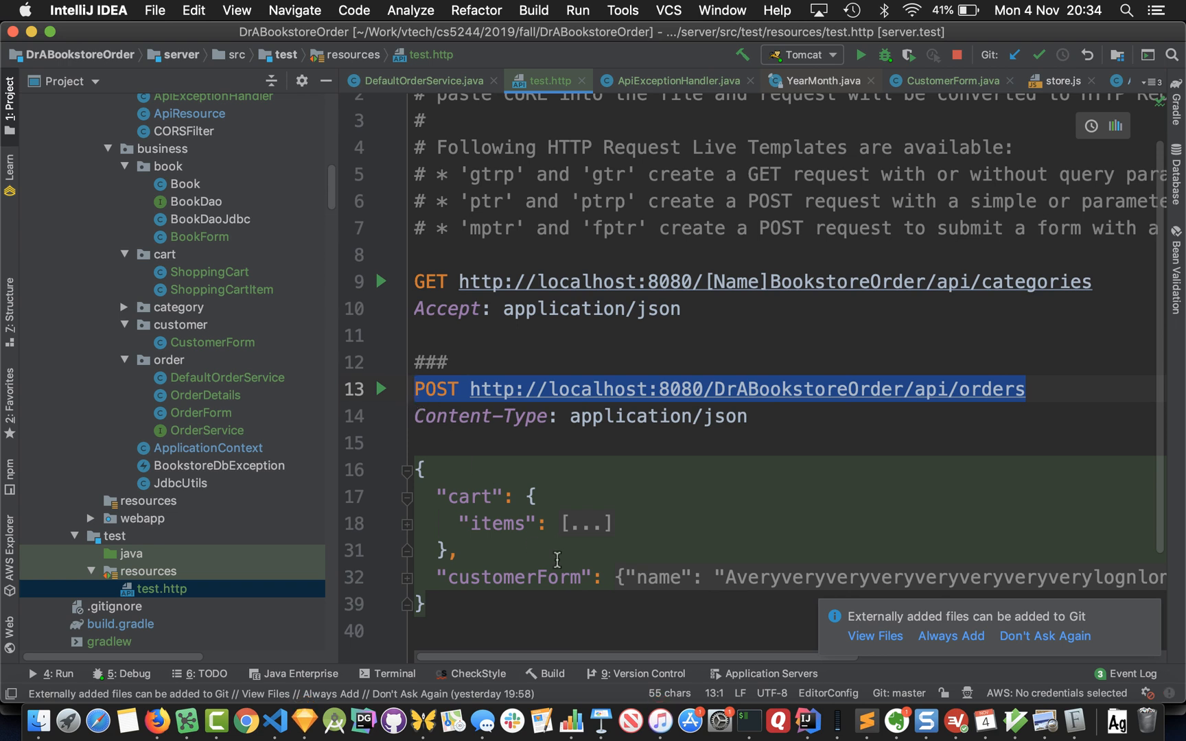
mouse_move(579, 523)
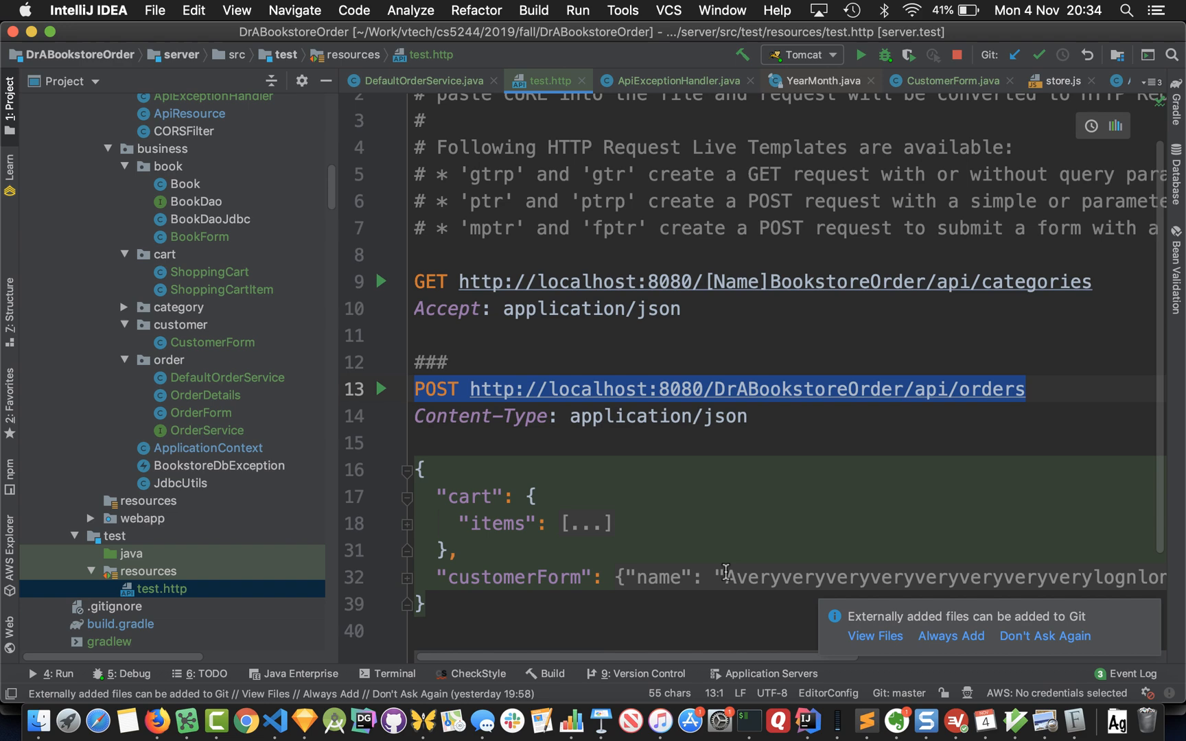
mouse_move(1046, 576)
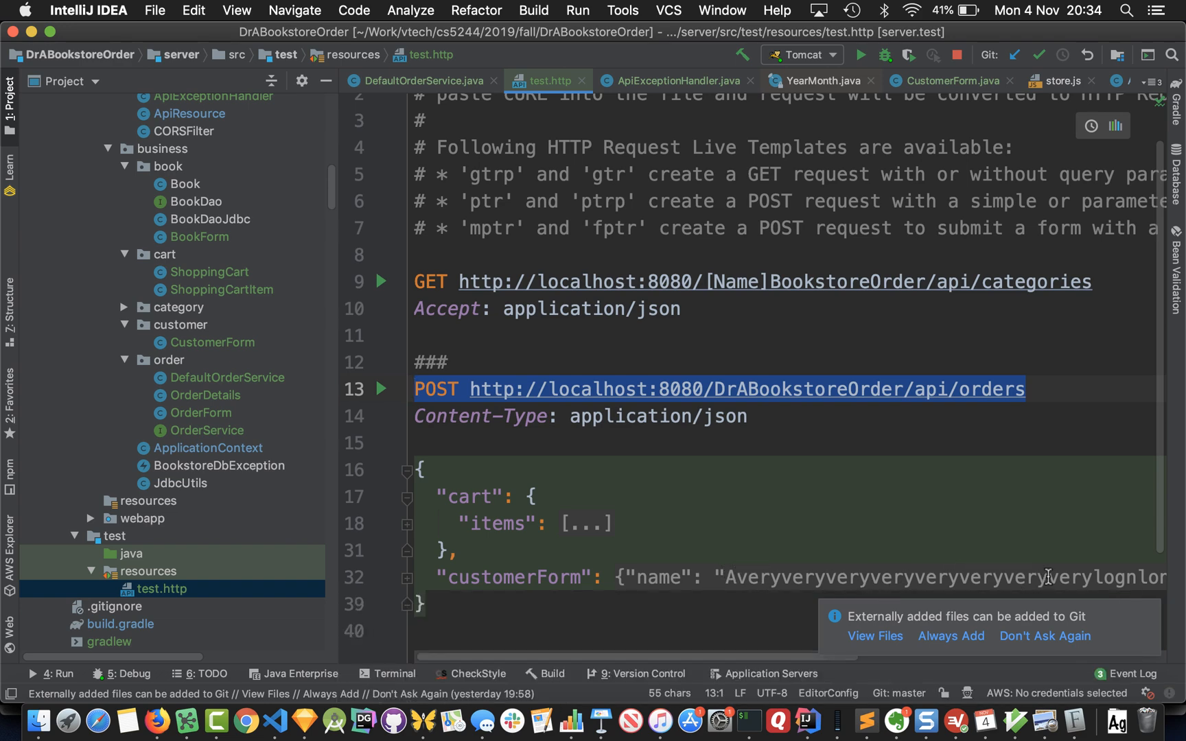
mouse_move(1036, 548)
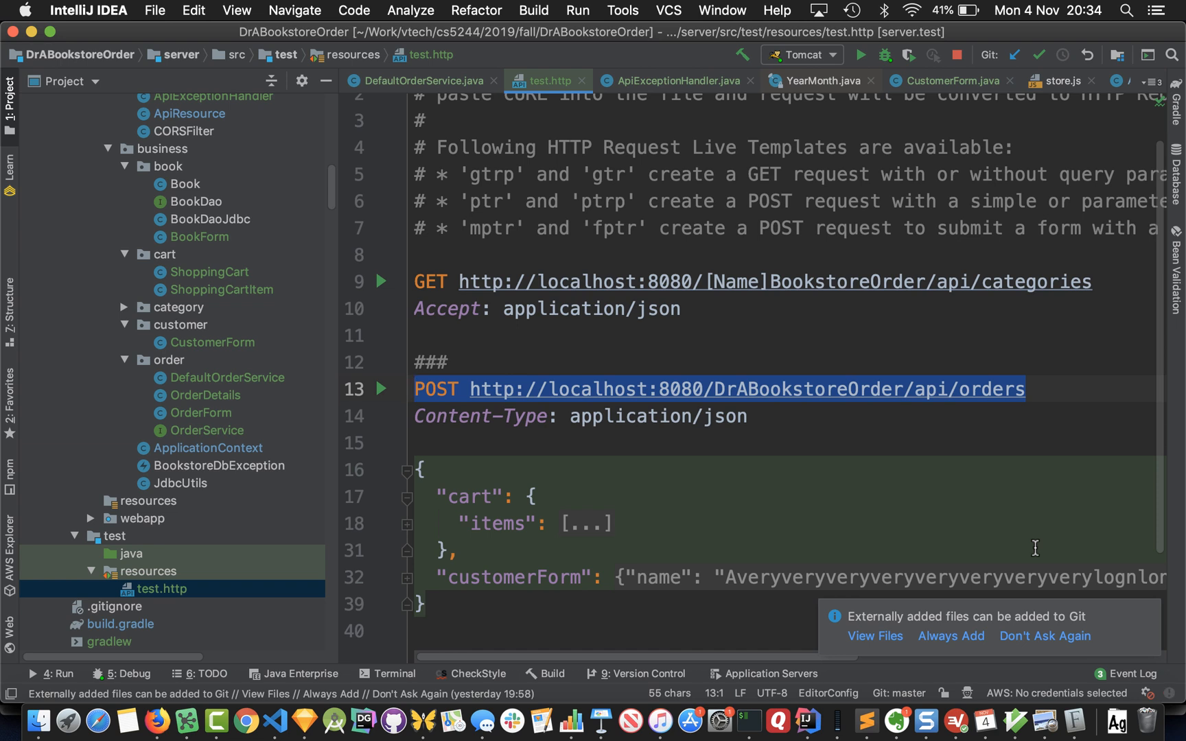
mouse_move(535, 405)
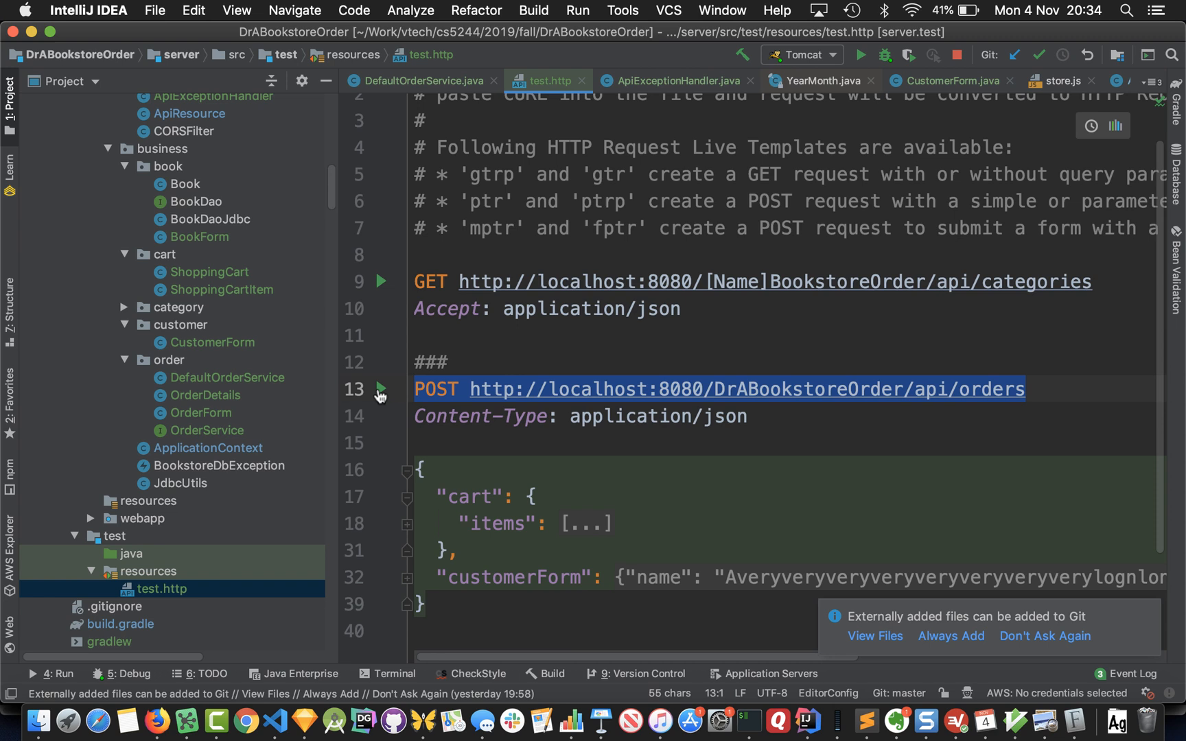
mouse_move(382, 389)
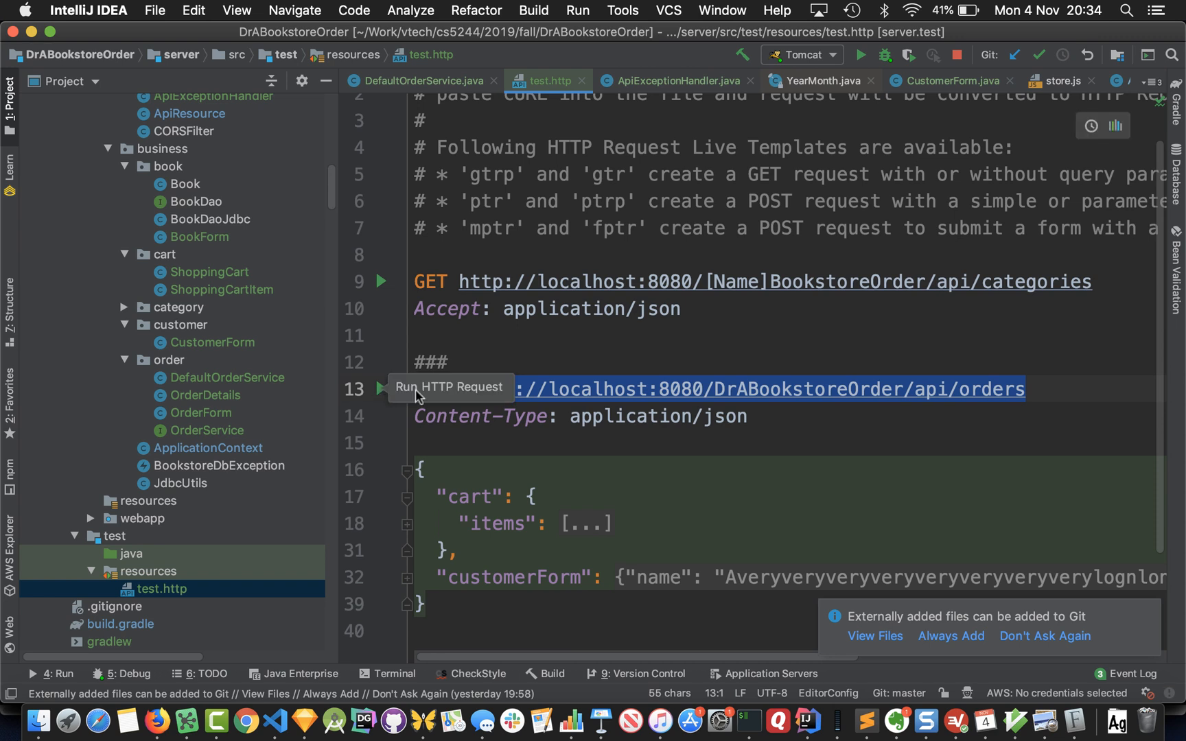
mouse_move(380, 389)
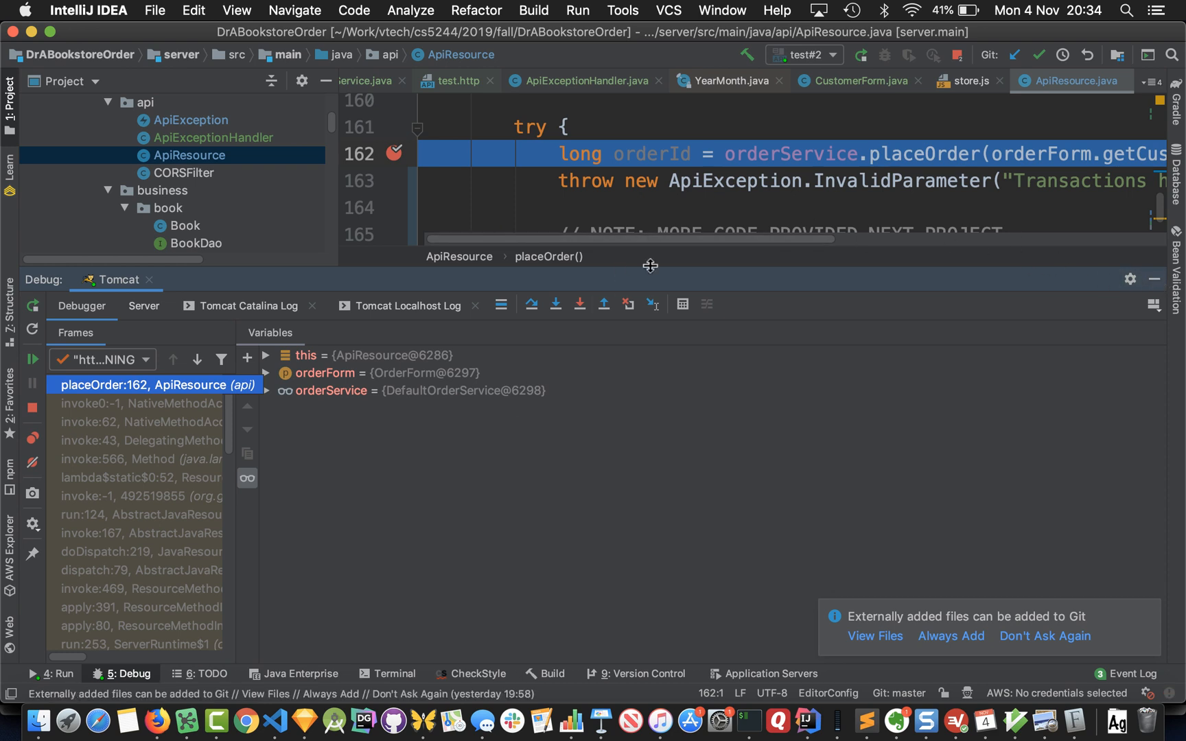
mouse_move(1150, 261)
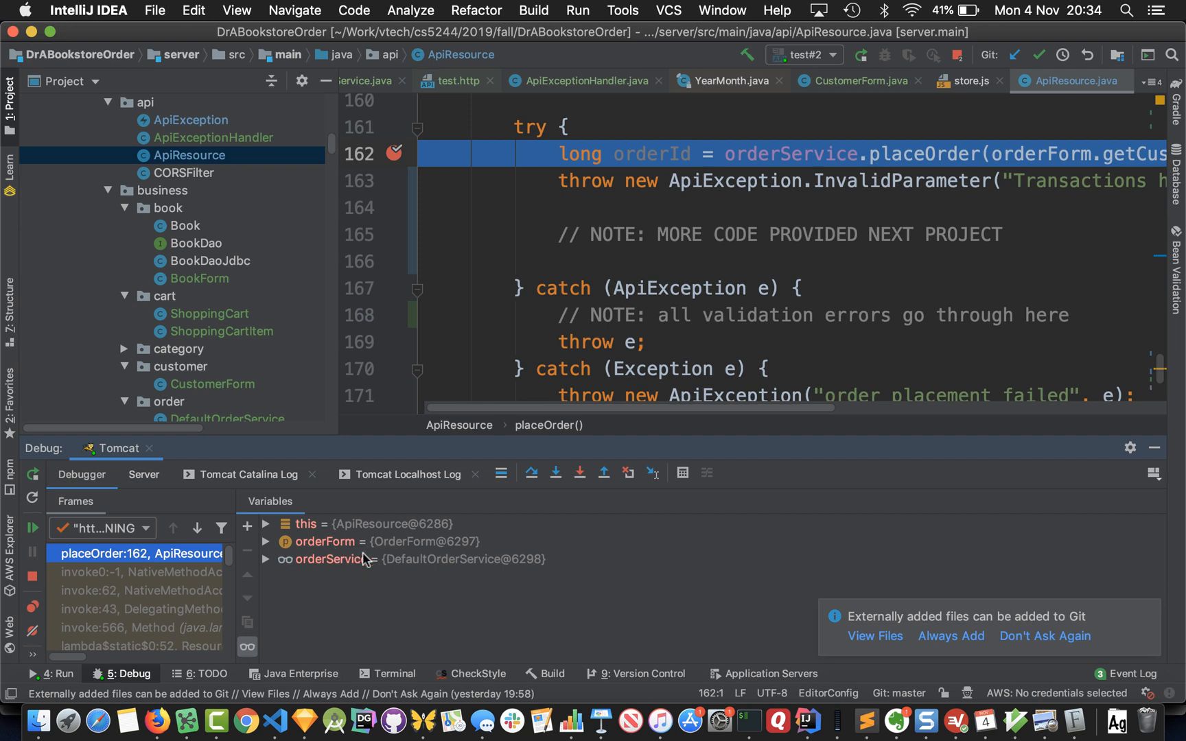
mouse_move(325, 560)
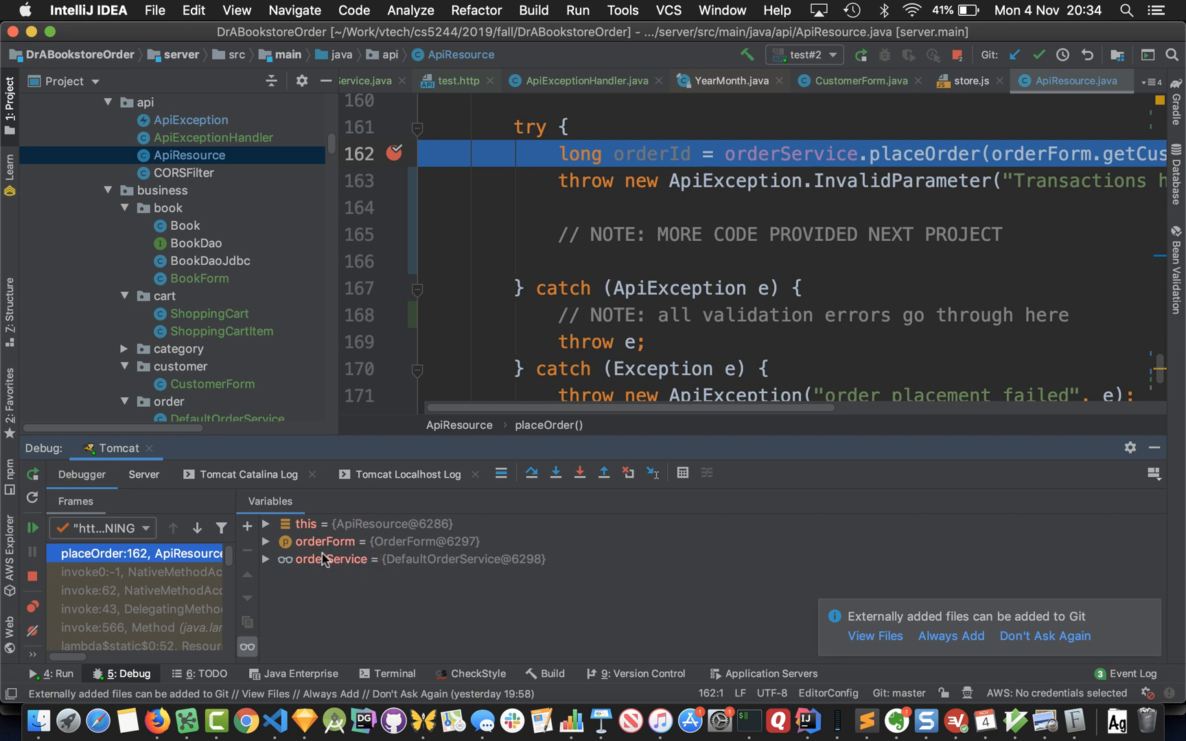
mouse_move(685, 291)
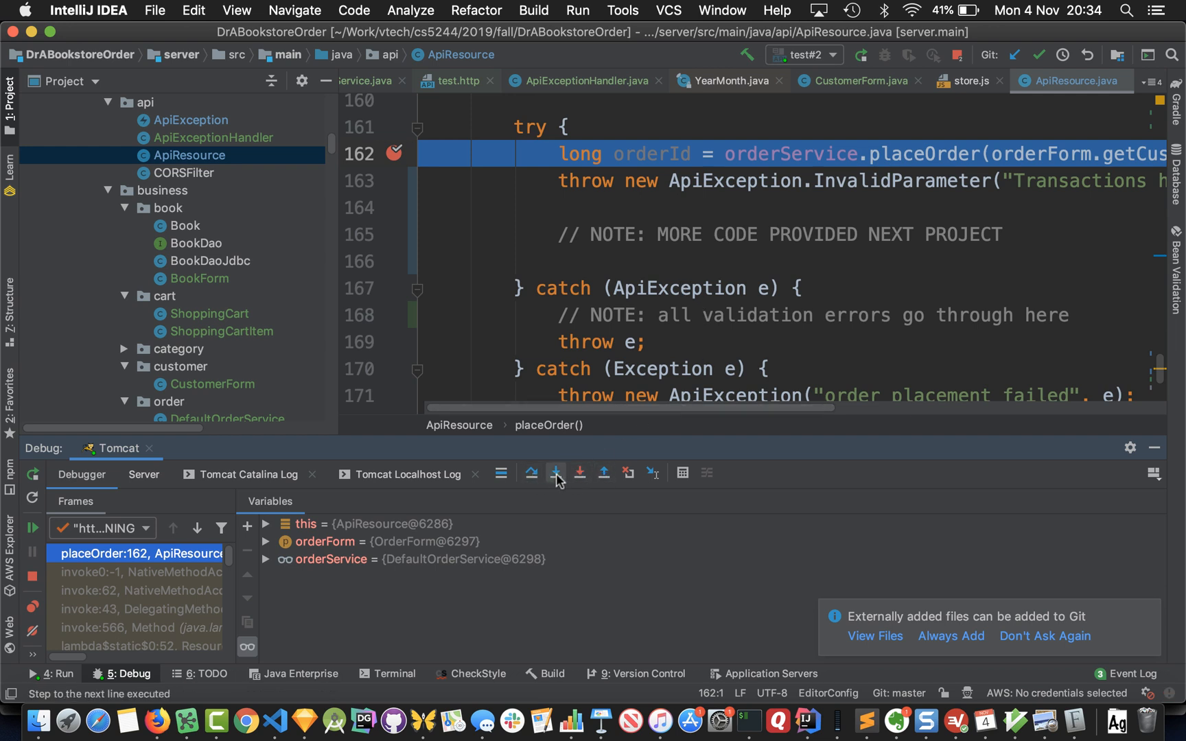
mouse_move(554, 473)
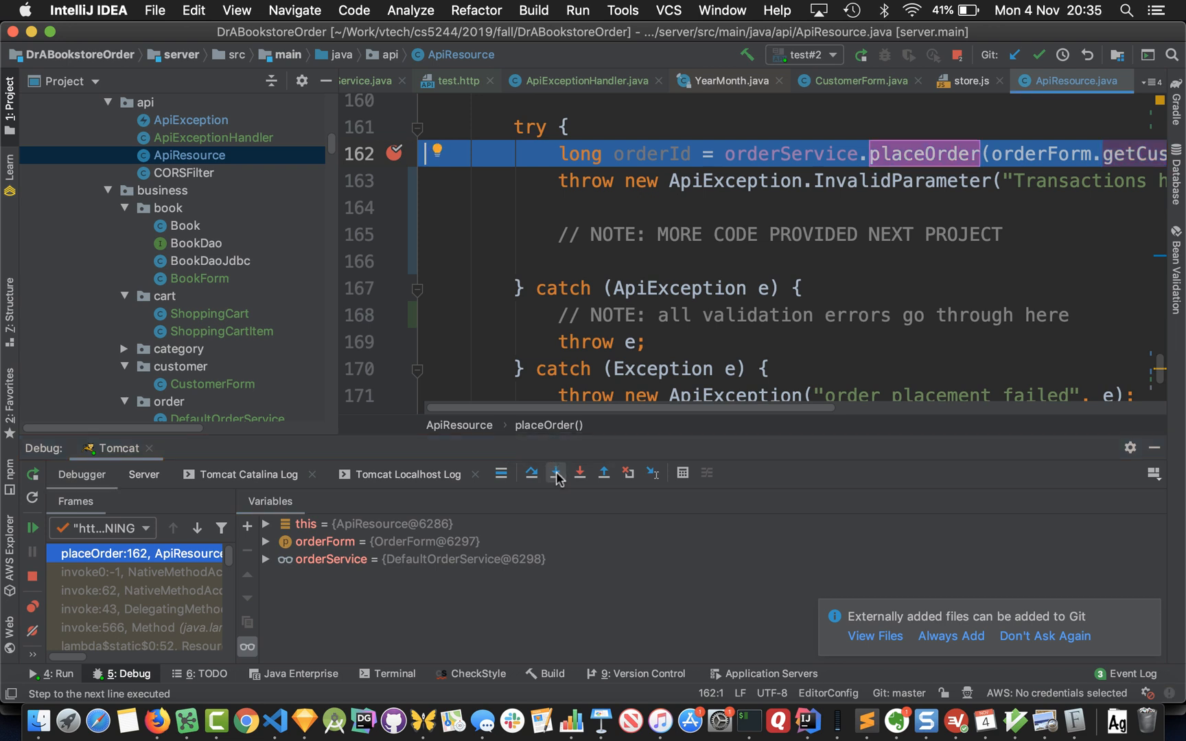
Invoke Smart Step Into on paused line 162 of ApiResource to list the callable targets.
left_click(556, 475)
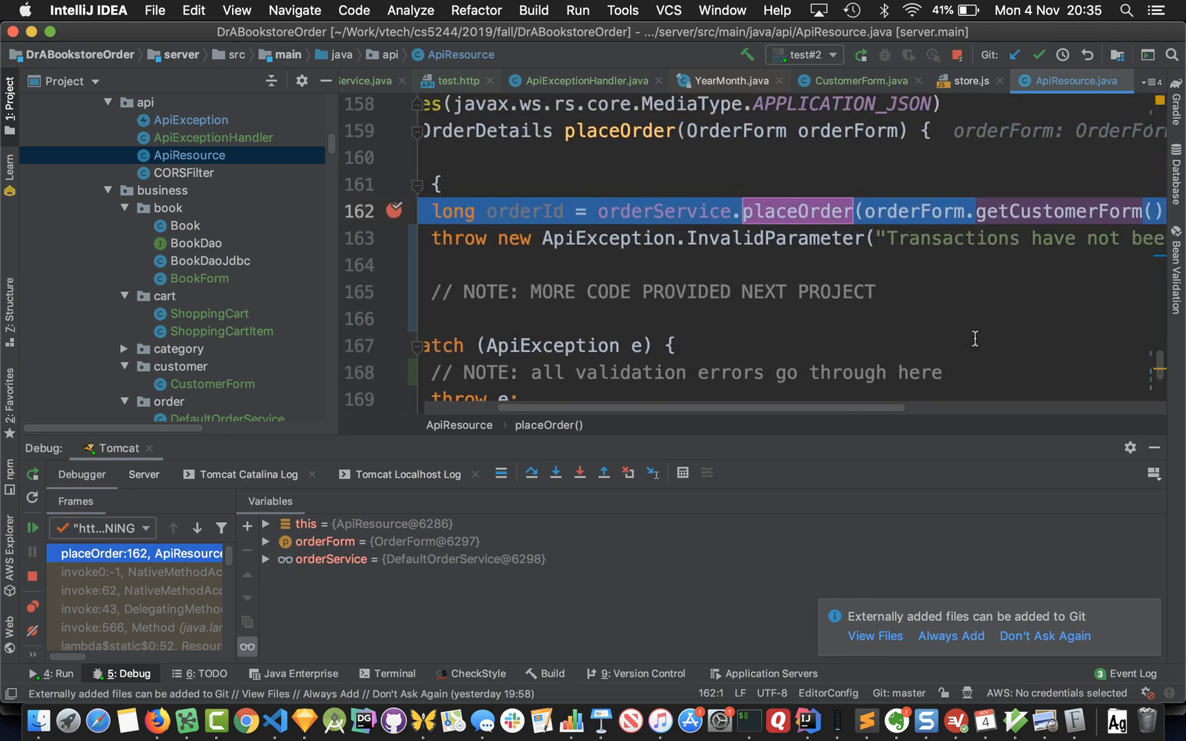
scroll("up", 3)
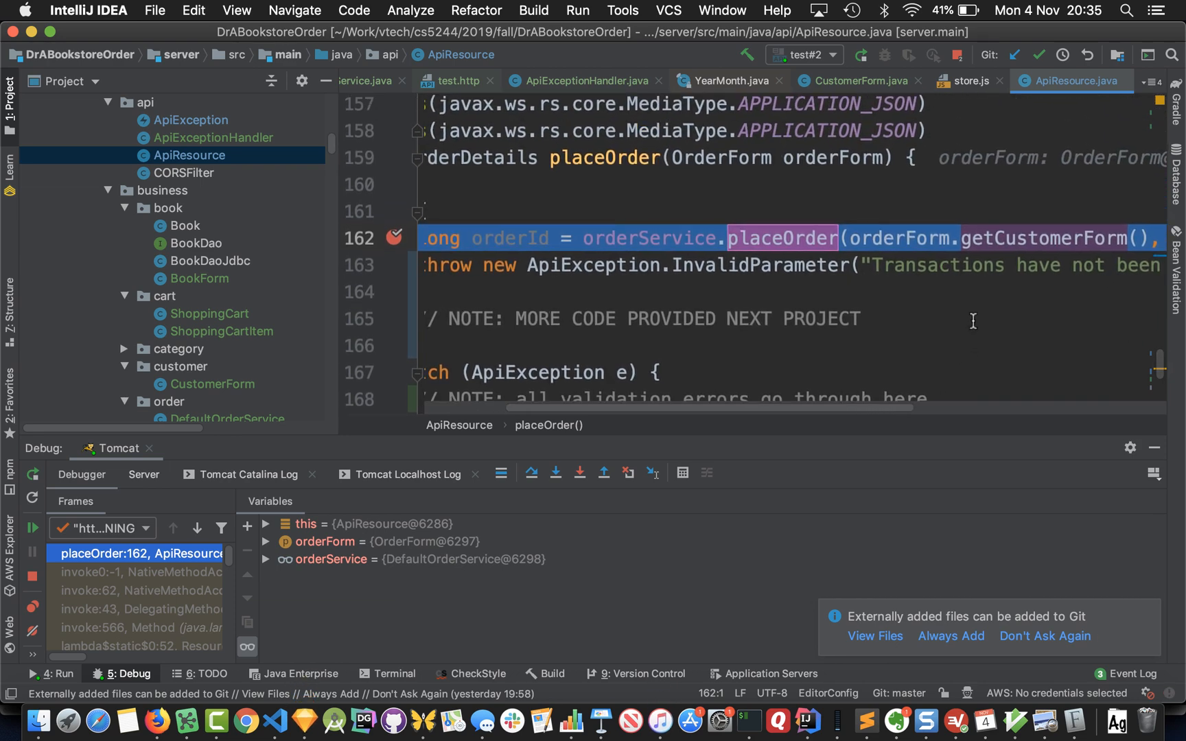
mouse_move(936, 244)
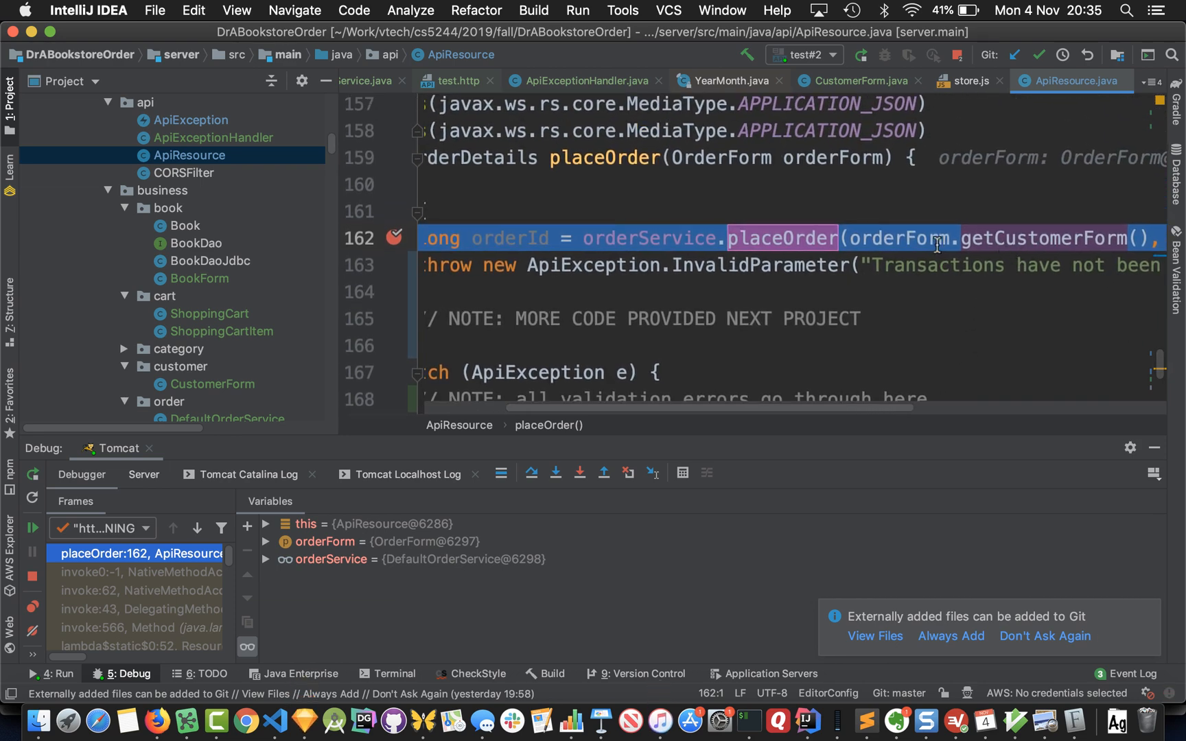
mouse_move(780, 239)
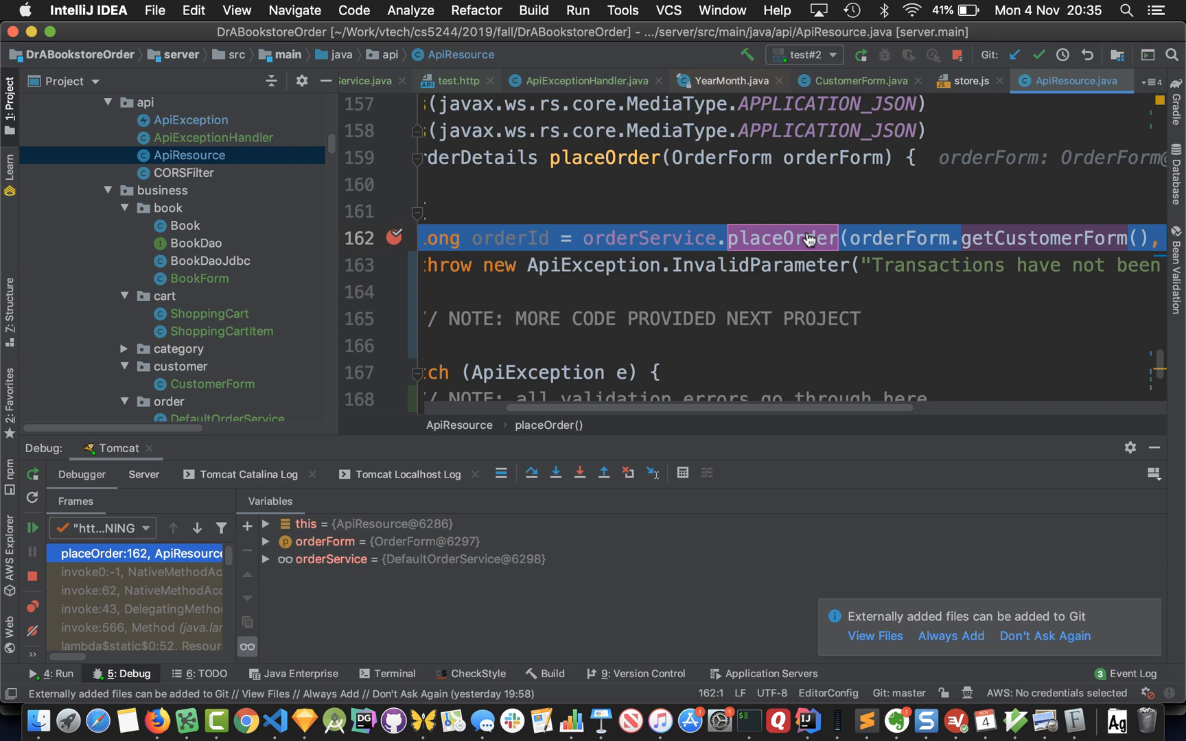
Step into the order service's placeOrder, inspect customerForm's fields, then step into validateCustomer.
left_click(555, 474)
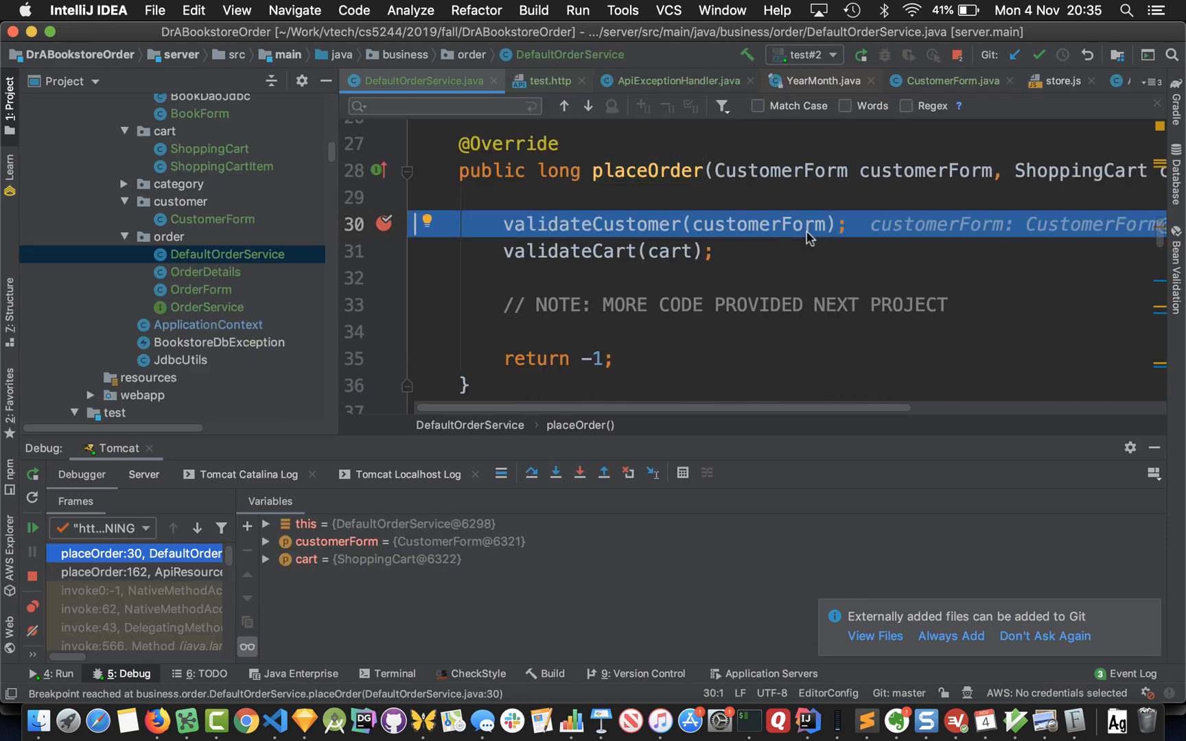
mouse_move(621, 228)
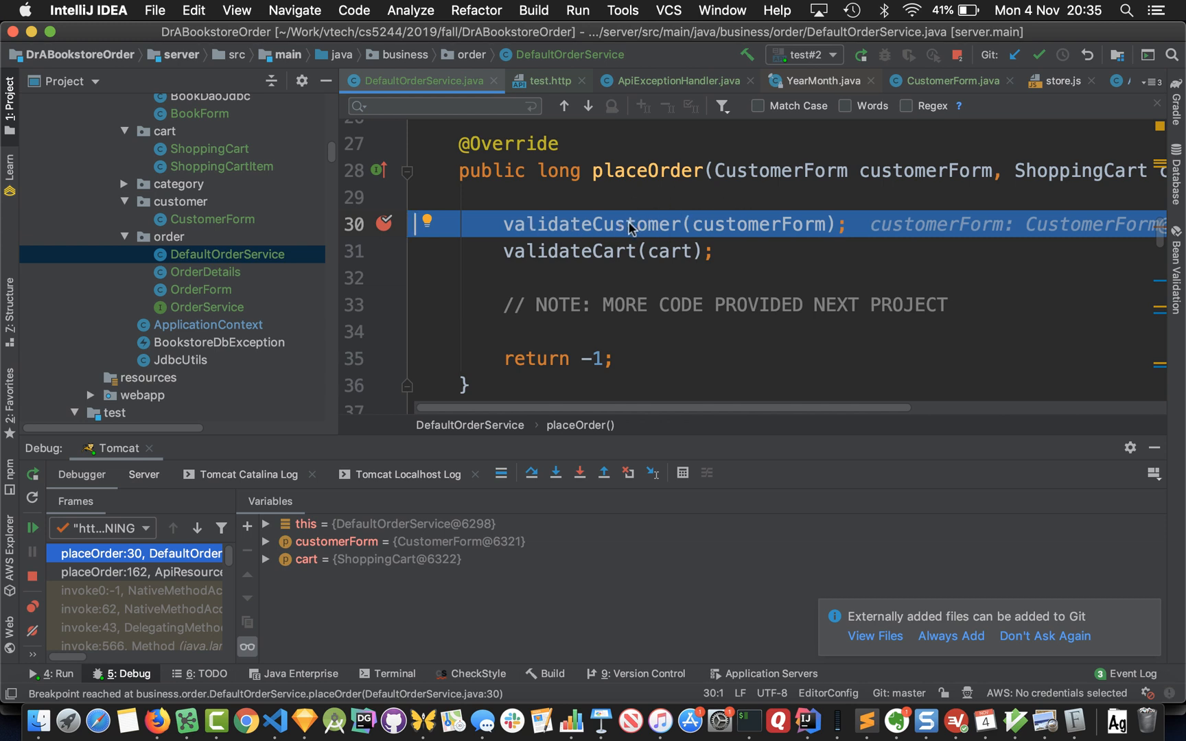
mouse_move(626, 236)
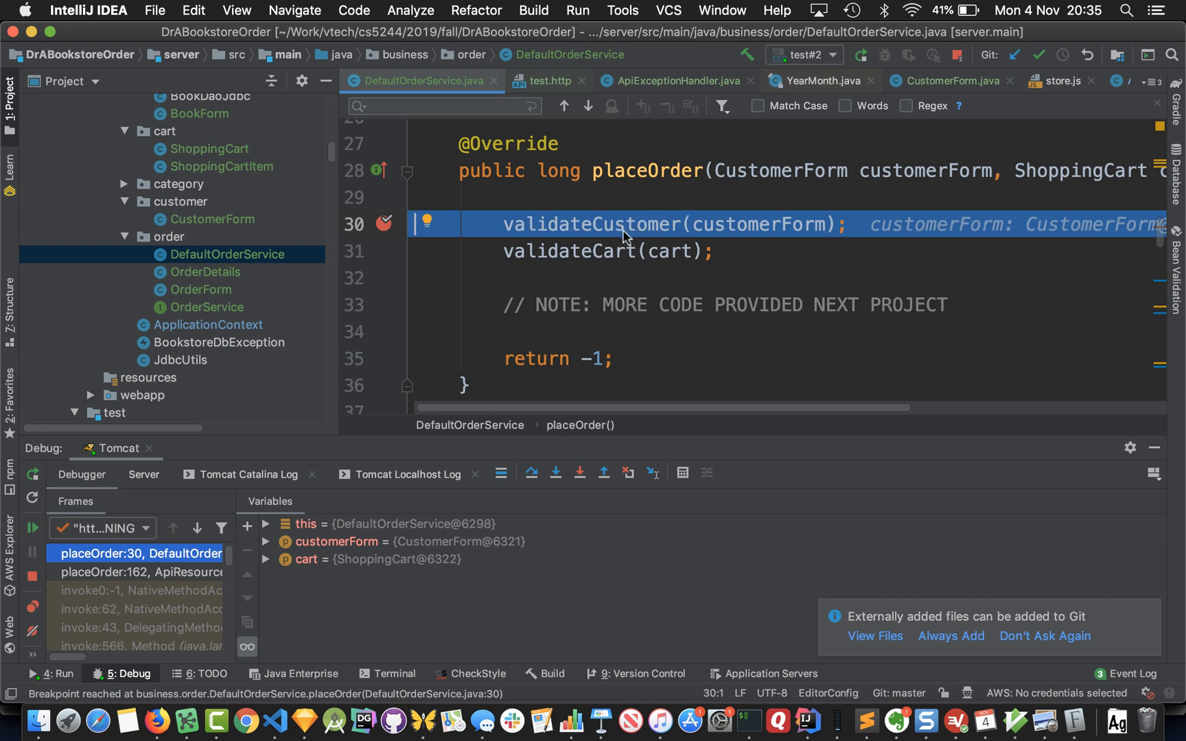
left_click(267, 541)
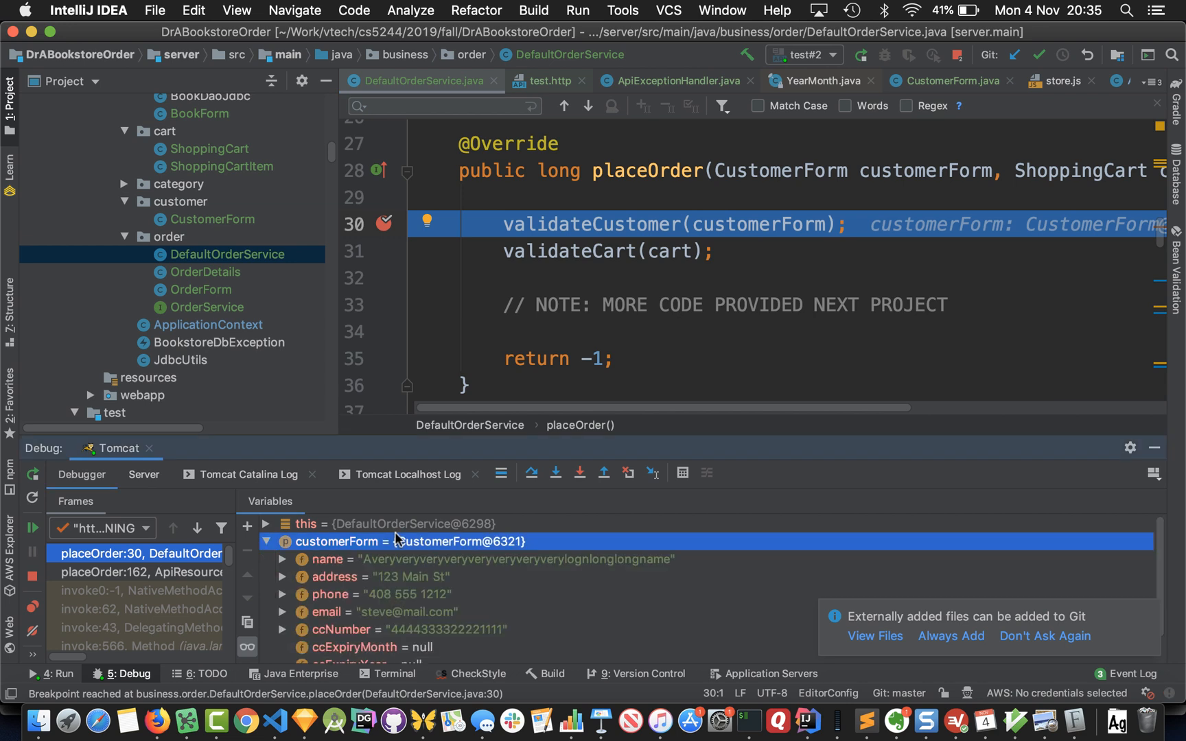
mouse_move(668, 573)
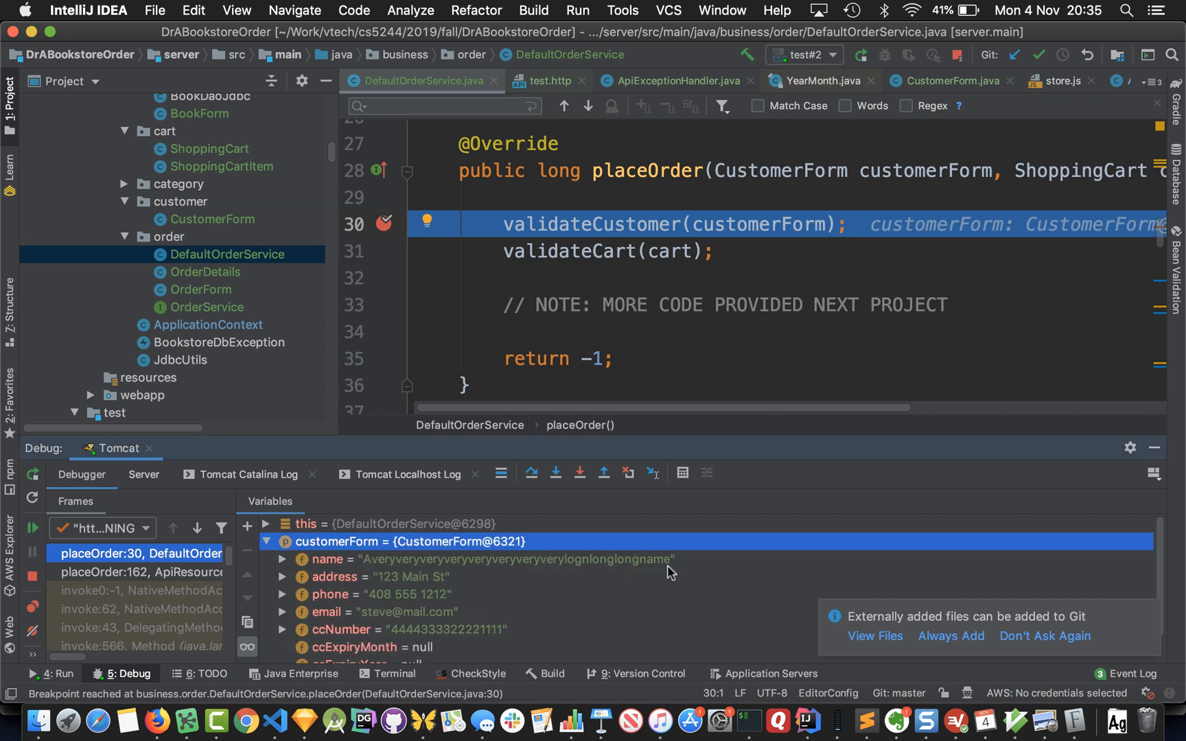
mouse_move(770, 428)
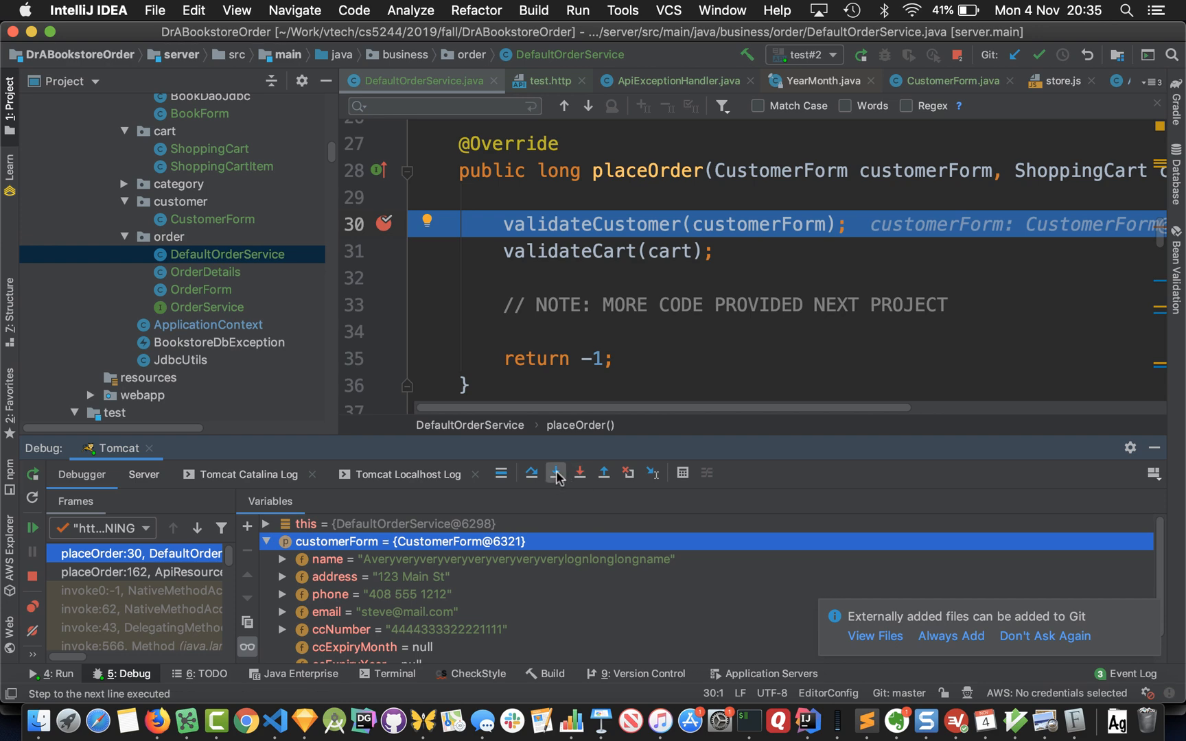
left_click(556, 472)
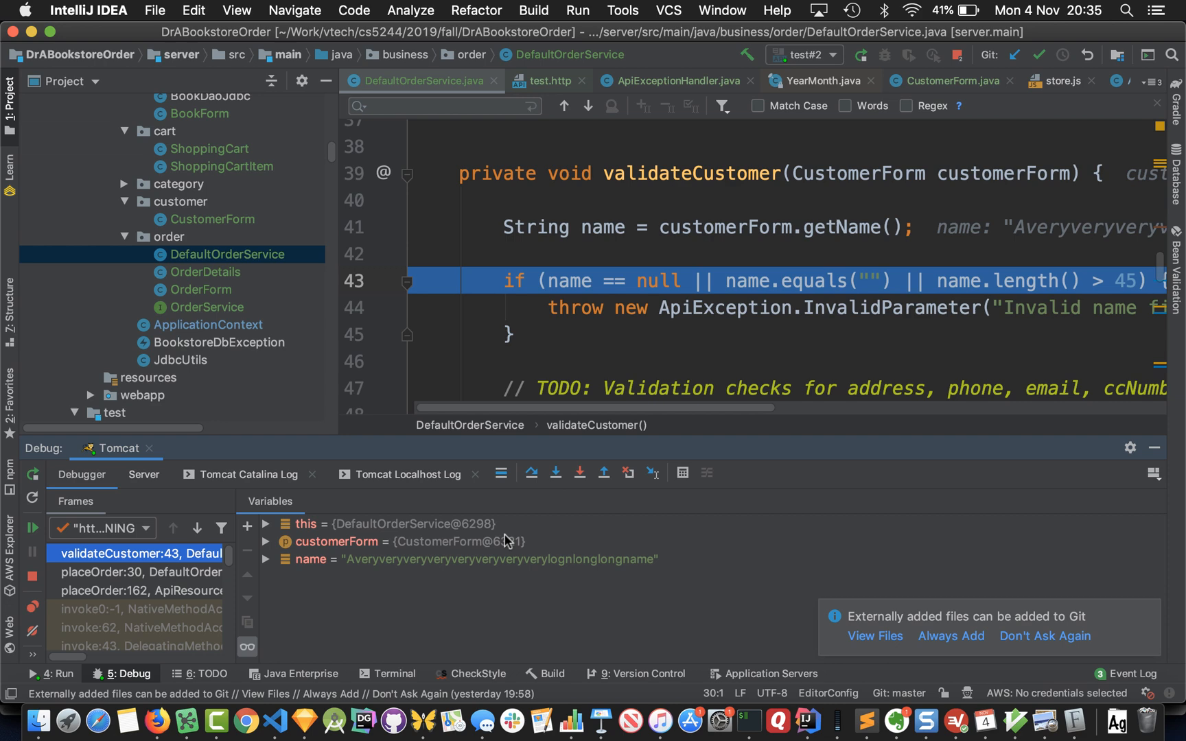
mouse_move(655, 571)
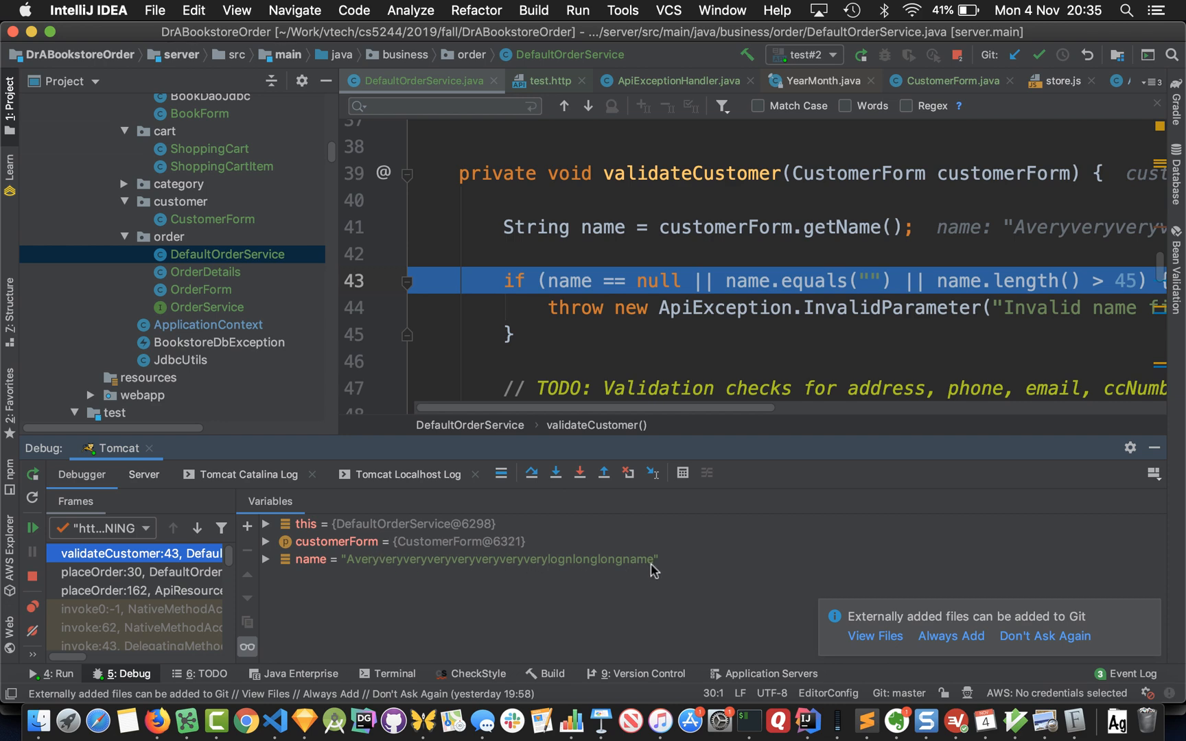
mouse_move(936, 306)
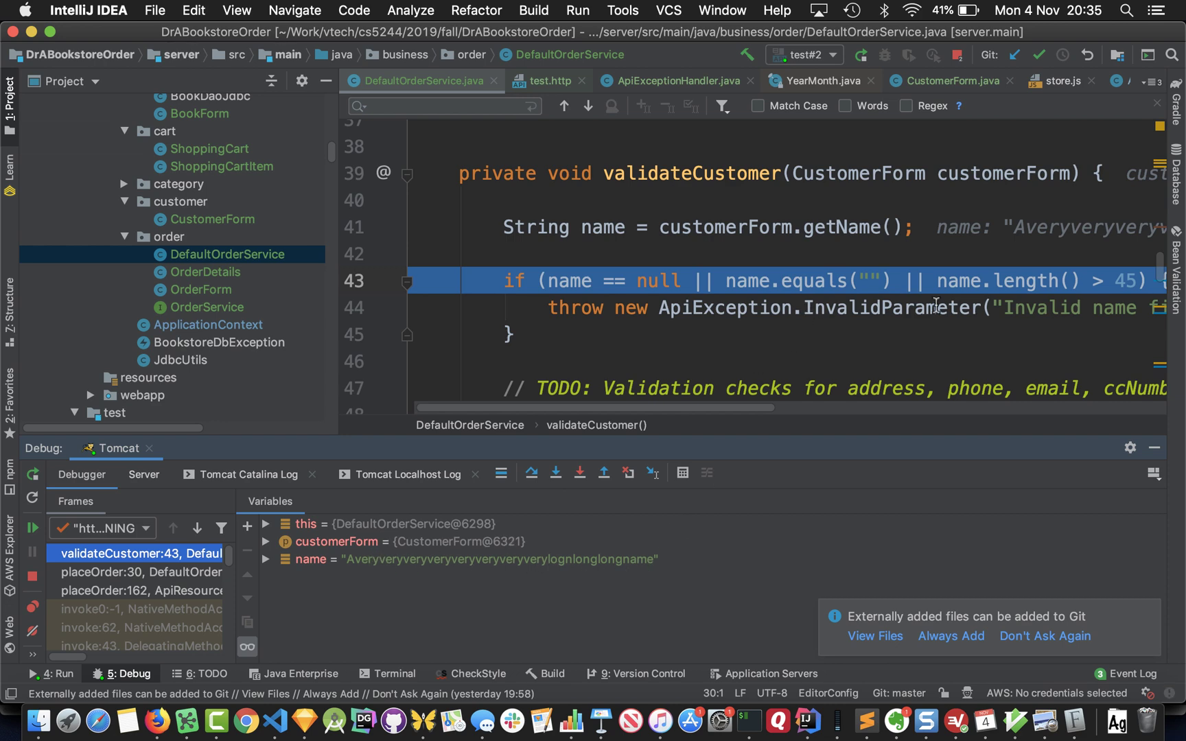
scroll("up", 3)
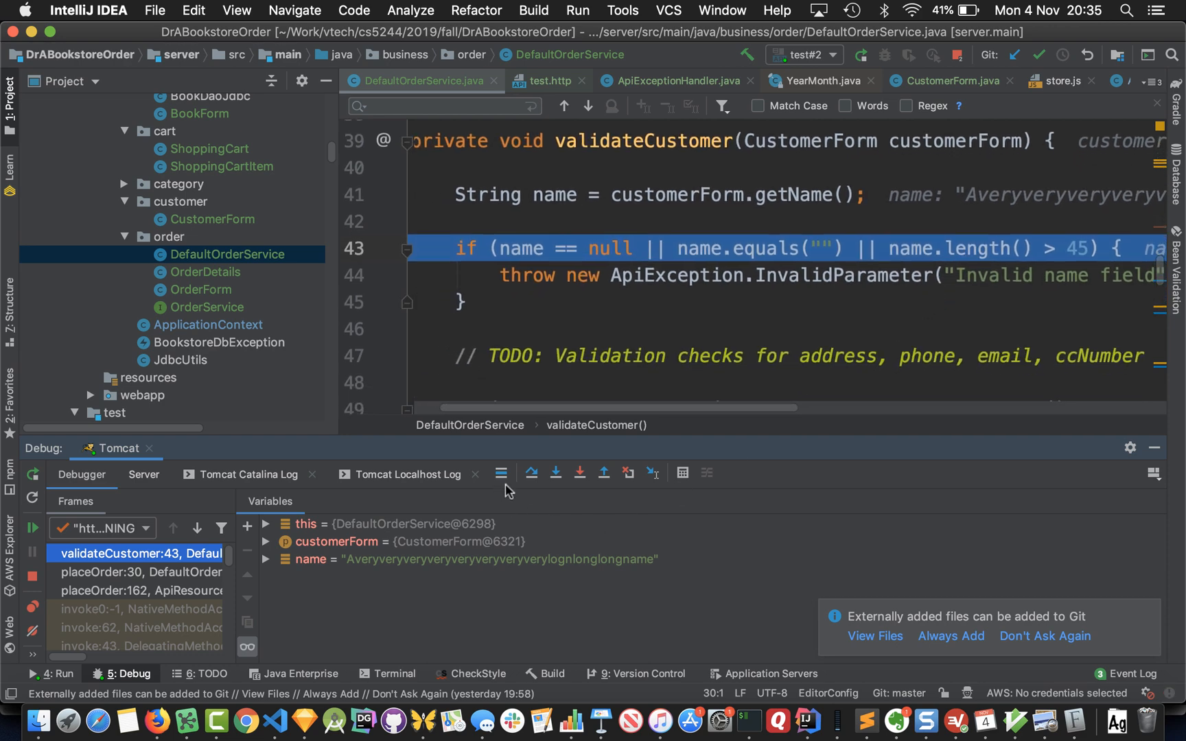
Step over the name check to the throw, into the InvalidParameter constructor, then out twice to placeOrder's catch block.
left_click(554, 472)
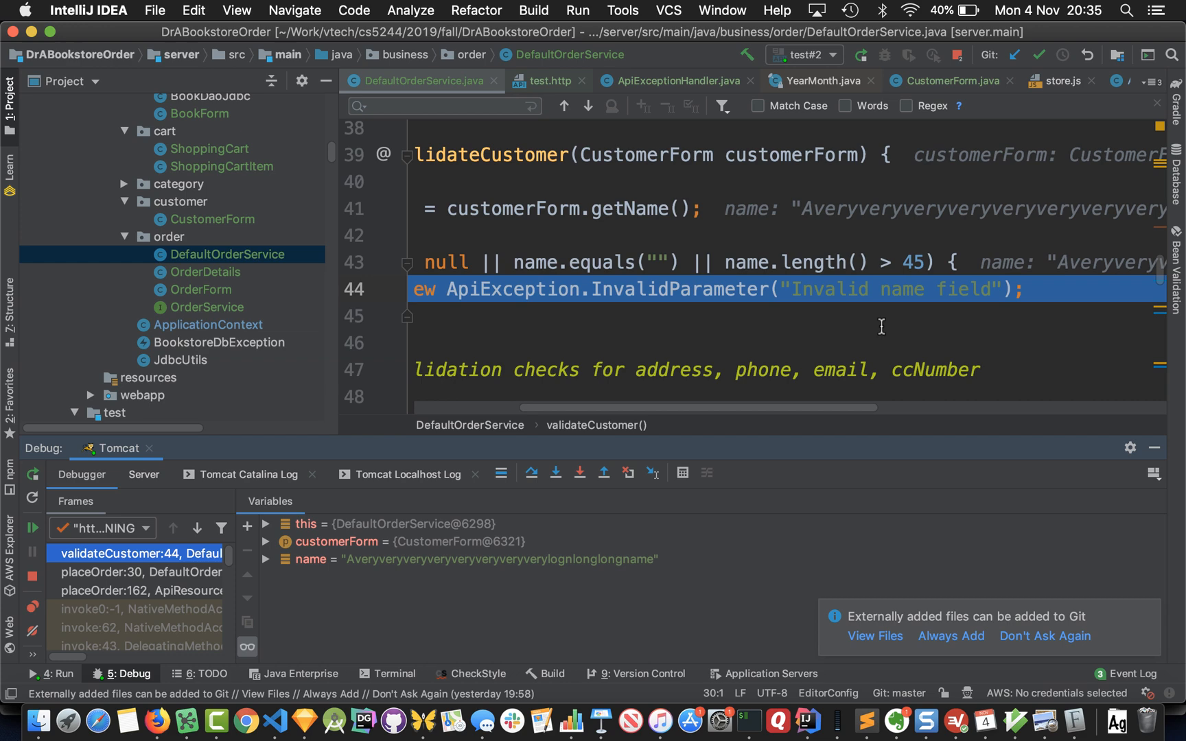
left_click(555, 474)
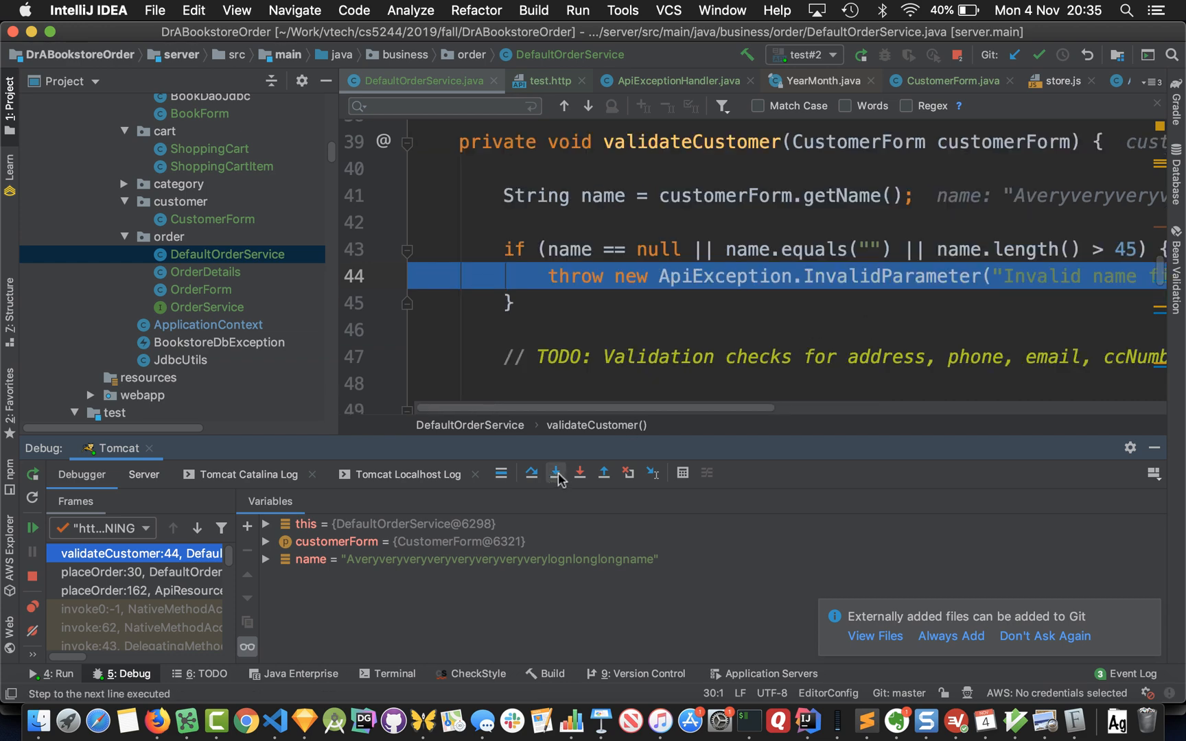
left_click(556, 474)
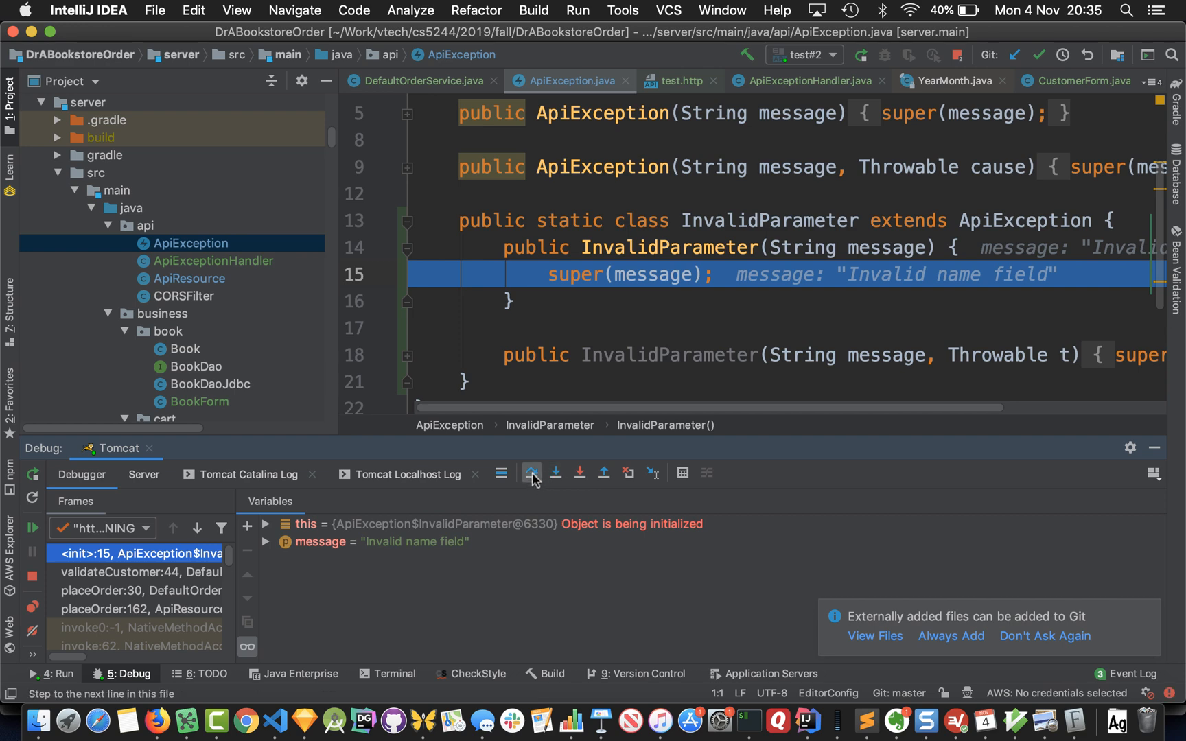
left_click(531, 473)
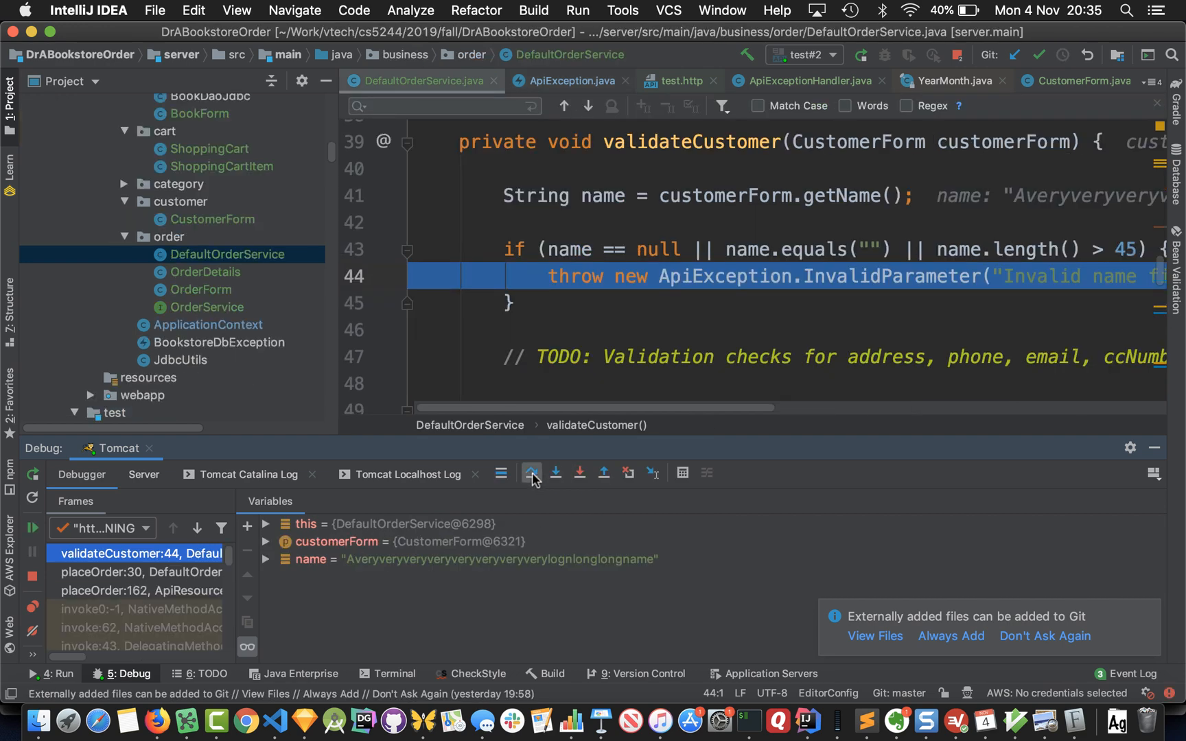
left_click(531, 472)
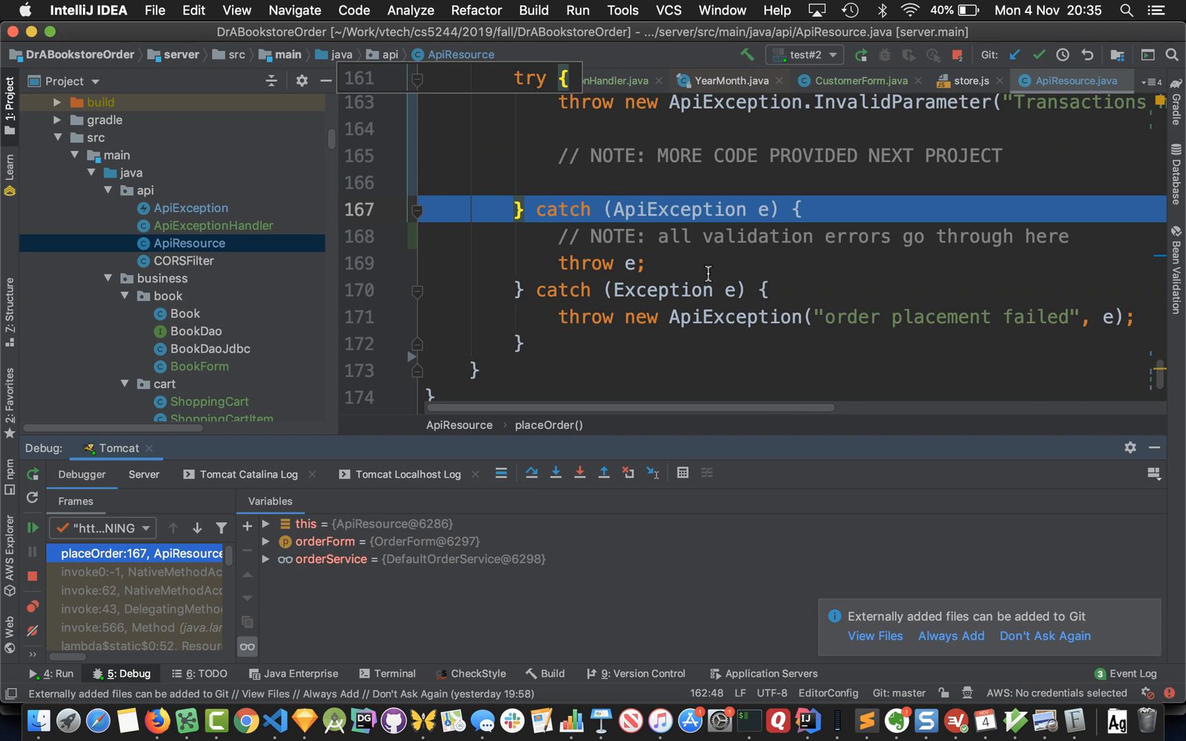
mouse_move(220, 243)
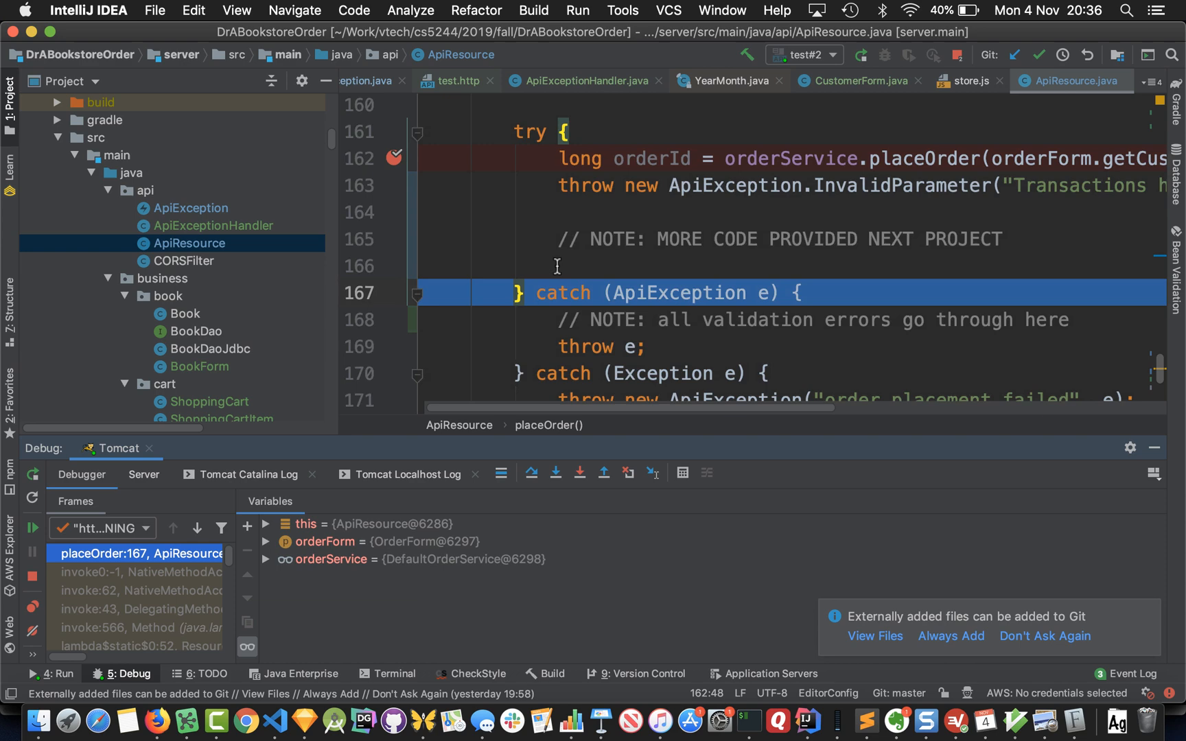
mouse_move(700, 291)
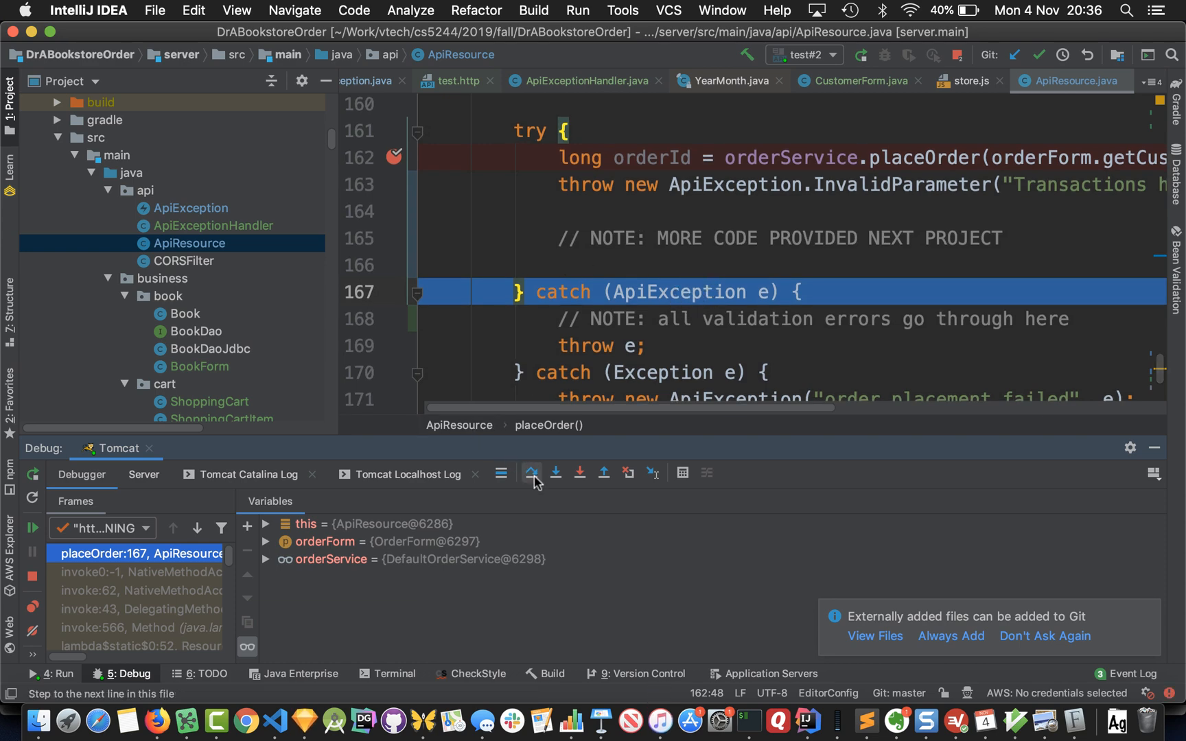
Advance to the rethrow in the catch block and bring ApiExceptionHandler into the editor.
left_click(533, 472)
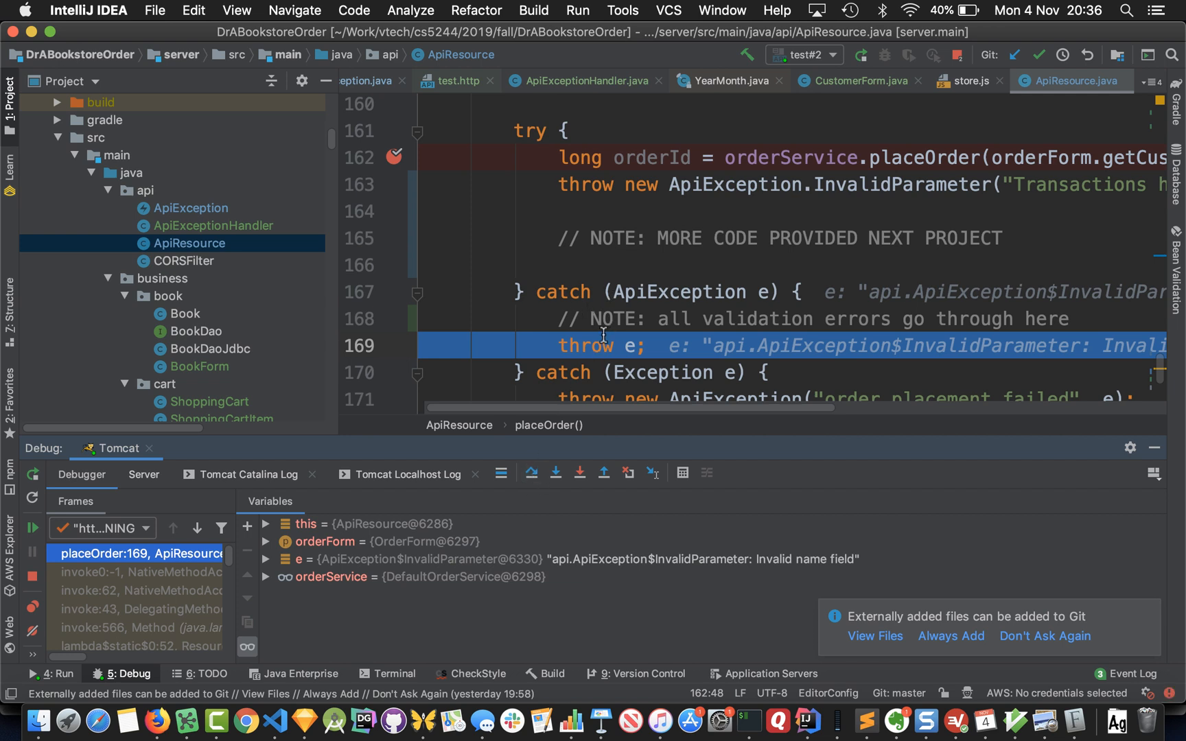
mouse_move(557, 546)
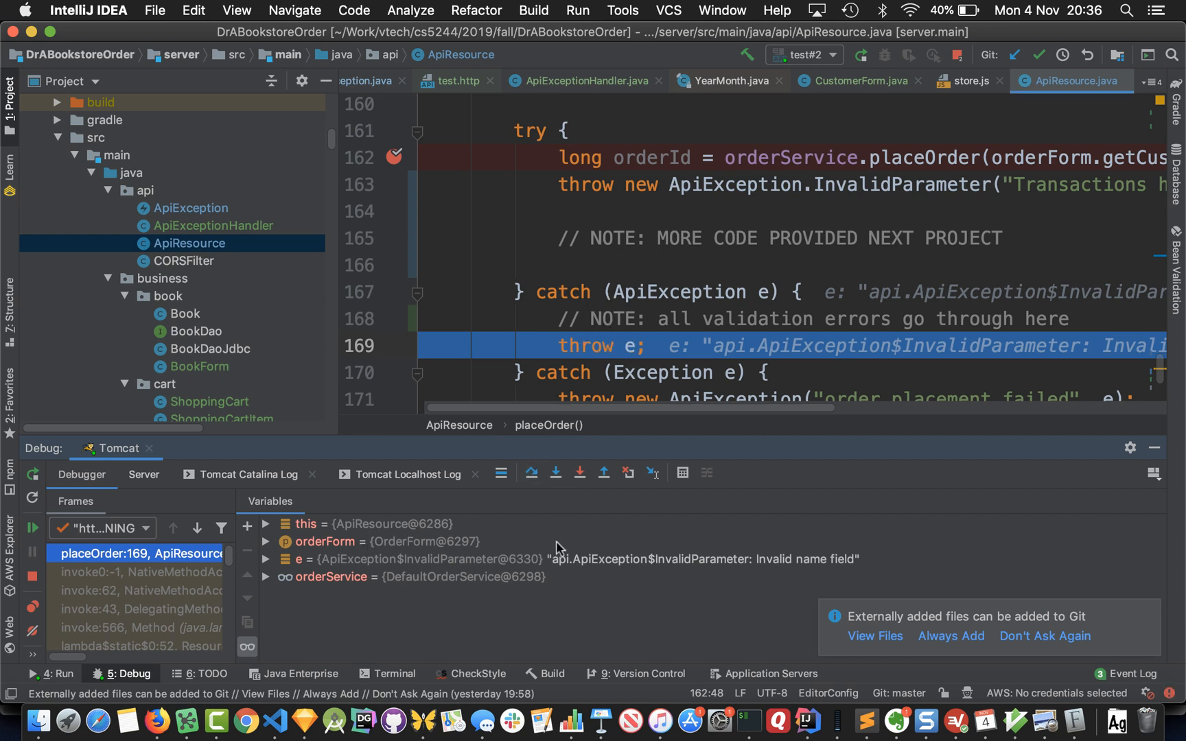
mouse_move(653, 567)
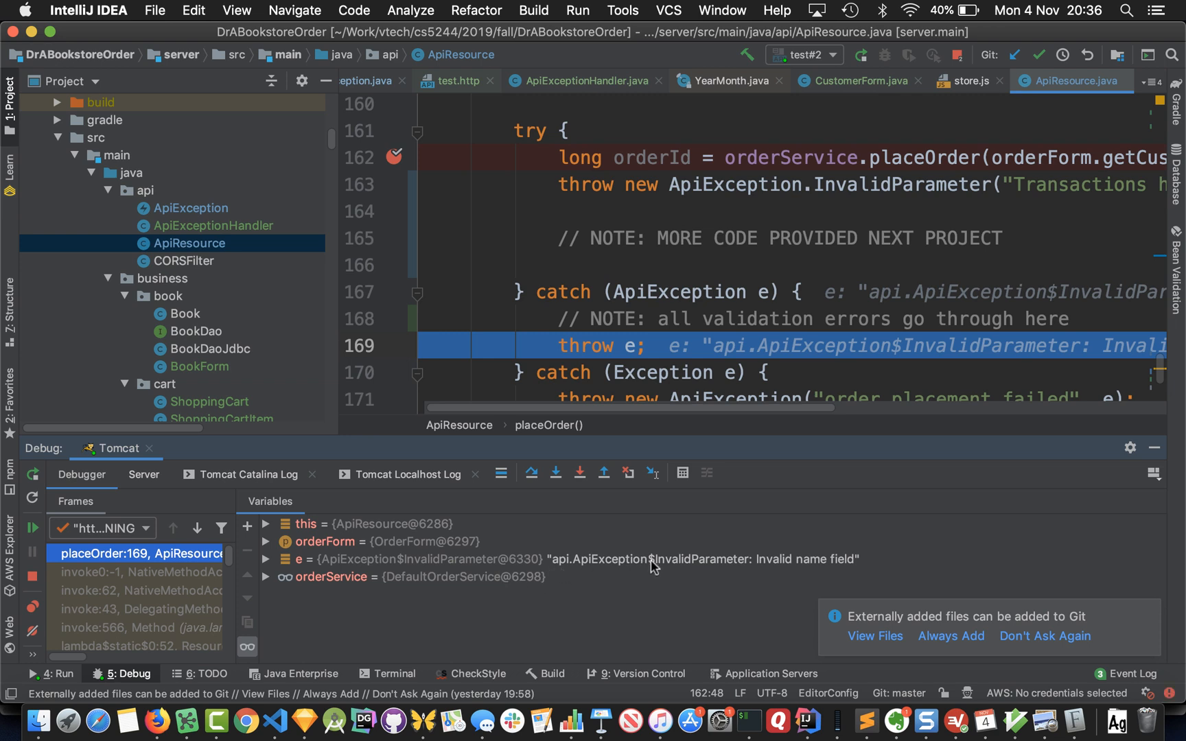
mouse_move(703, 564)
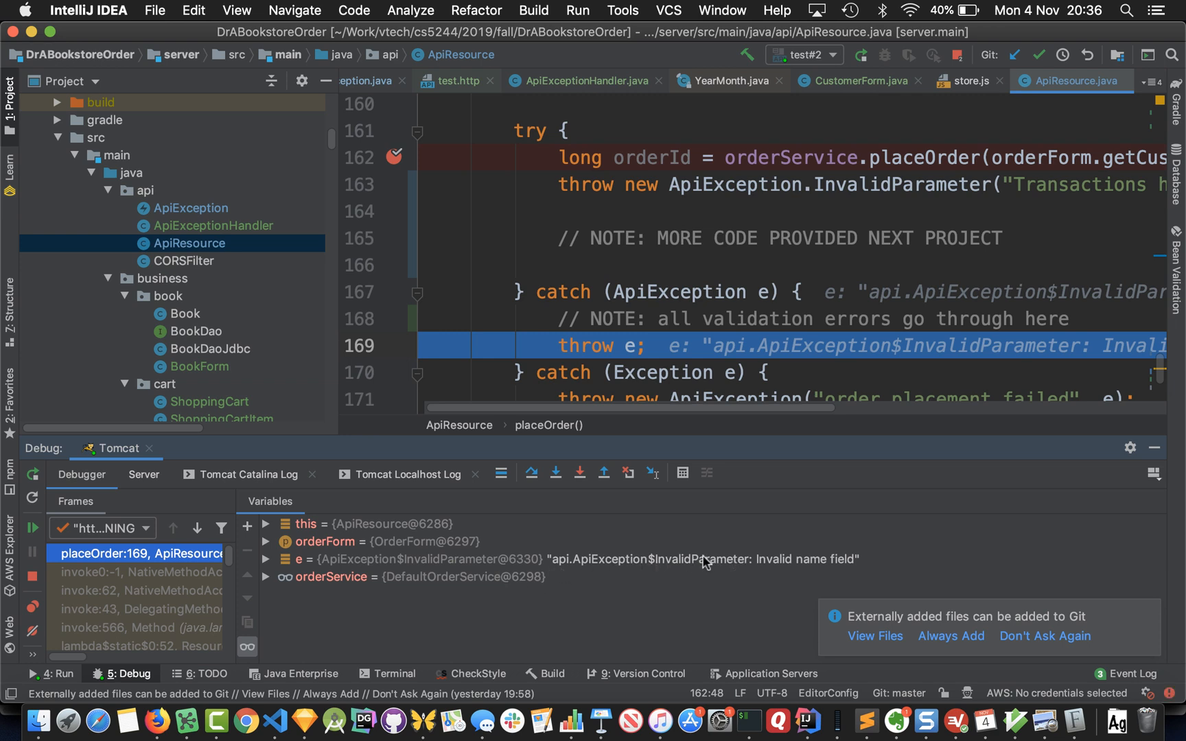
mouse_move(787, 567)
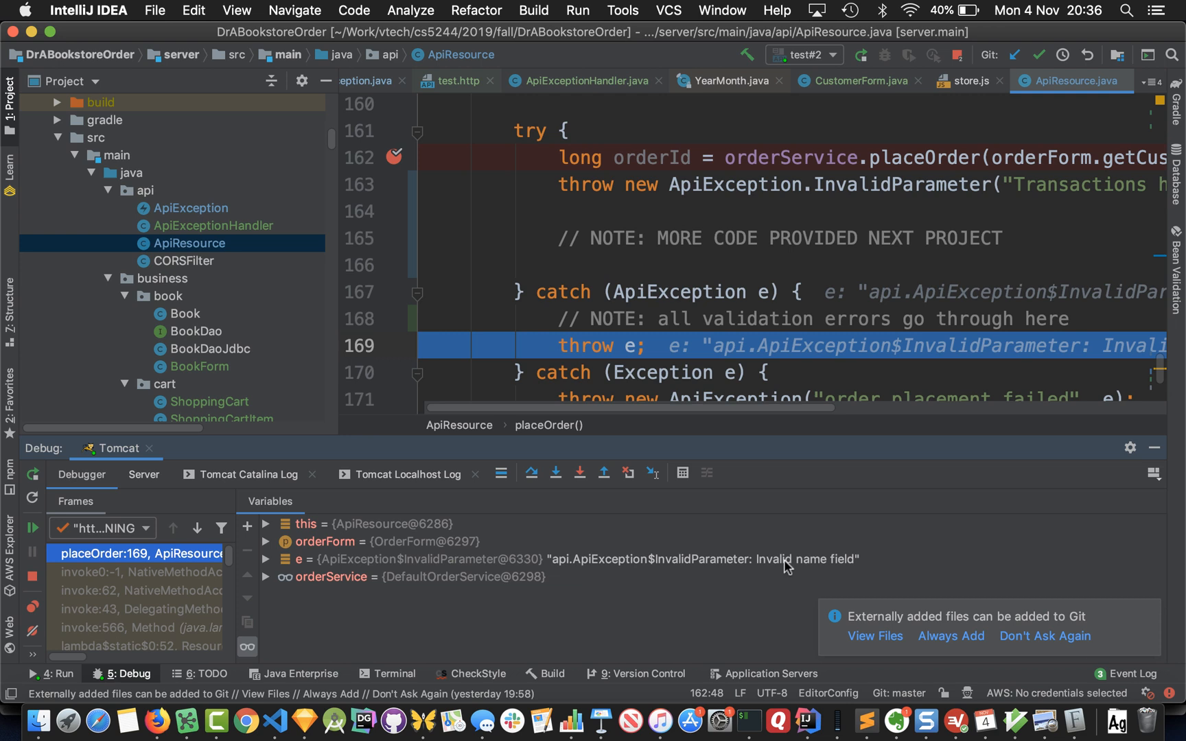
mouse_move(832, 573)
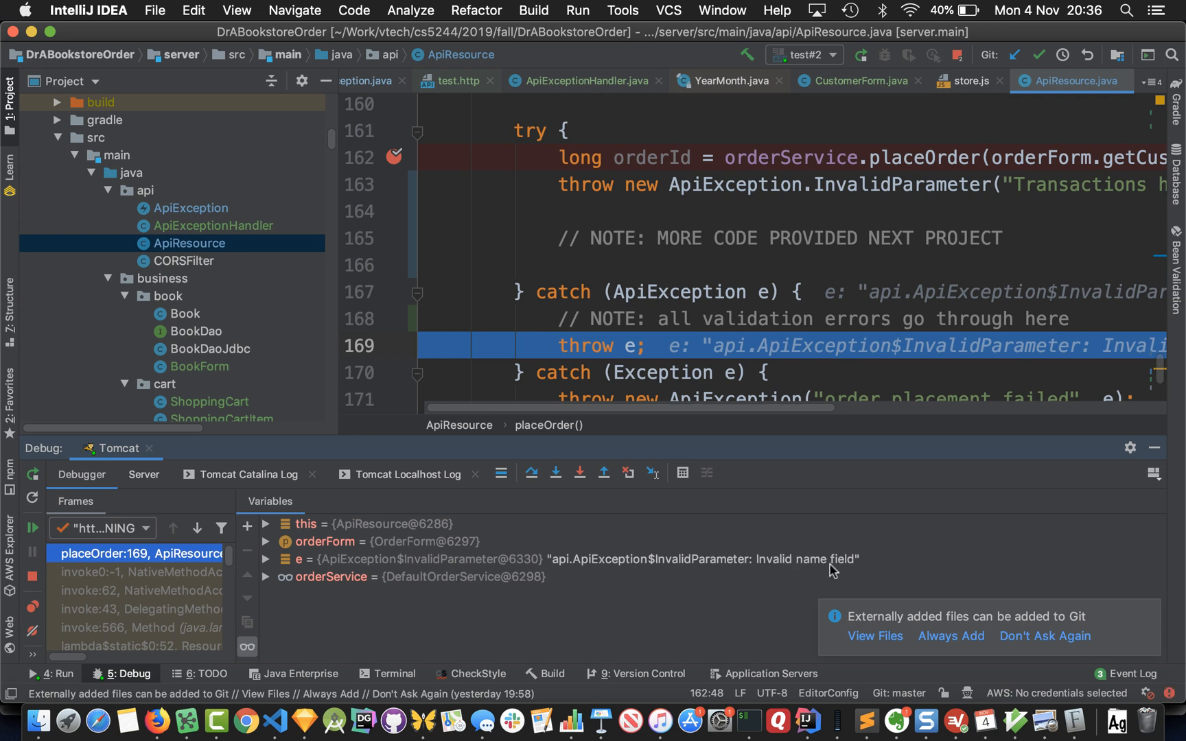
mouse_move(314, 269)
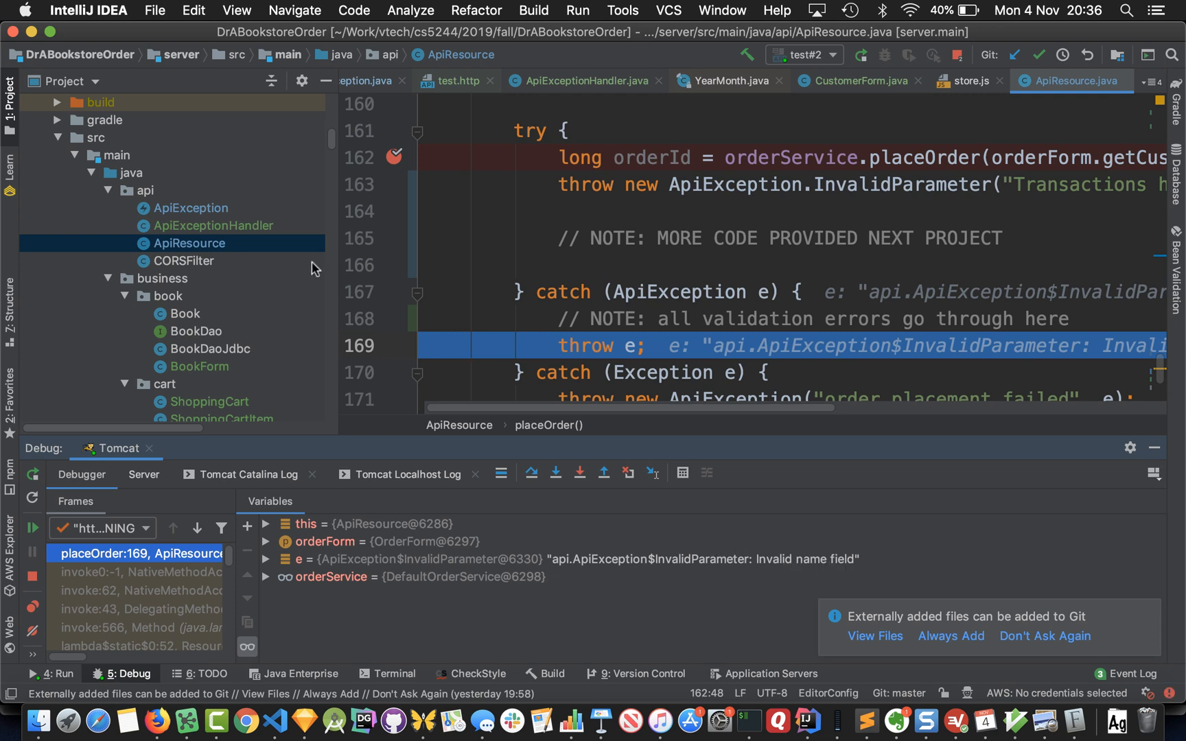
left_click(212, 225)
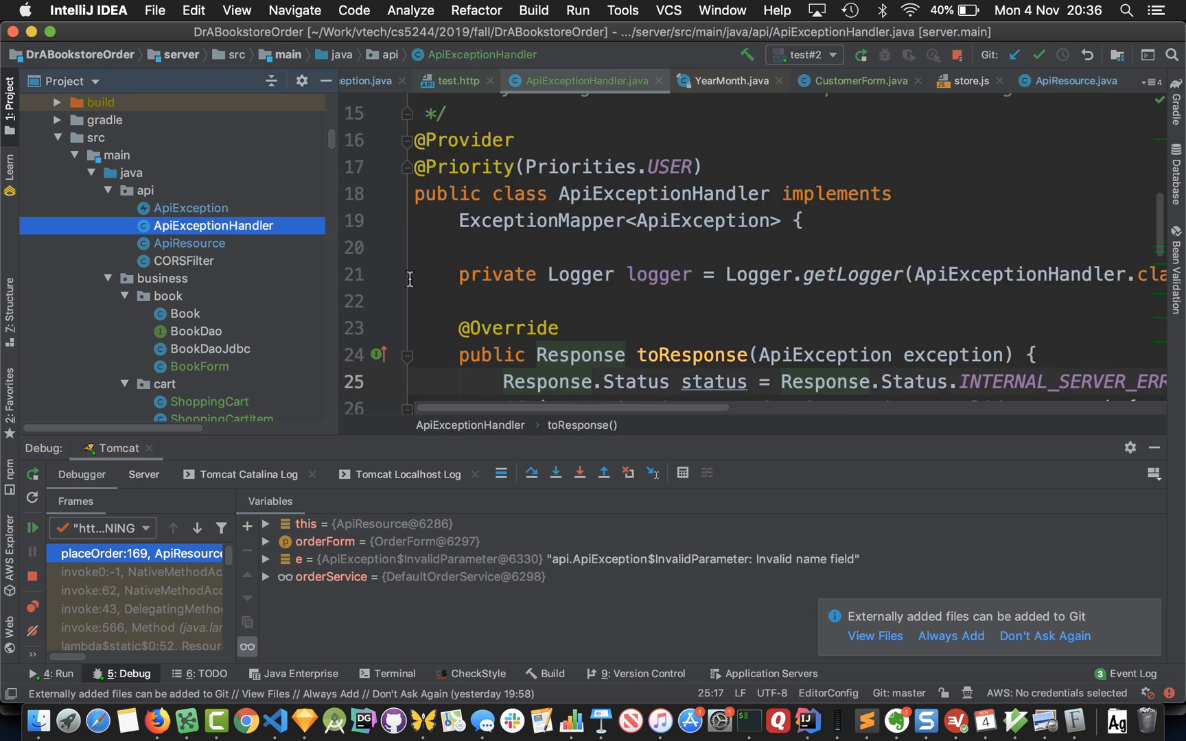
Breakpoint line 25 of toResponse, step out of placeOrder, and resume until the debugger stops there.
scroll("down", 3)
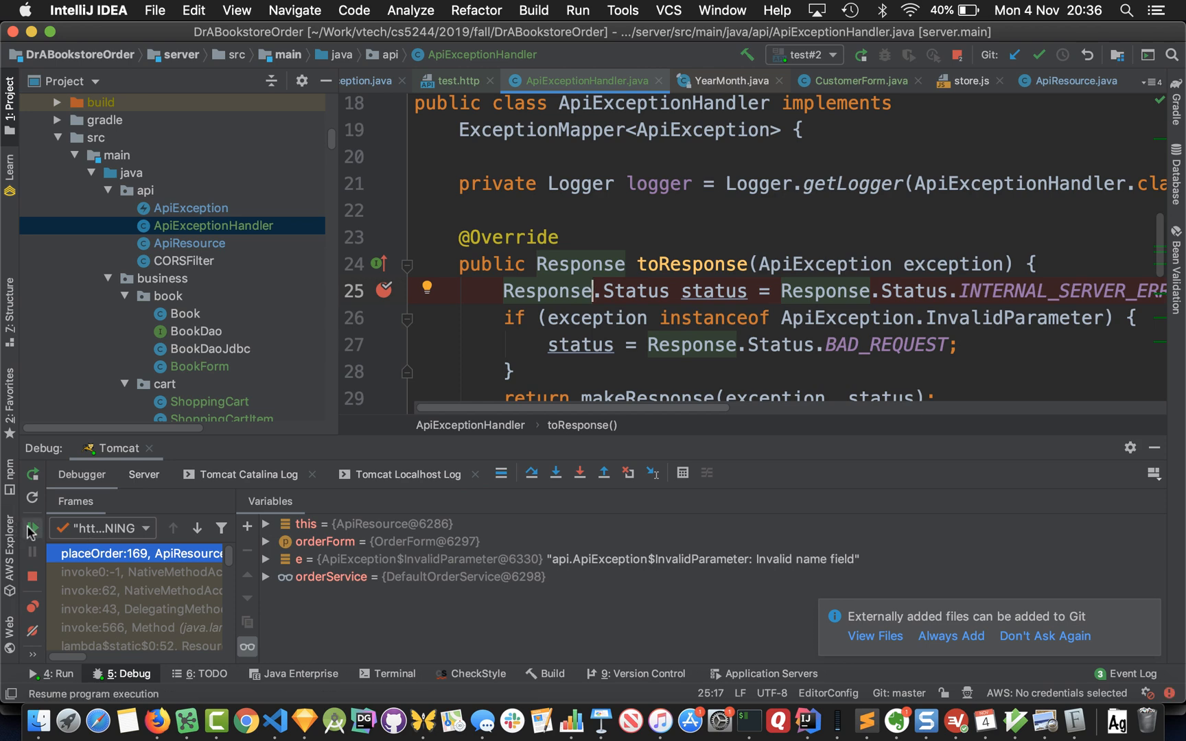
left_click(189, 243)
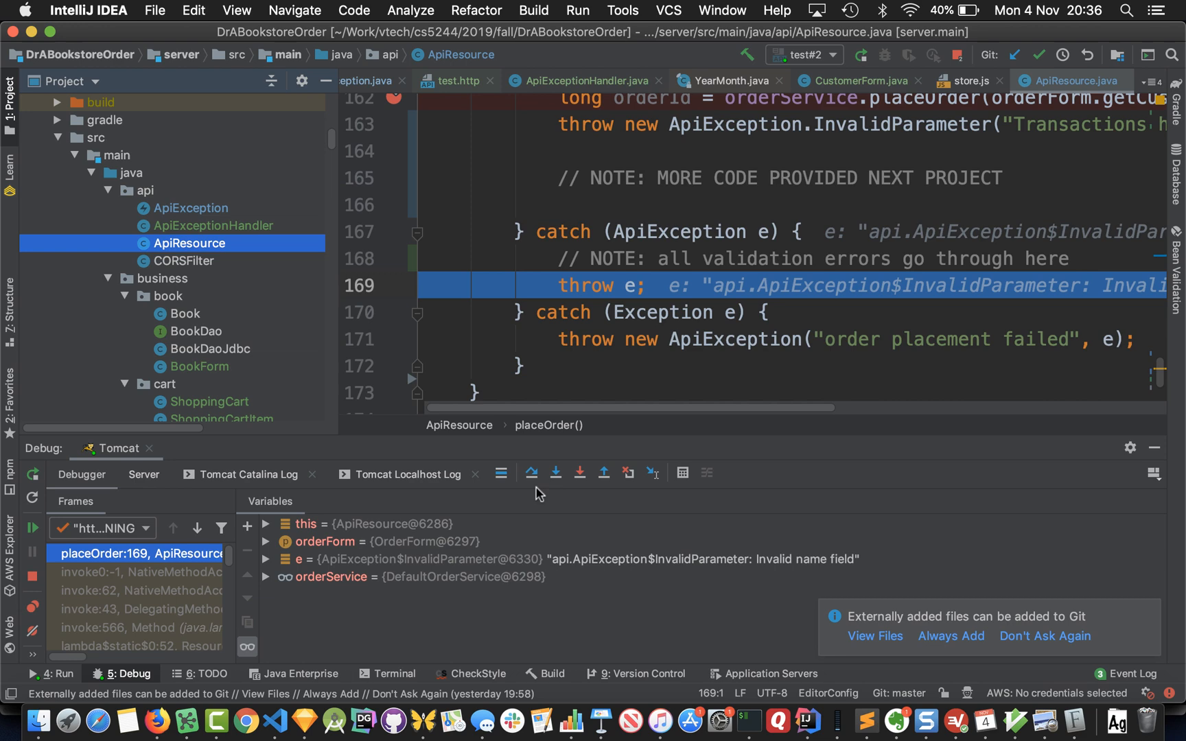
left_click(532, 472)
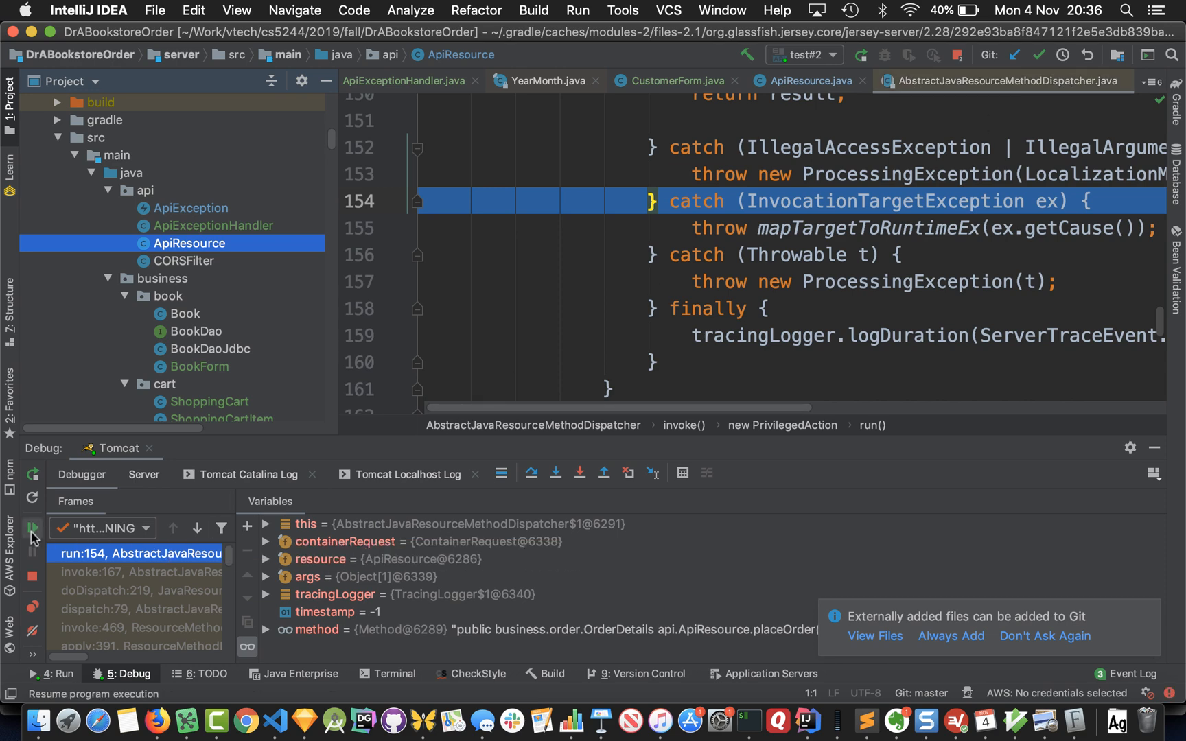
mouse_move(31, 528)
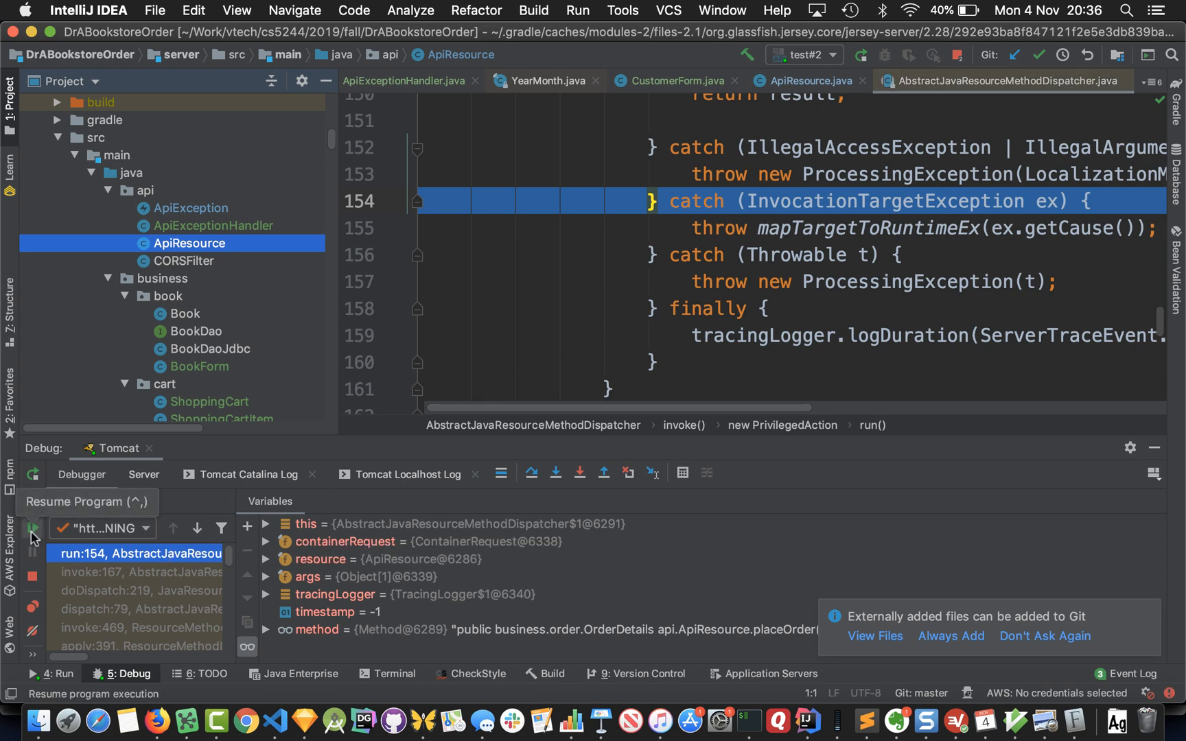
left_click(33, 529)
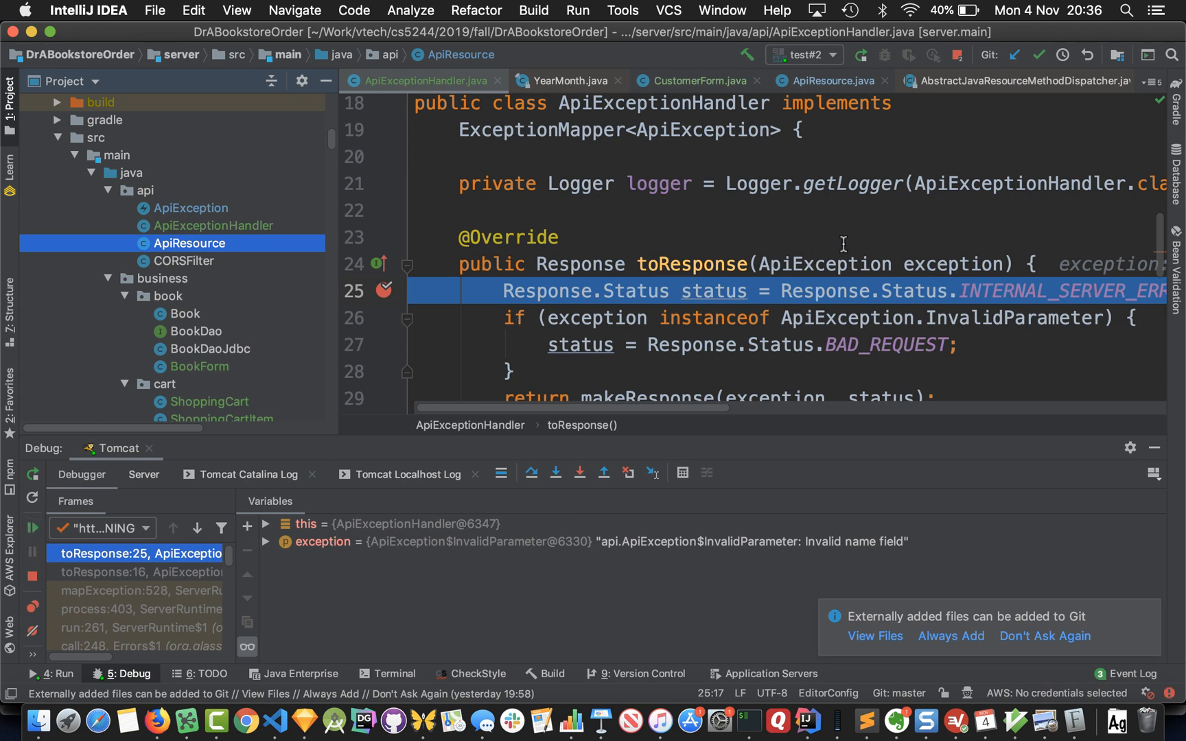
mouse_move(625, 537)
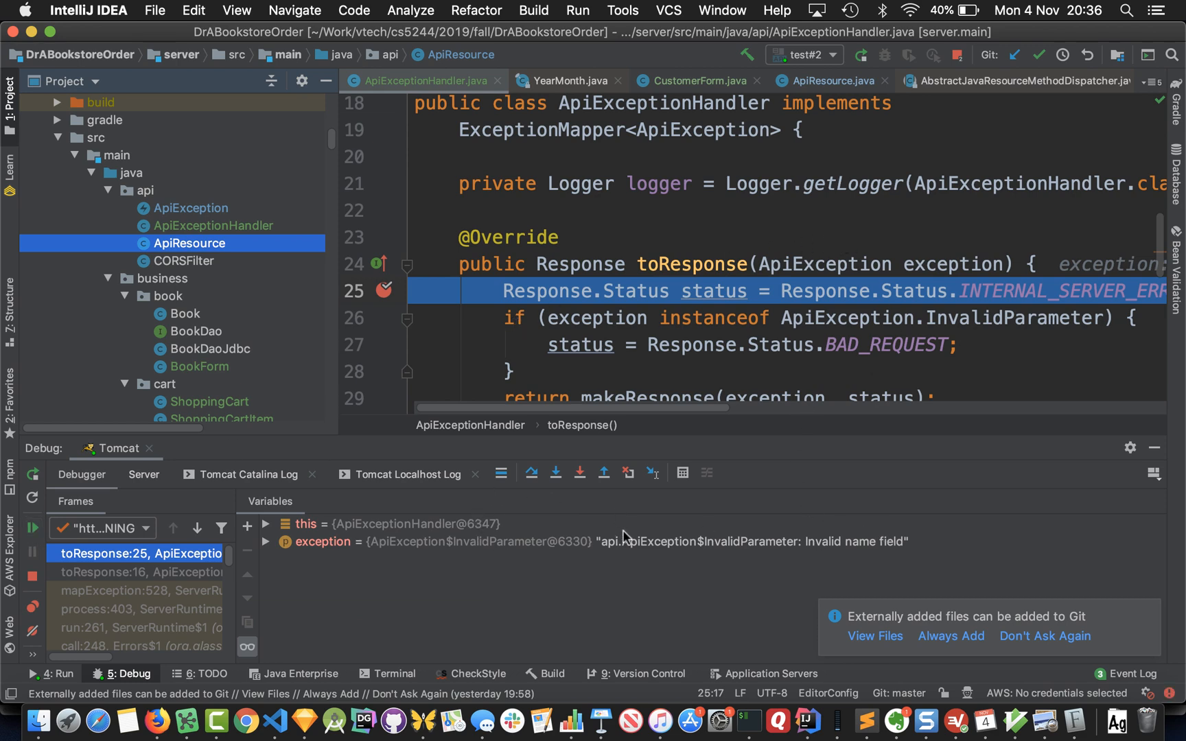
Inspect the caught exception, step over toResponse to the Bad Request status and return, then resume the program.
left_click(265, 542)
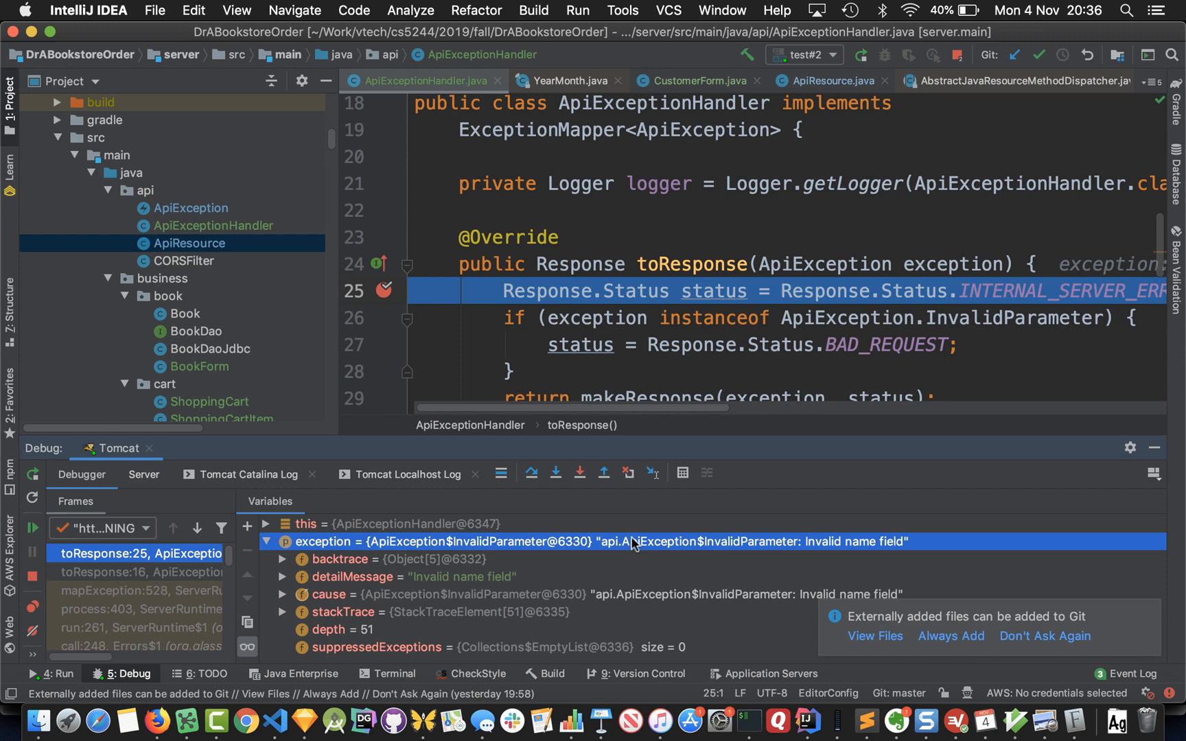
left_click(531, 472)
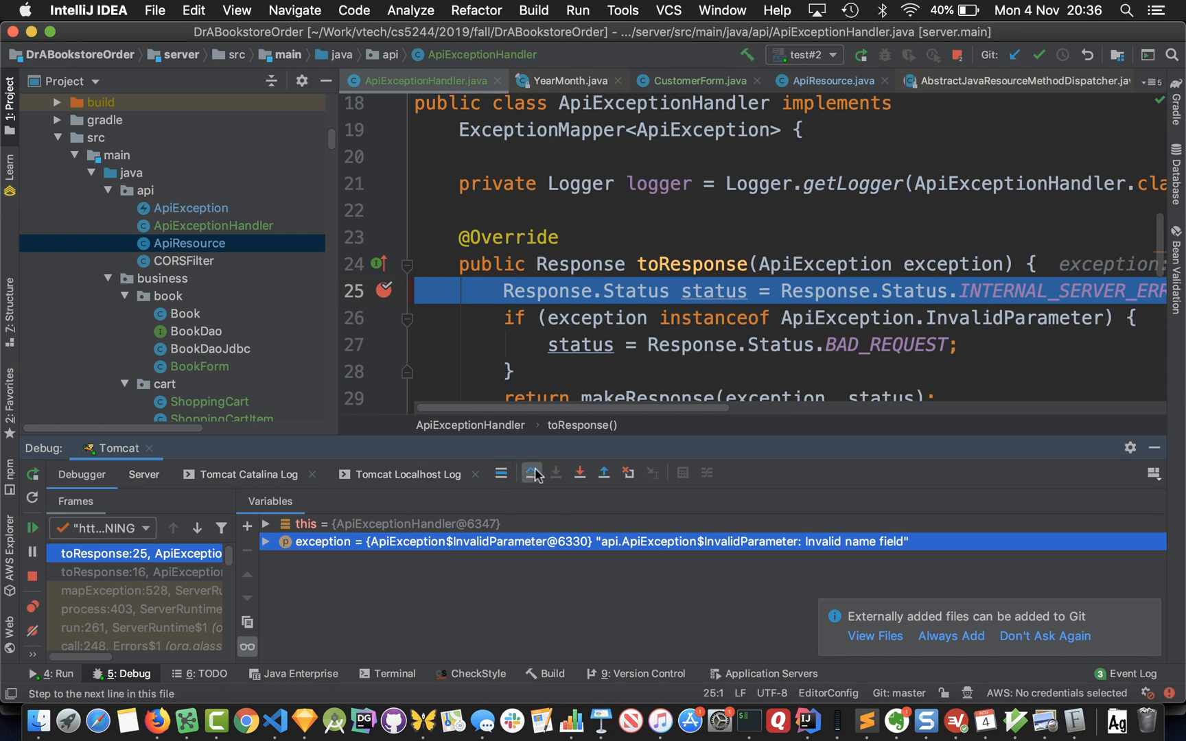
left_click(531, 472)
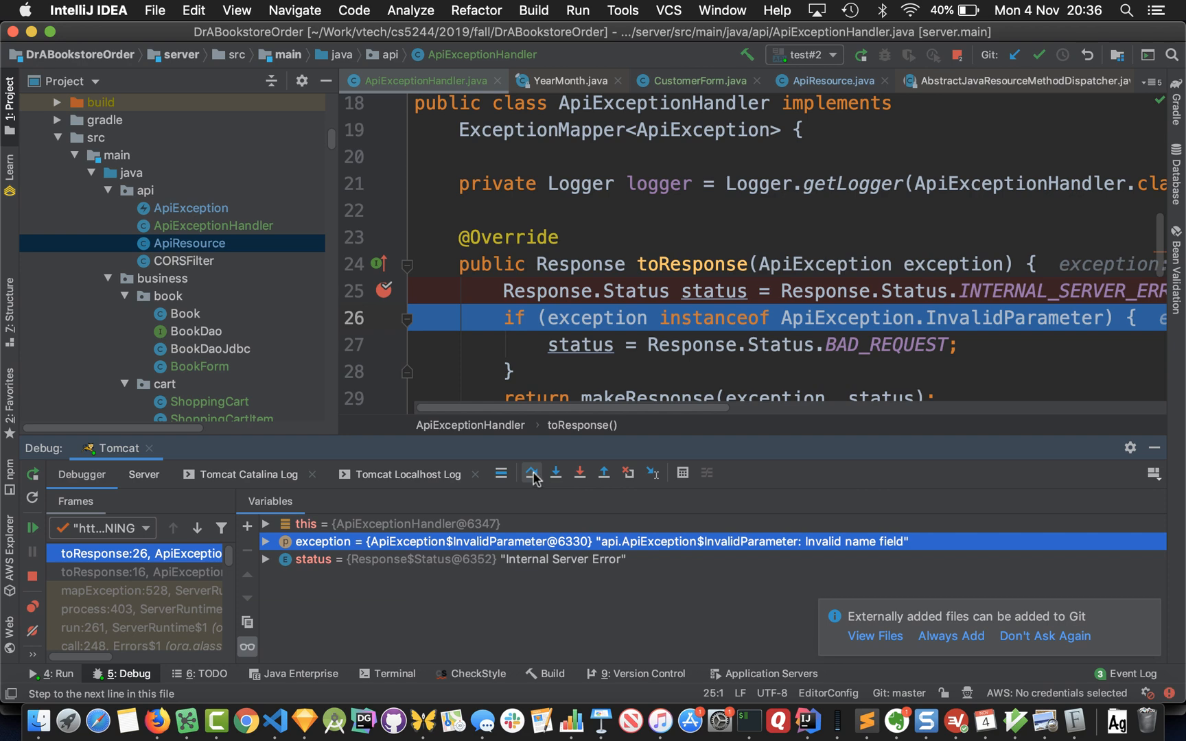
left_click(532, 474)
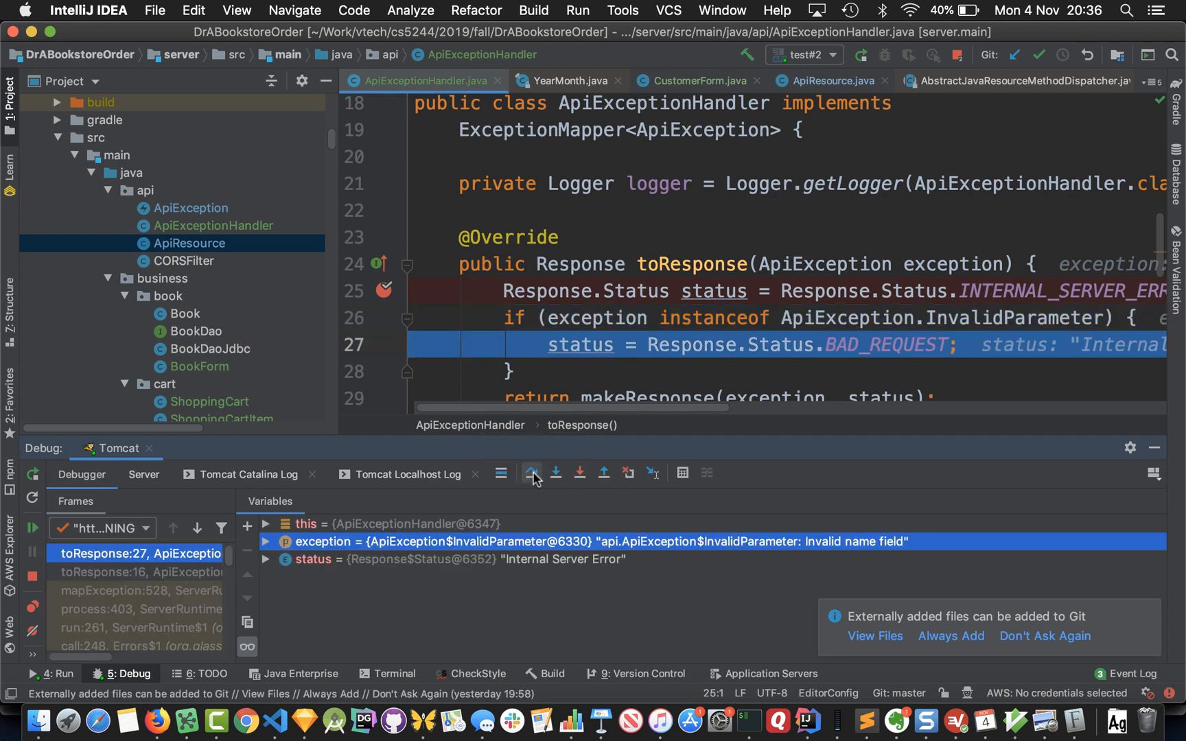
left_click(531, 474)
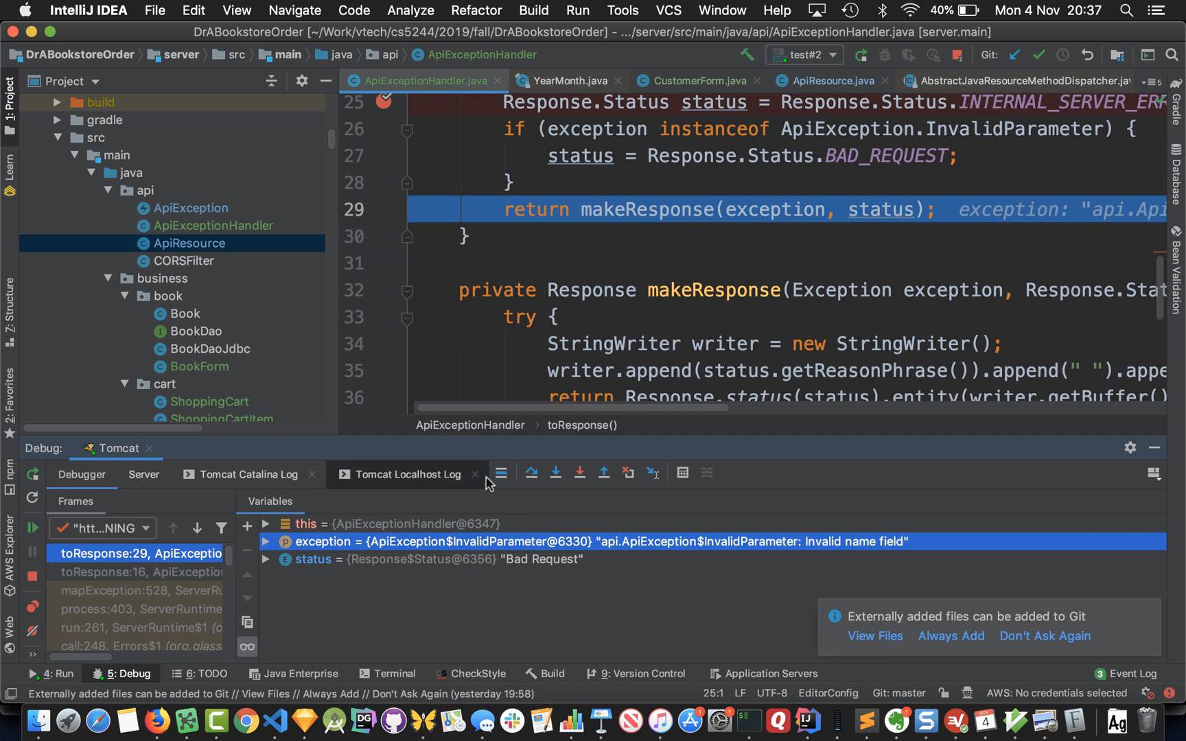
mouse_move(26, 529)
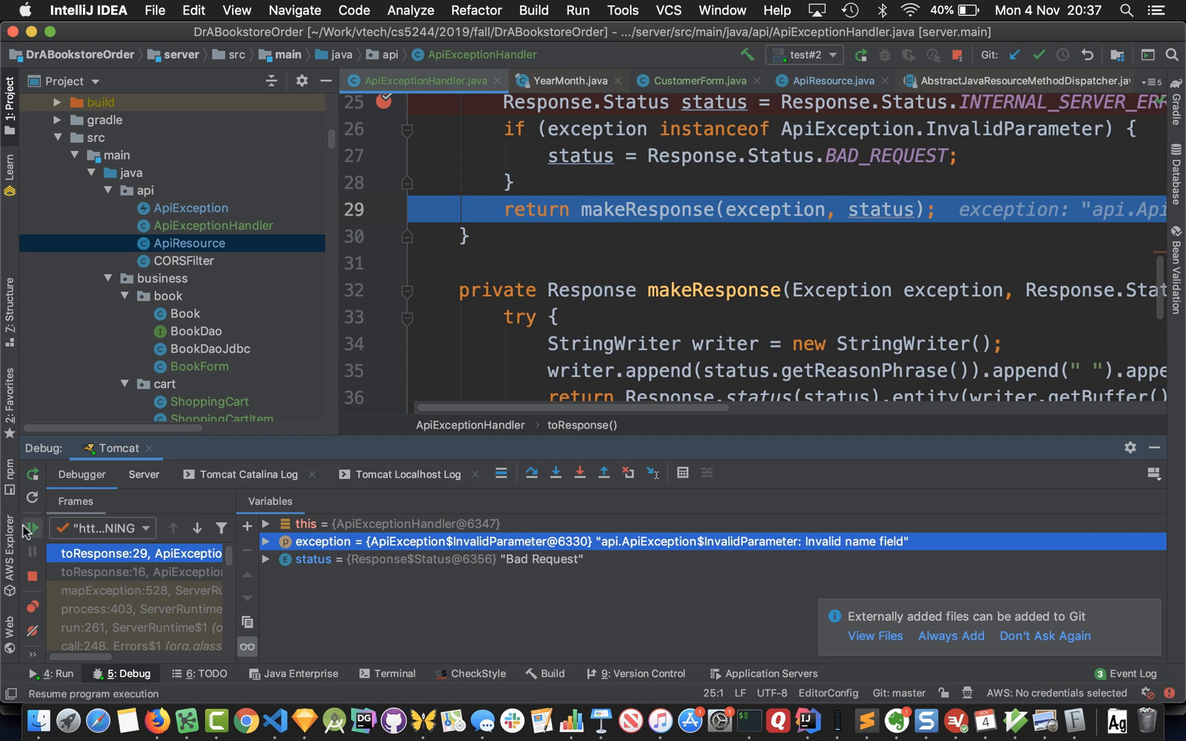
left_click(32, 527)
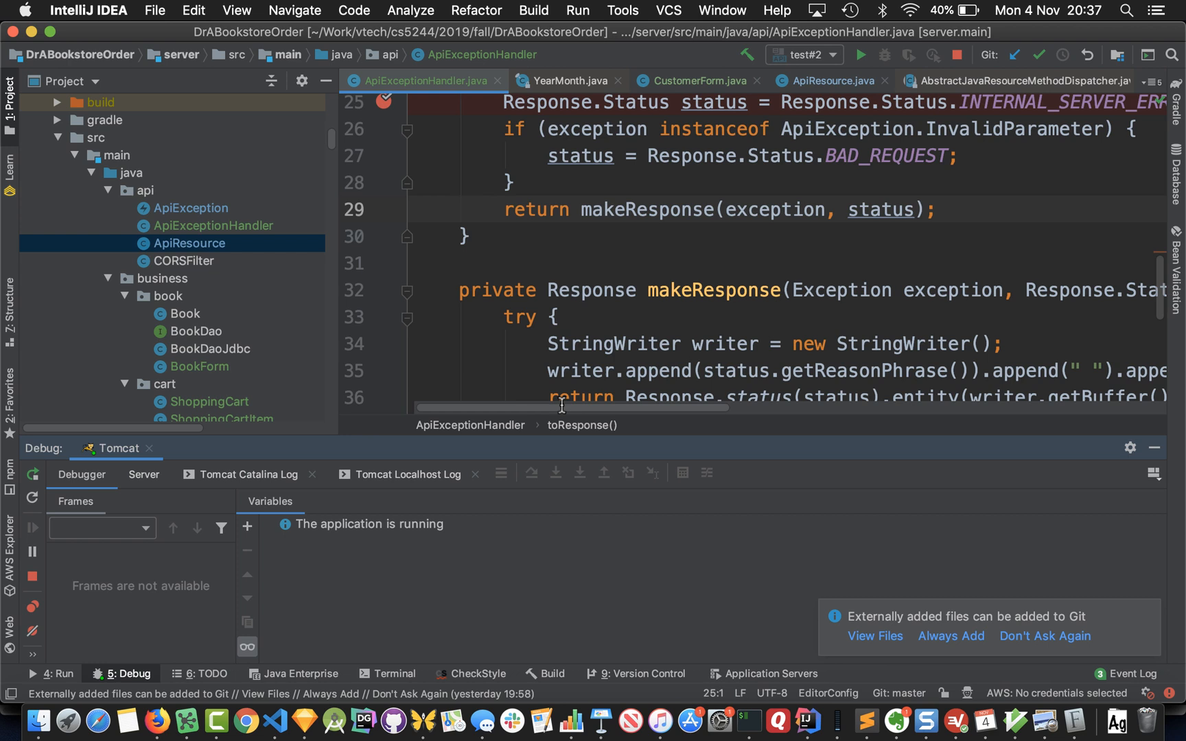
mouse_move(218, 623)
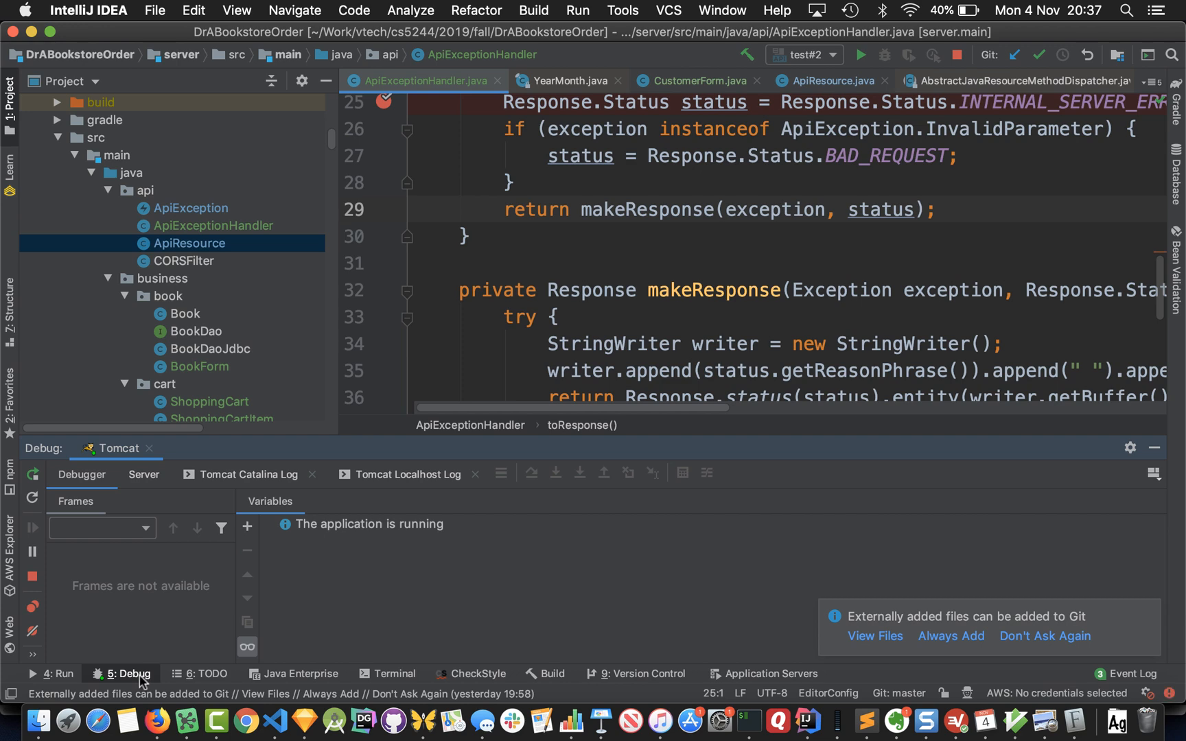
mouse_move(68, 681)
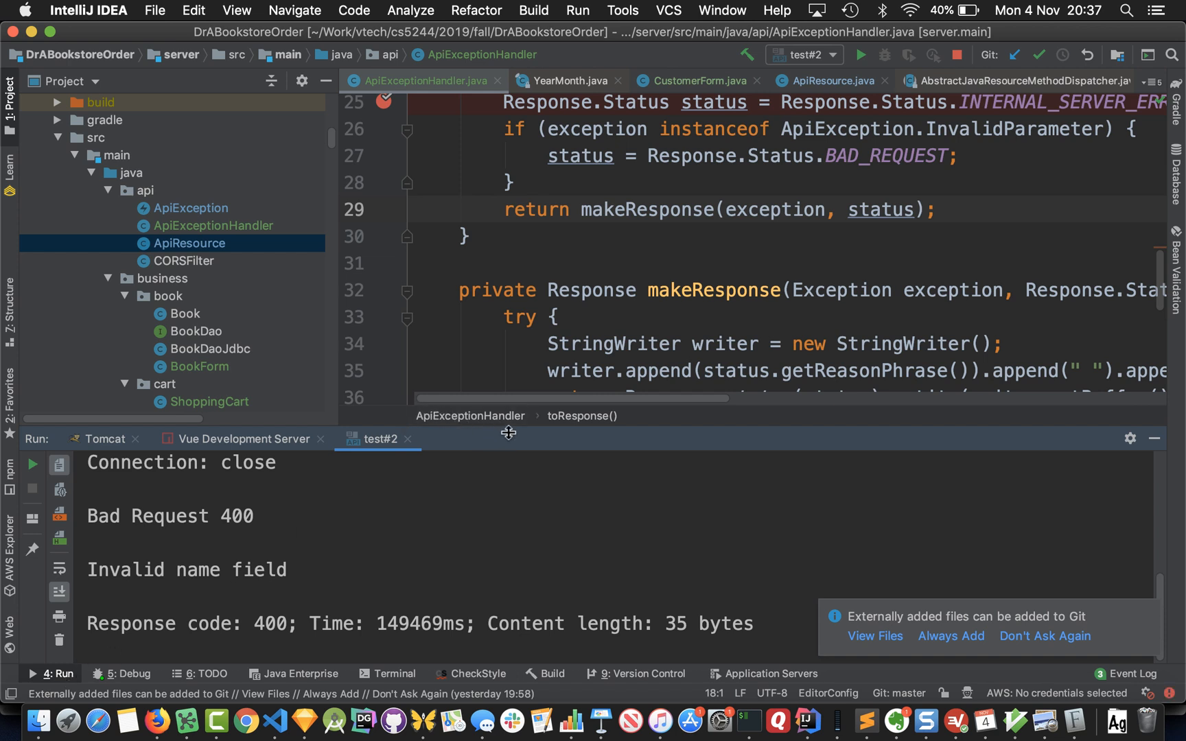
mouse_move(1166, 85)
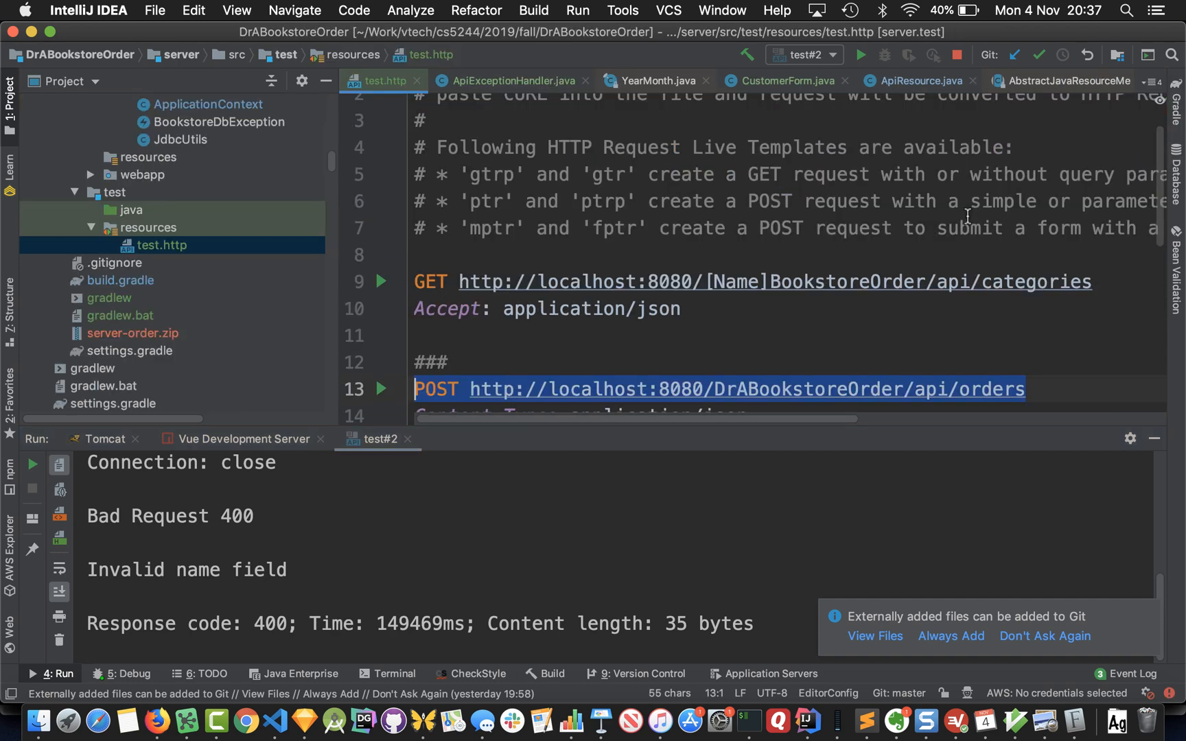
mouse_move(590, 425)
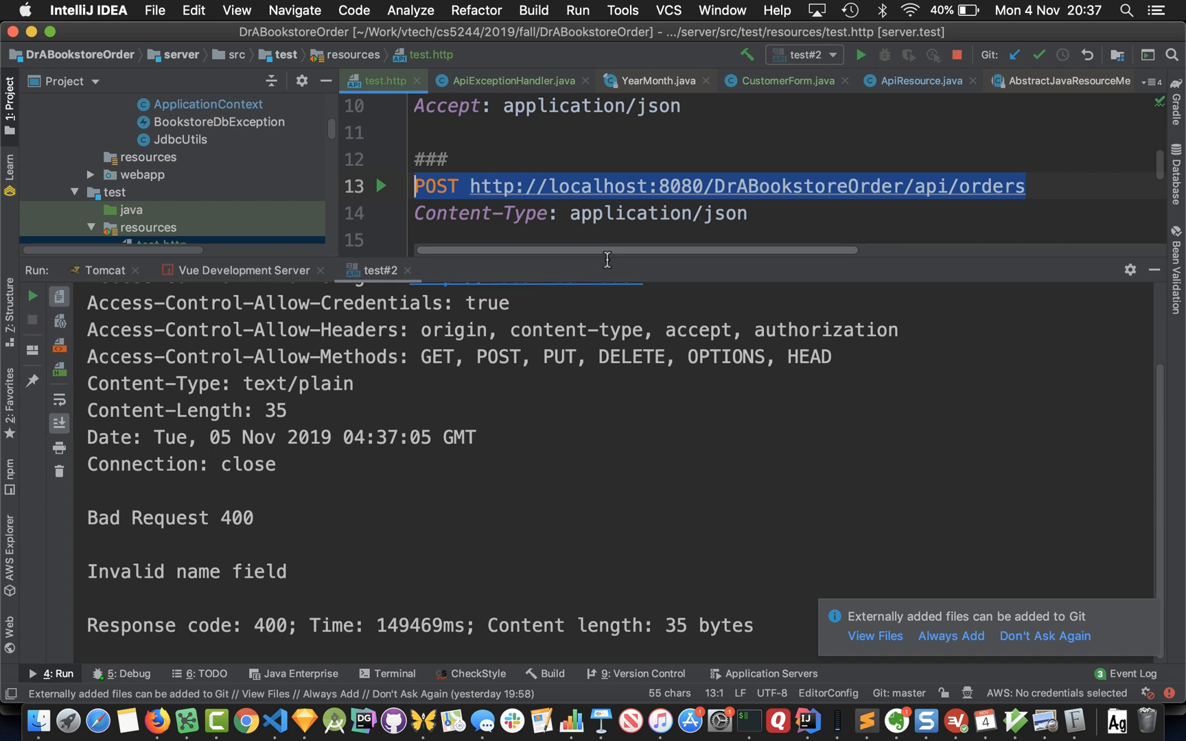
Read the 400 Bad Request 'Invalid name field' response to the orders POST, then hide the Run output.
scroll("up", 3)
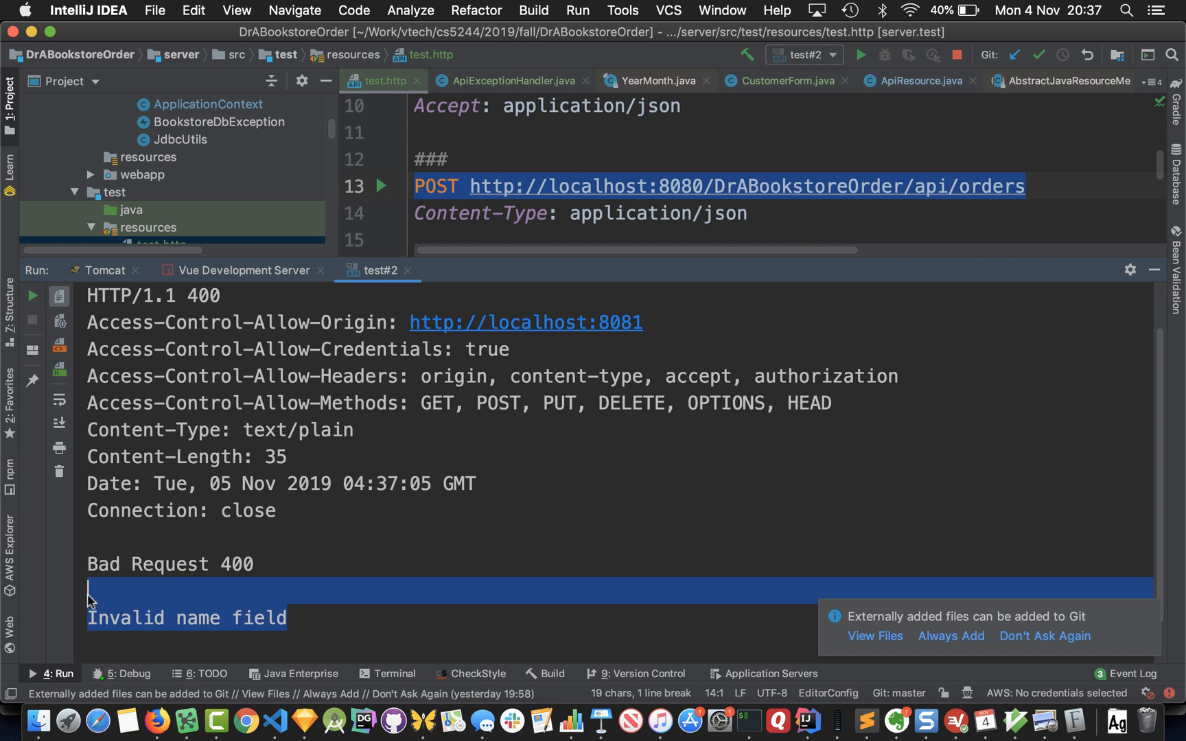
left_click(176, 564)
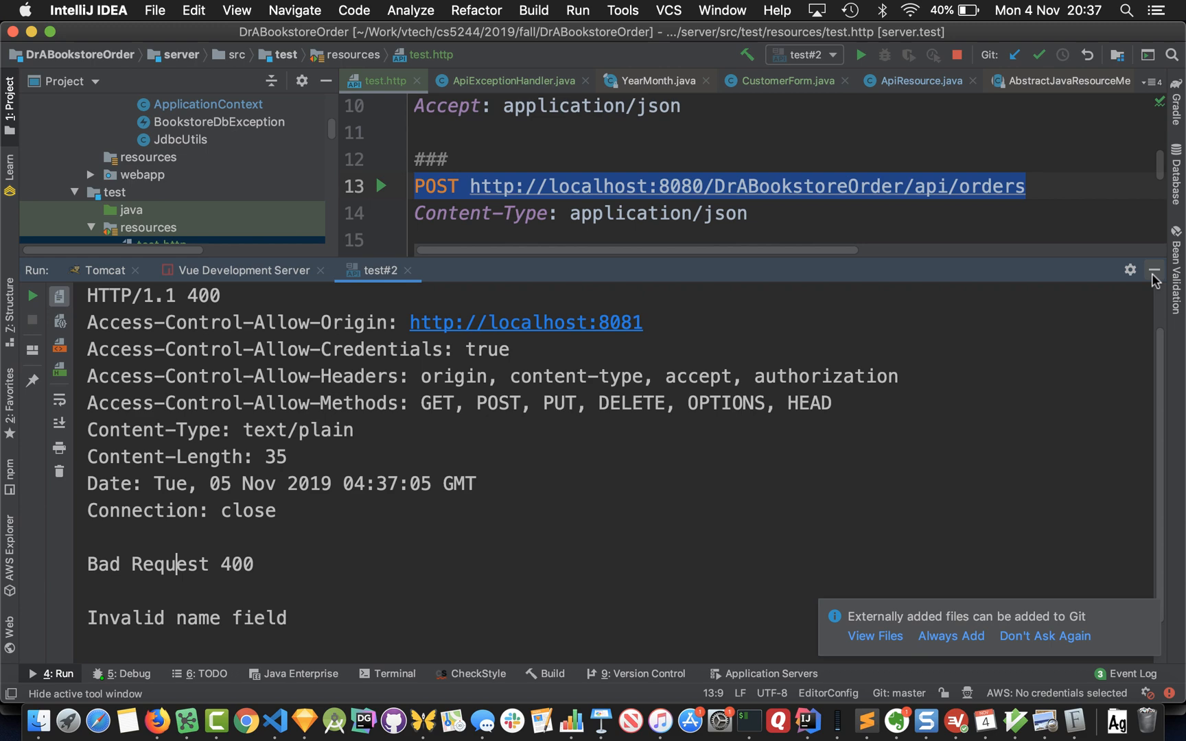
left_click(1154, 270)
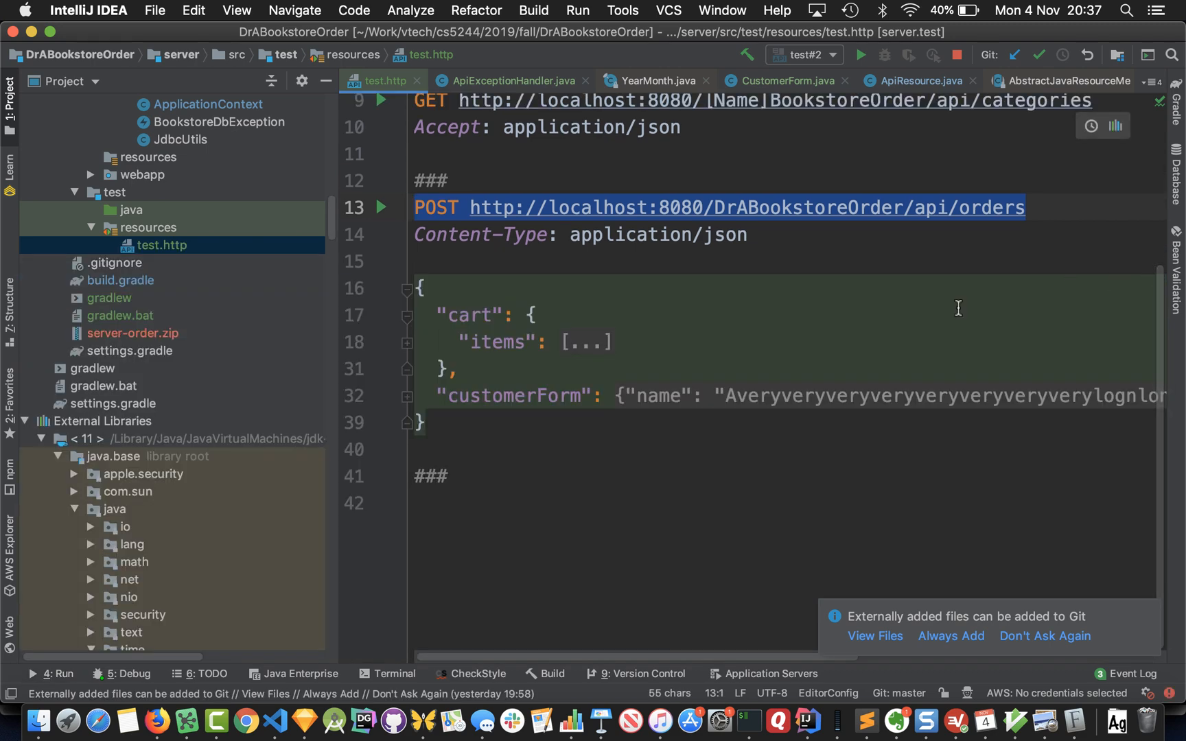
mouse_move(439, 208)
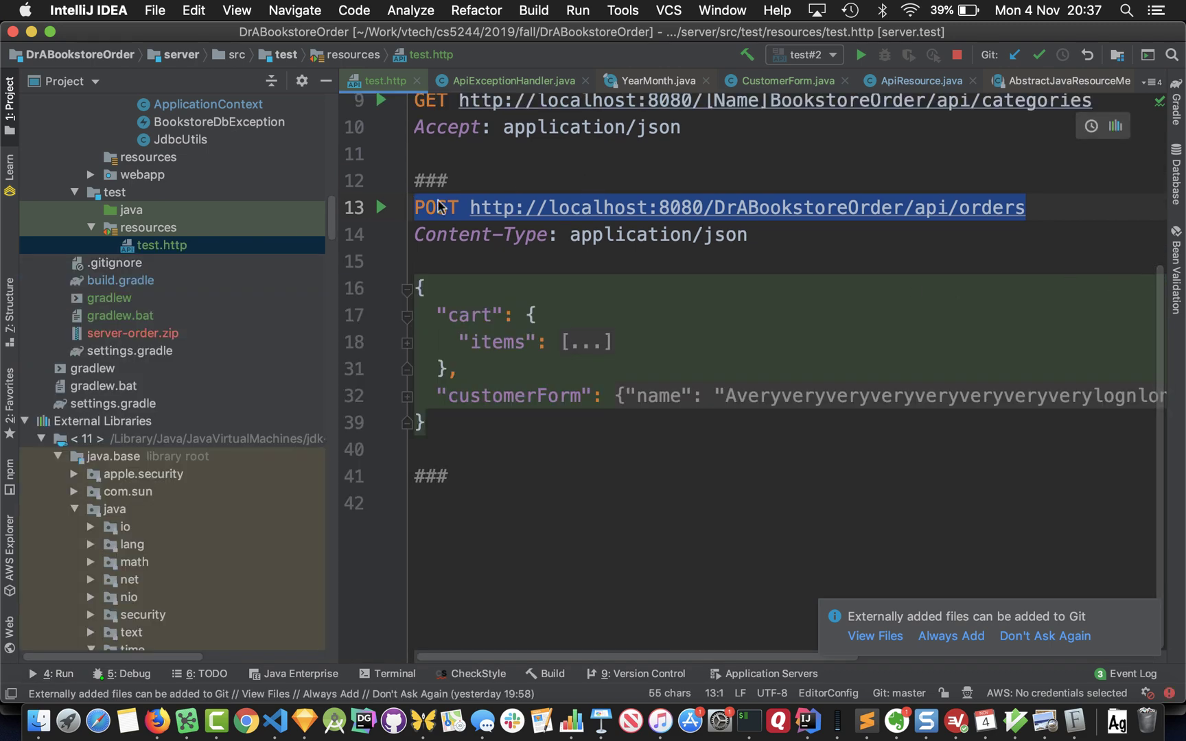
From the Debug window's breakpoints list, disable Java Line Breakpoints and confirm with Done.
left_click(120, 674)
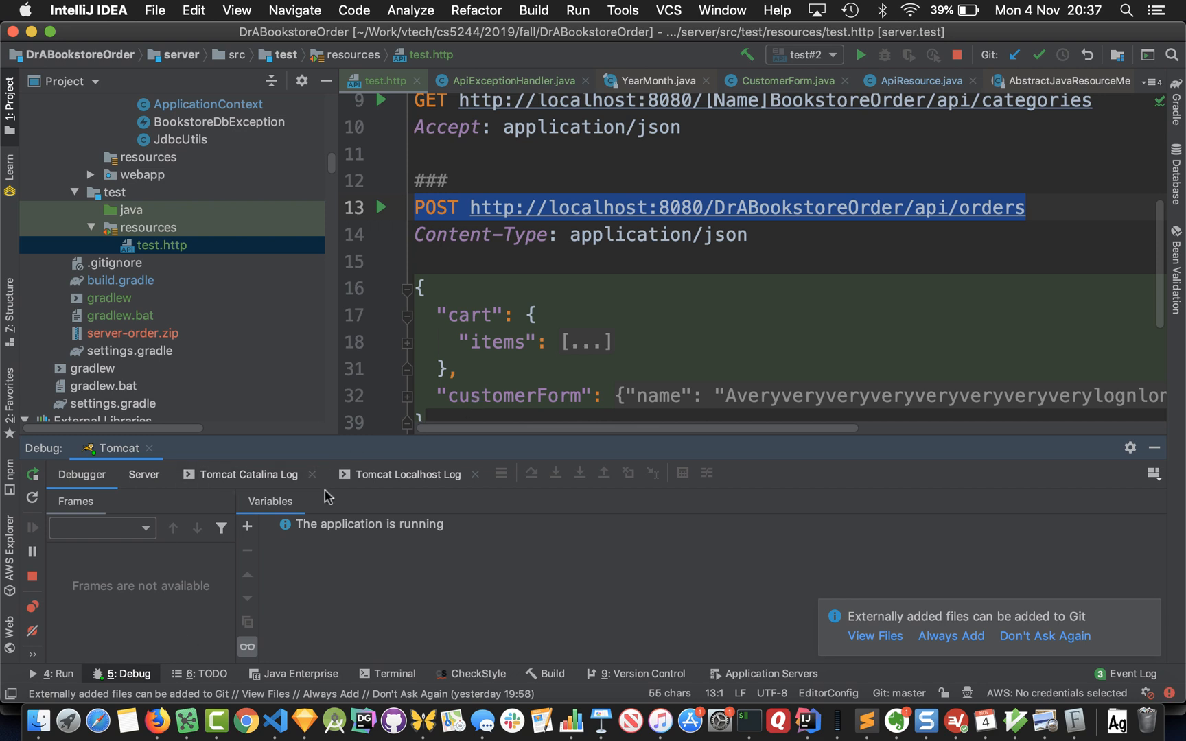
mouse_move(555, 269)
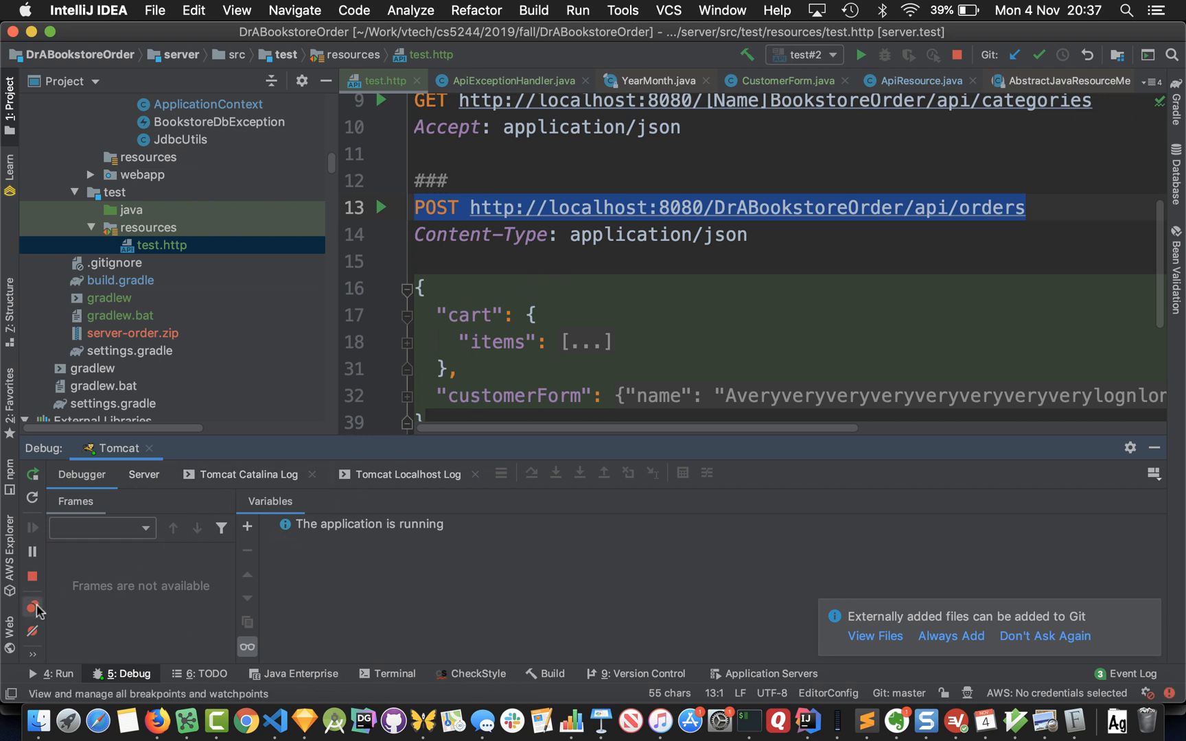
left_click(33, 609)
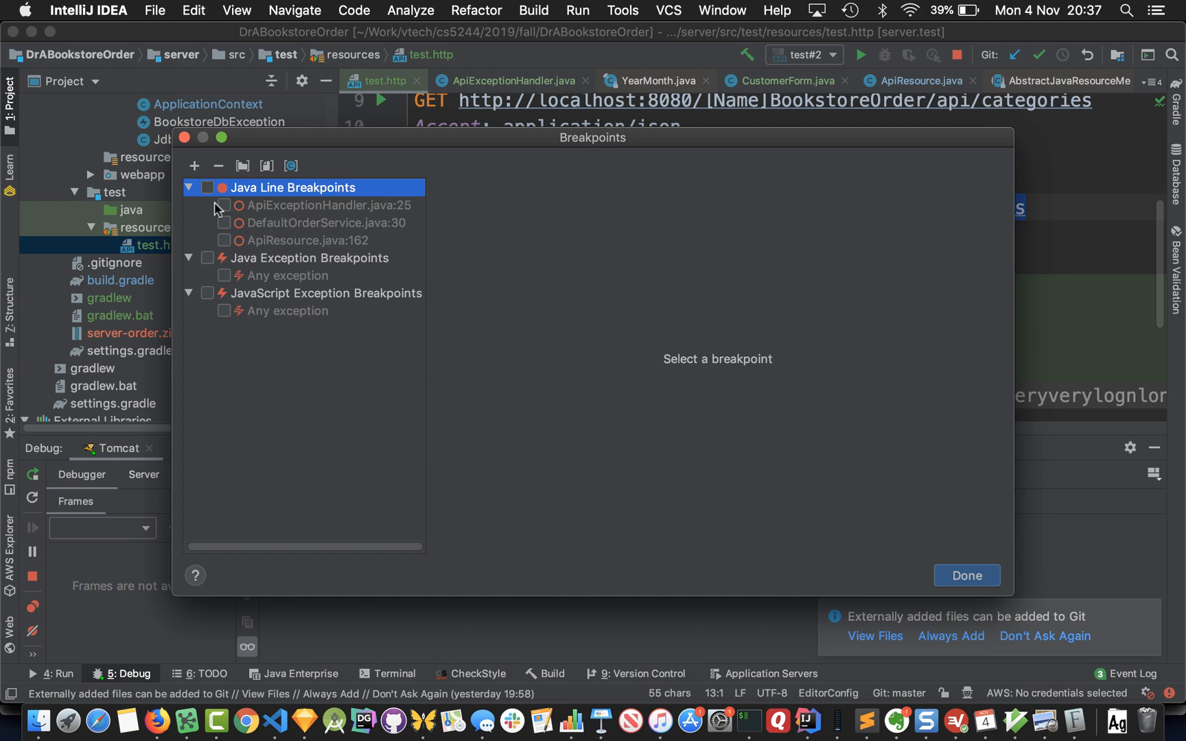
left_click(966, 575)
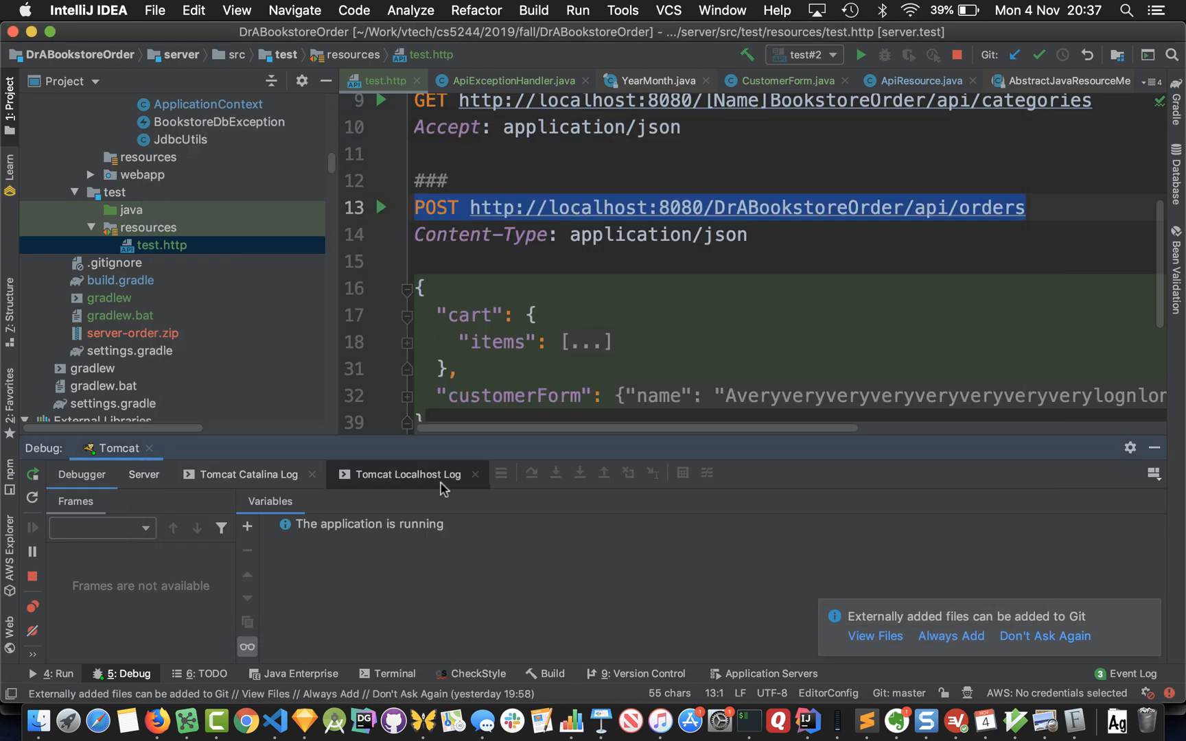